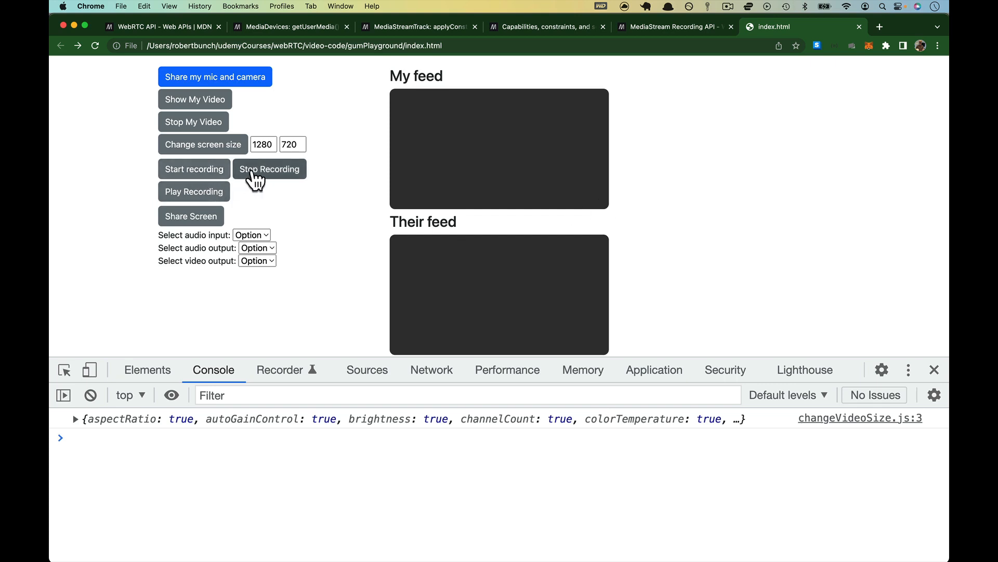
{"action": "mouse_move", "coordinate": [350, 180]}
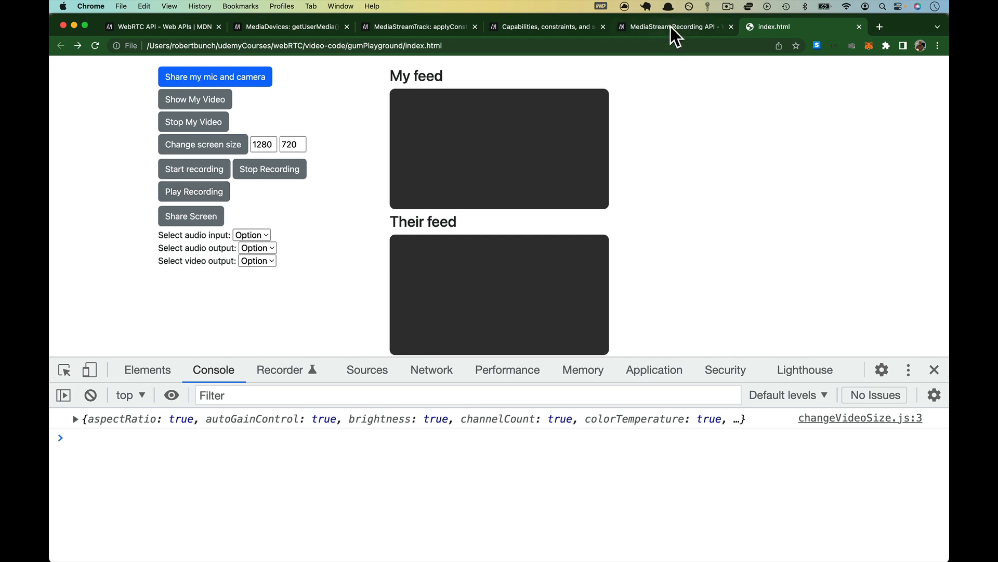
Step: Browse the MDN MediaStream Recording API, WebRTC and MediaStream pages, highlighting key API mentions
{"action": "left_click", "coordinate": [669, 27]}
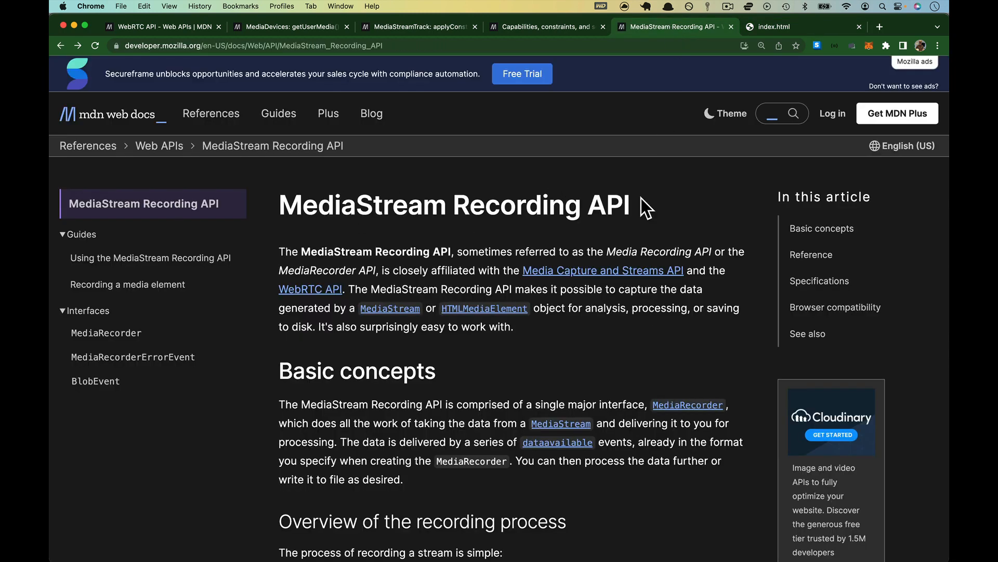
{"action": "mouse_move", "coordinate": [597, 273]}
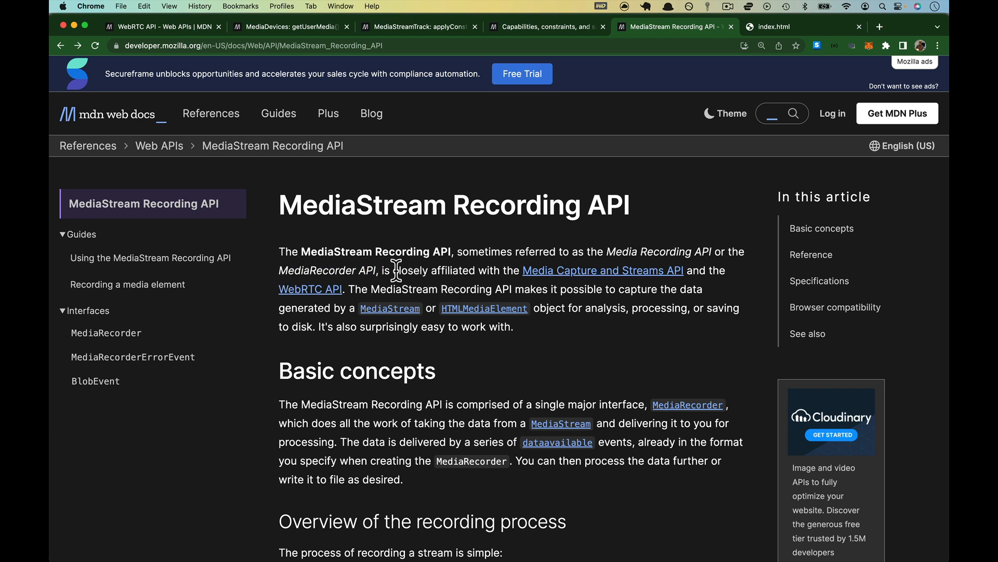
{"action": "mouse_move", "coordinate": [509, 274]}
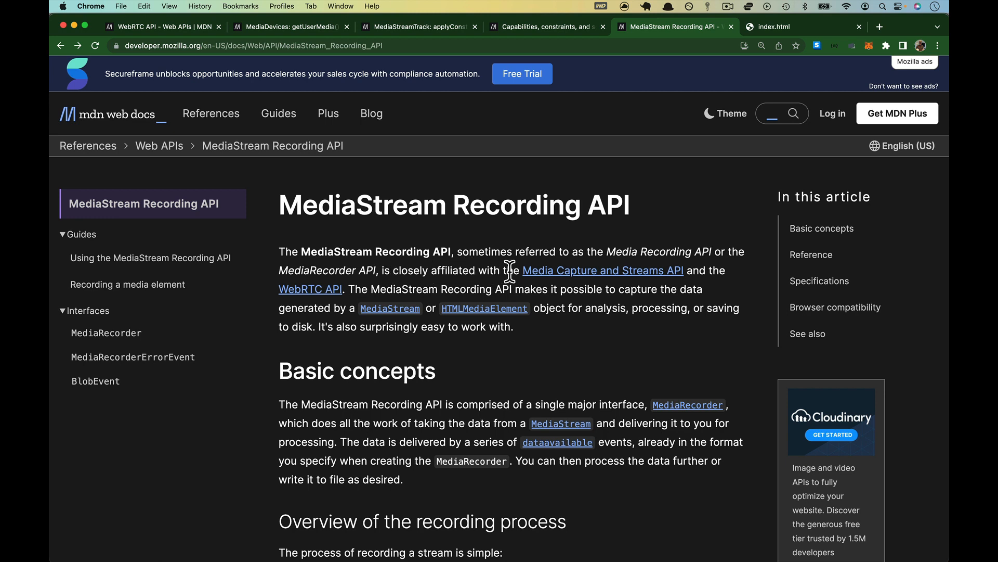
{"action": "left_click_drag", "start_coordinate": [509, 271], "coordinate": [717, 278]}
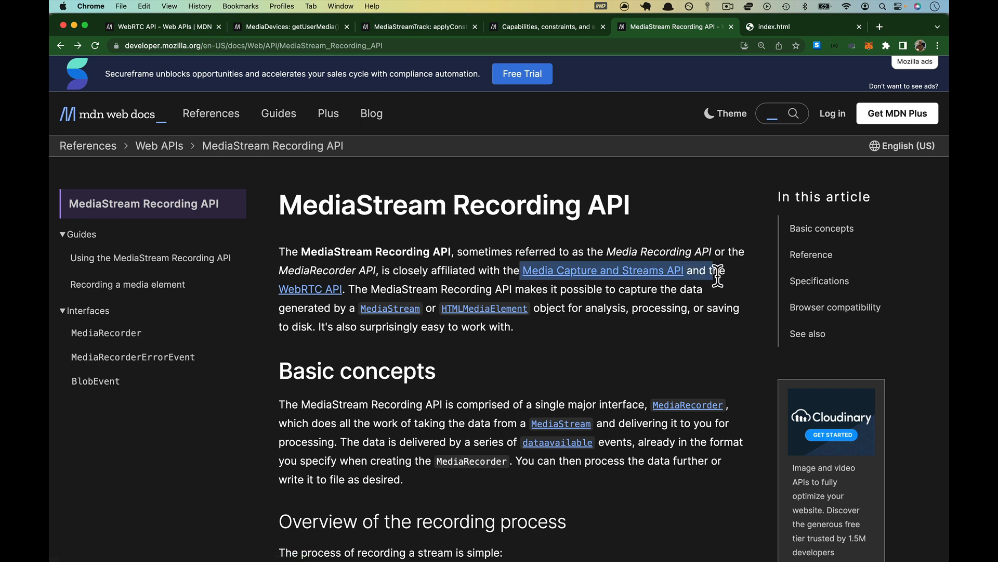
{"action": "mouse_move", "coordinate": [344, 285]}
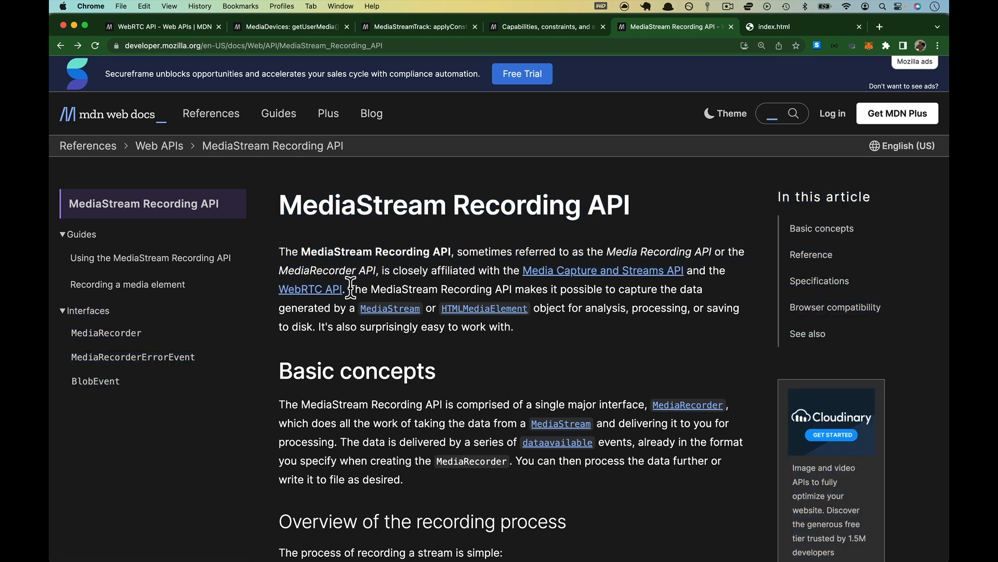
{"action": "mouse_move", "coordinate": [245, 195]}
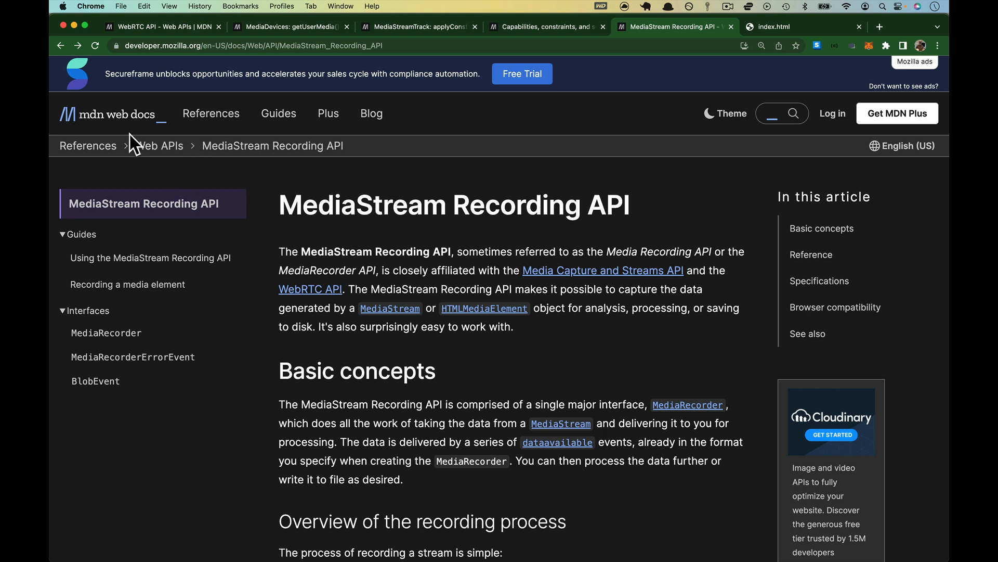
{"action": "mouse_move", "coordinate": [159, 145]}
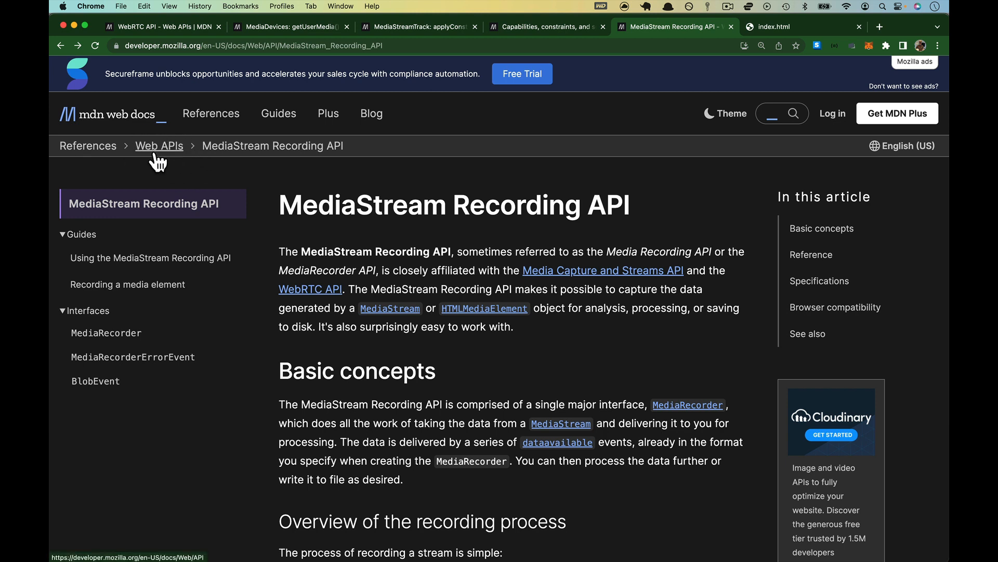
{"action": "mouse_move", "coordinate": [271, 145]}
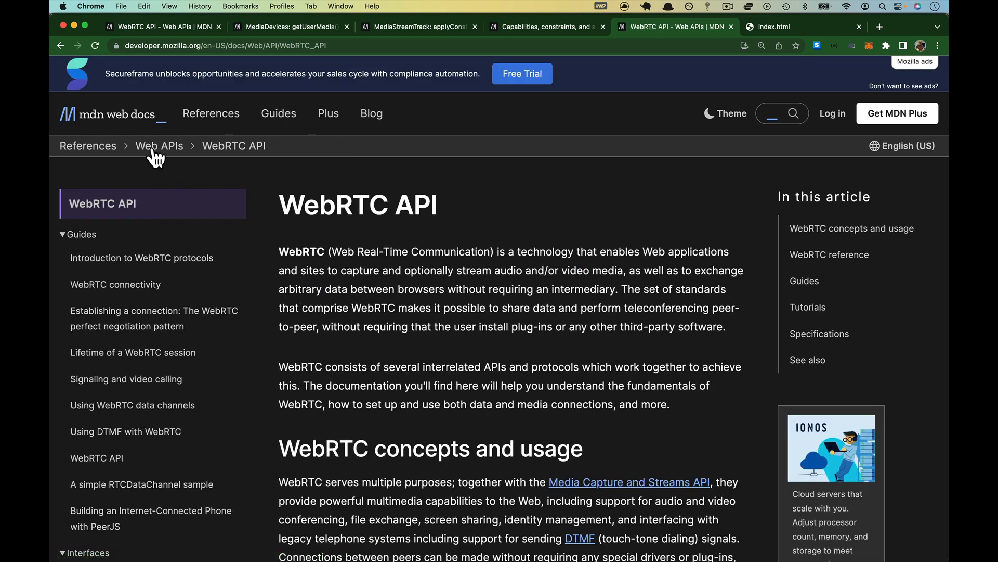
{"action": "mouse_move", "coordinate": [391, 273]}
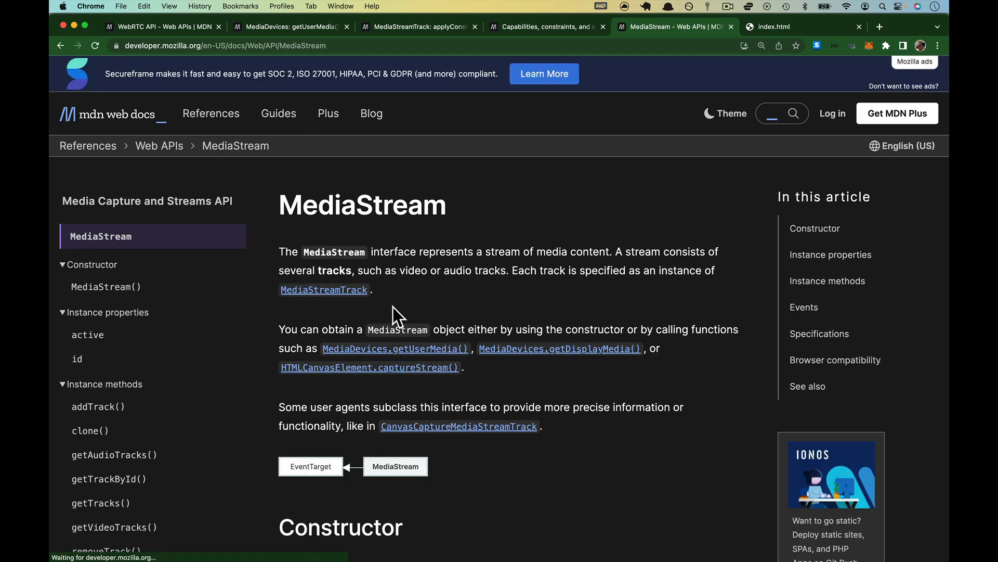
{"action": "mouse_move", "coordinate": [210, 120]}
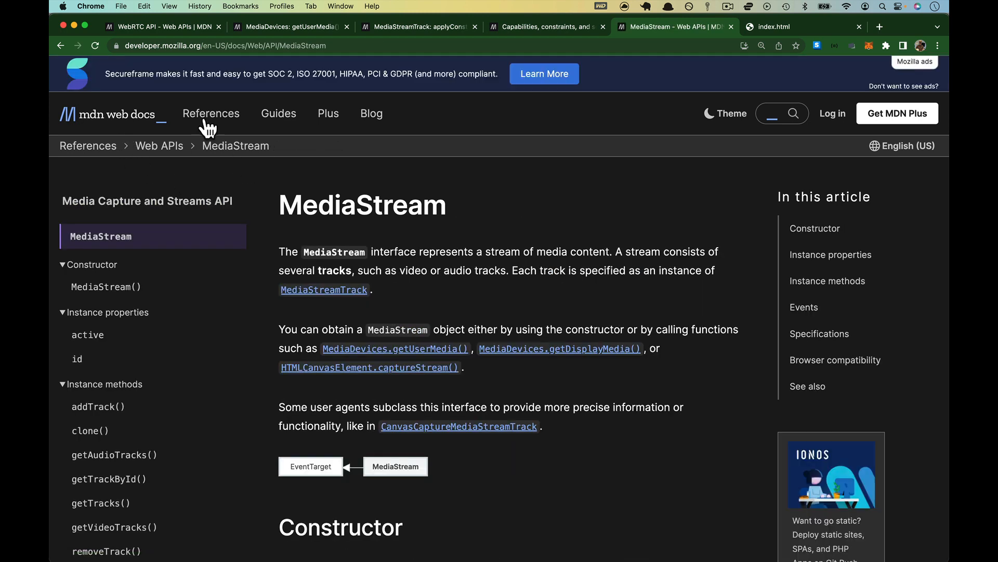
{"action": "mouse_move", "coordinate": [368, 231]}
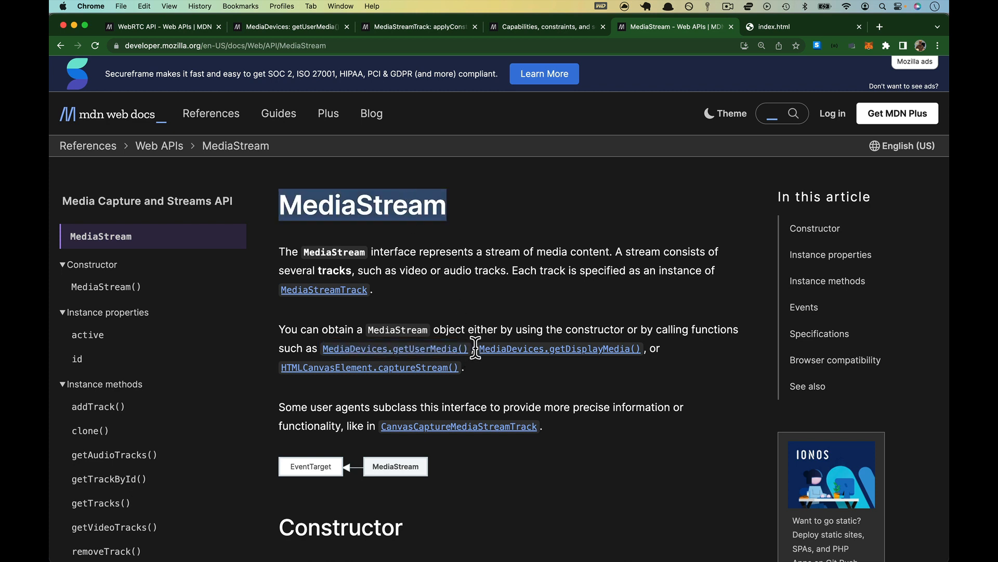
{"action": "left_click", "coordinate": [477, 372]}
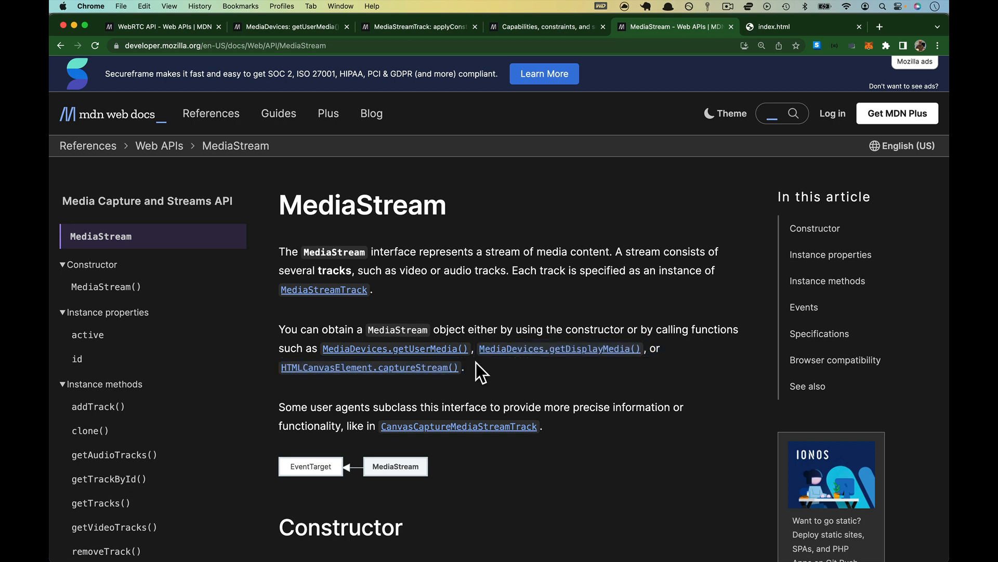
{"action": "mouse_move", "coordinate": [475, 363]}
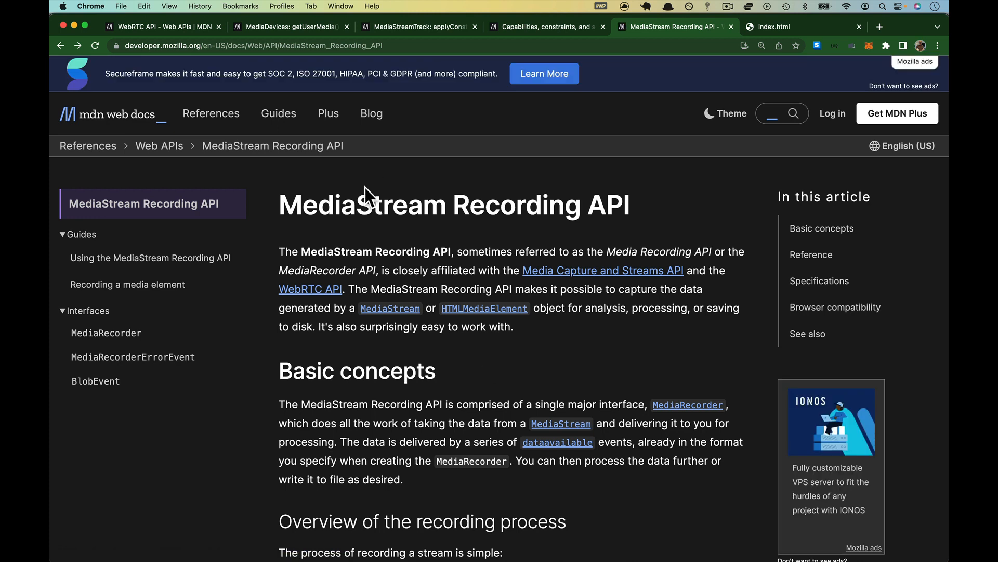
{"action": "mouse_move", "coordinate": [441, 255]}
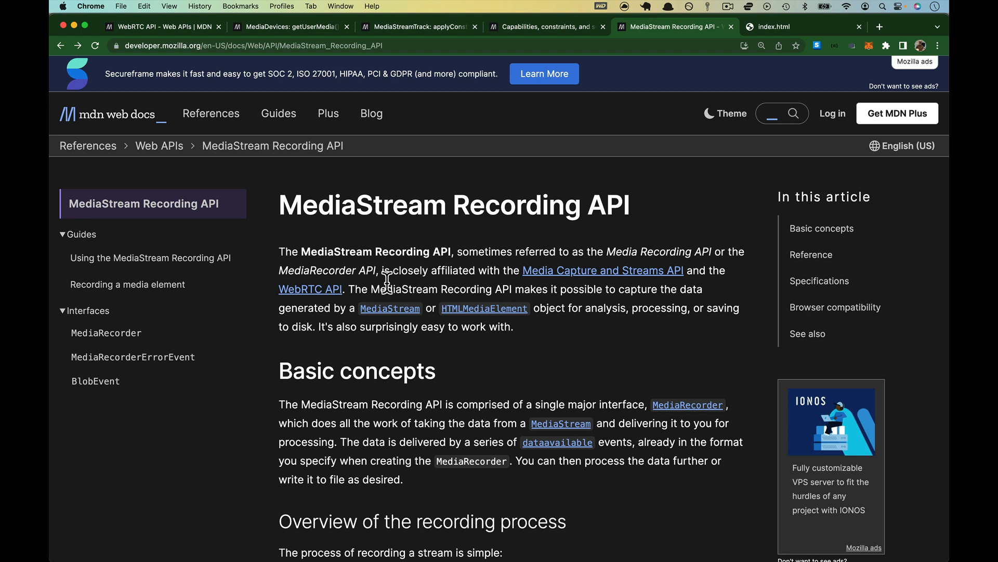
{"action": "mouse_move", "coordinate": [282, 322]}
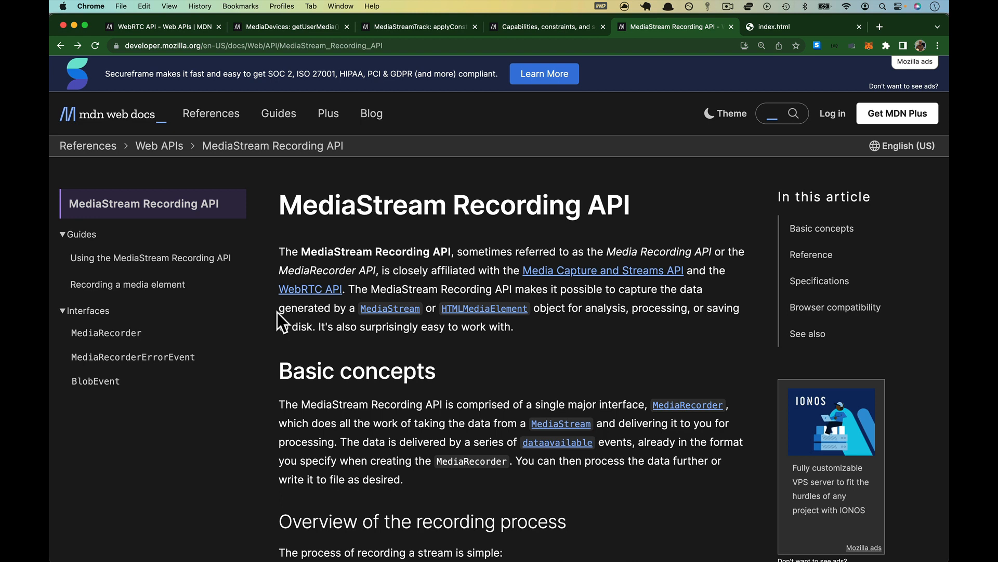
{"action": "left_click_drag", "start_coordinate": [279, 308], "coordinate": [420, 307]}
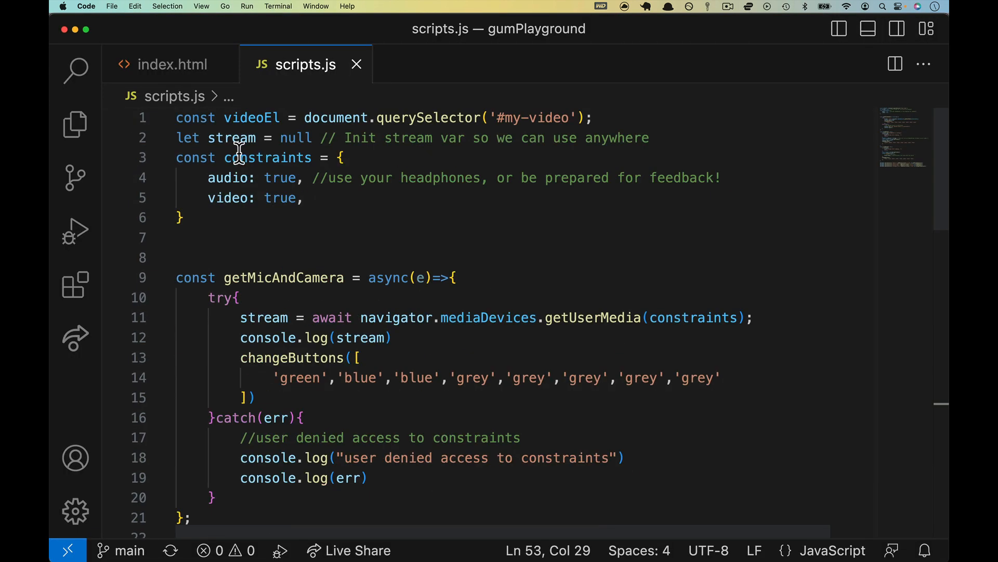
{"action": "double_click", "coordinate": [232, 137]}
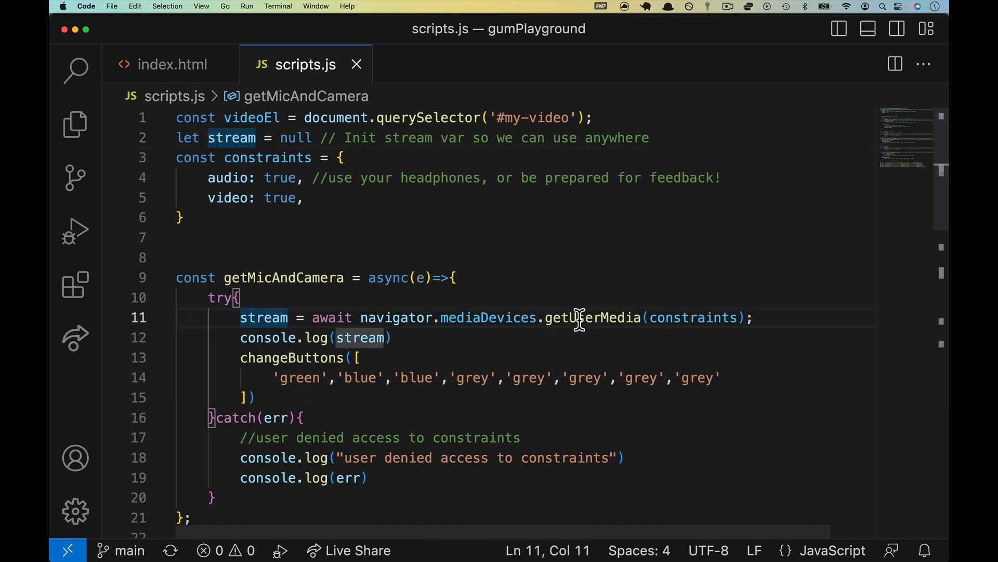
{"action": "double_click", "coordinate": [591, 317]}
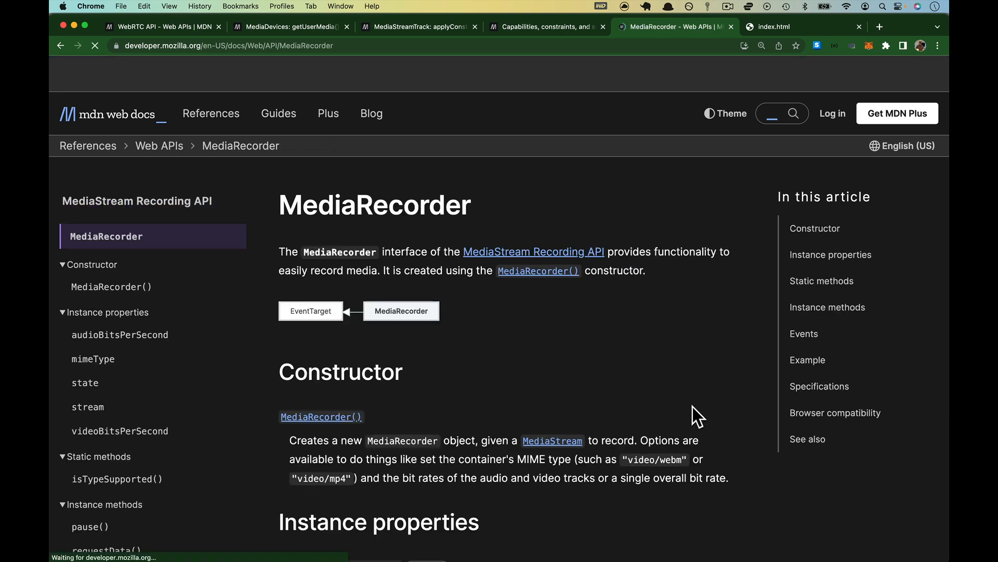
Step: Read the MediaRecorder() constructor's stream parameter on MDN, then return to the code editor
{"action": "scroll", "scroll_direction": "down", "scroll_amount": 3}
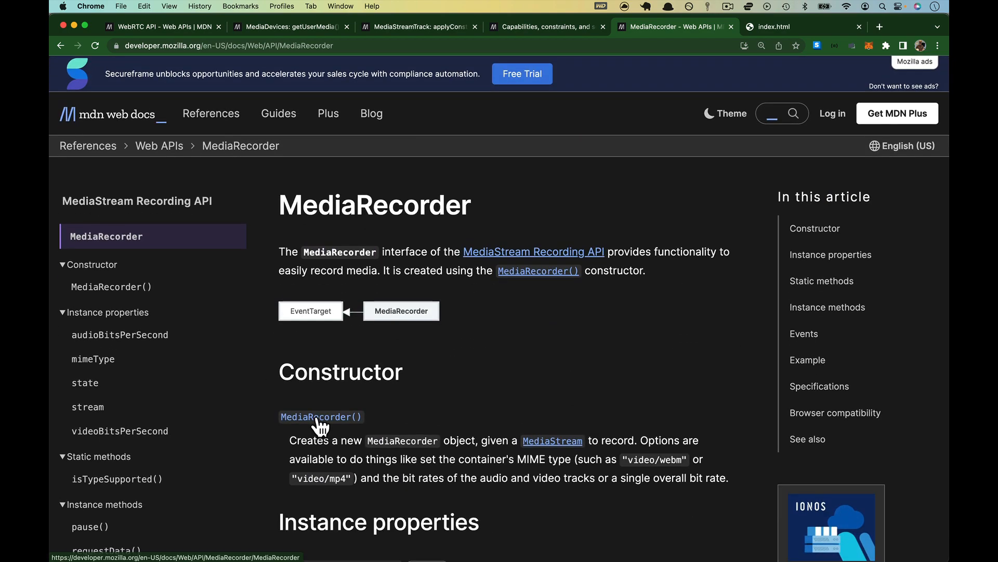
{"action": "left_click", "coordinate": [322, 416]}
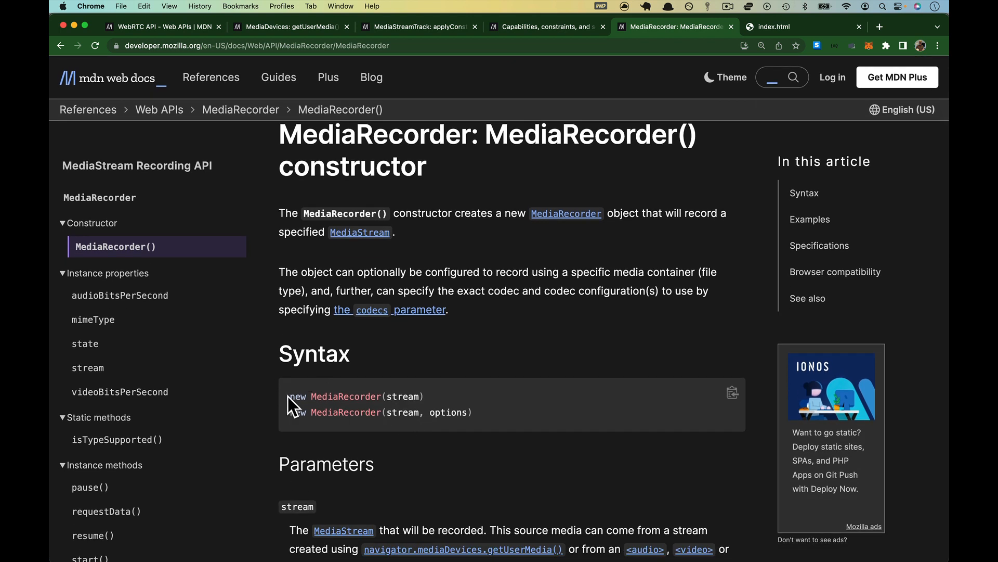
{"action": "double_click", "coordinate": [402, 396]}
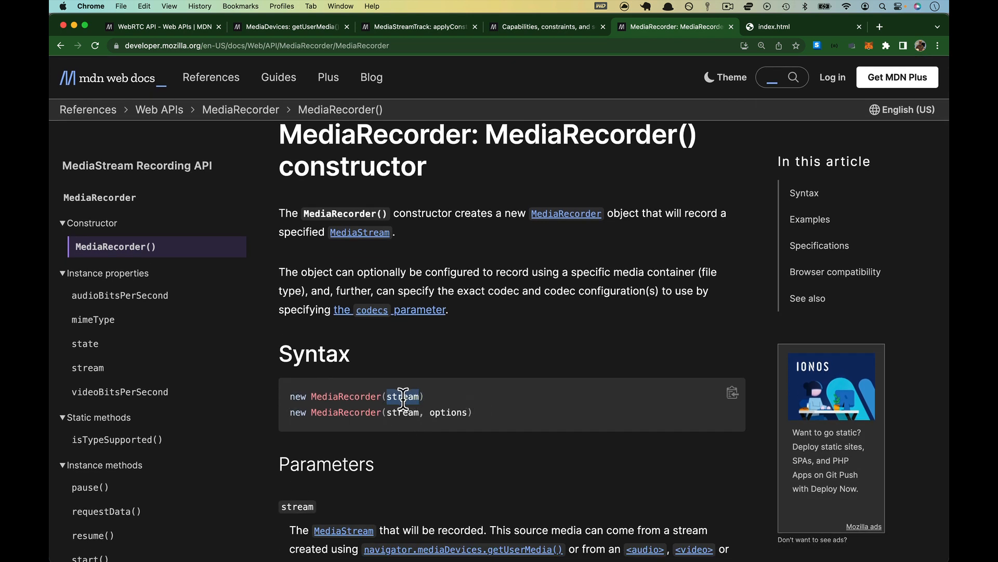
{"action": "scroll", "scroll_direction": "down", "scroll_amount": 3}
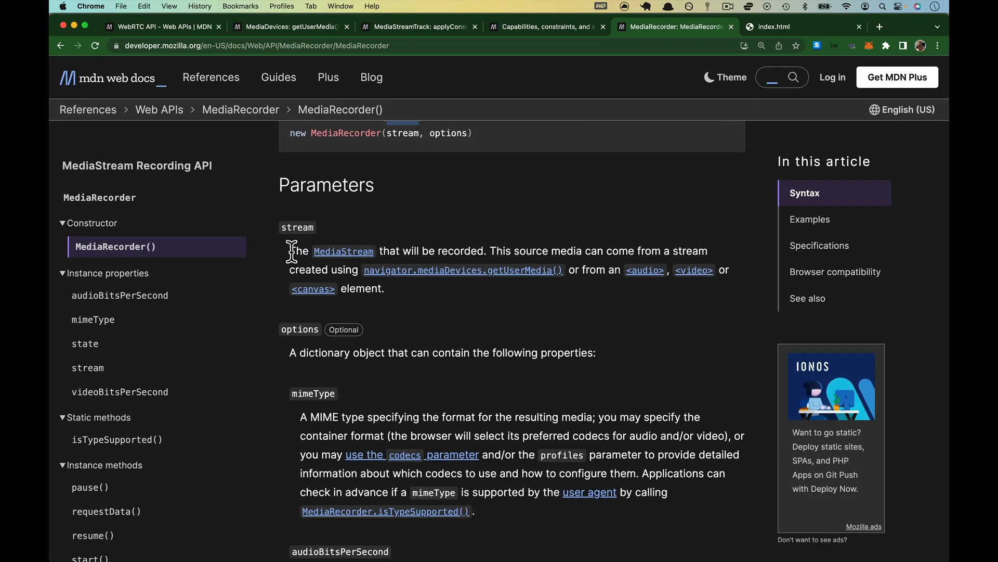
{"action": "left_click_drag", "start_coordinate": [290, 251], "coordinate": [487, 251]}
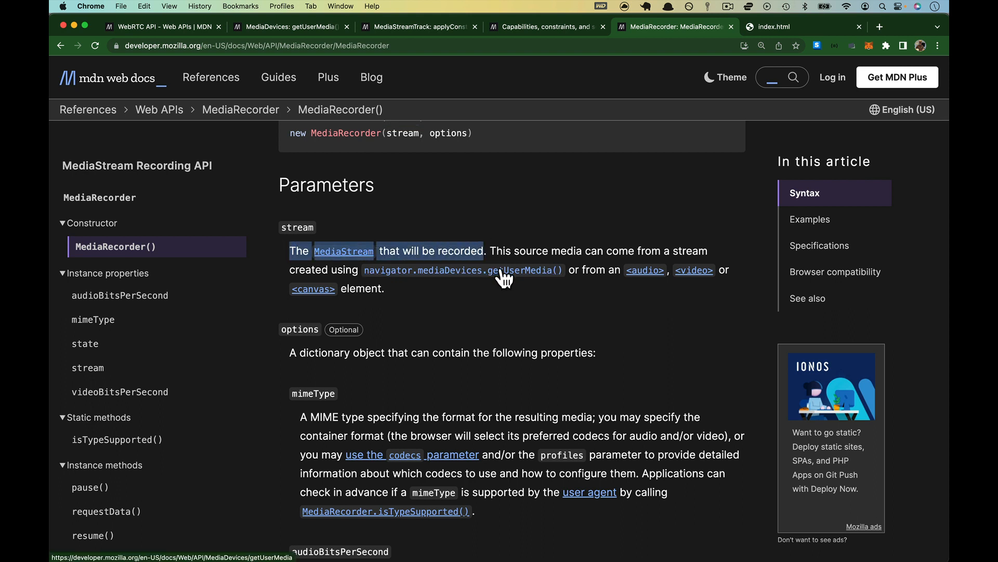
{"action": "mouse_move", "coordinate": [500, 271]}
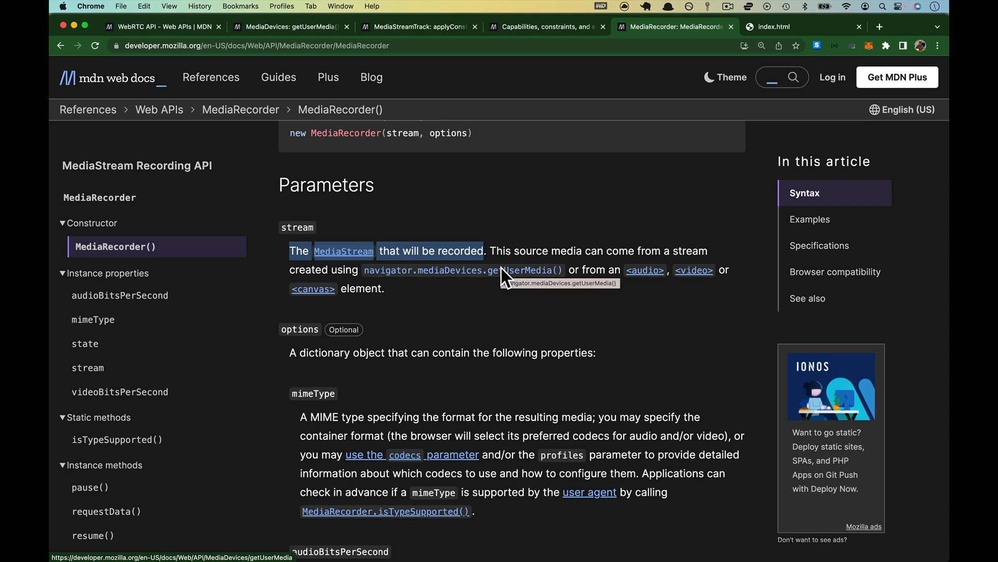
{"action": "key", "text": "cmd+tab"}
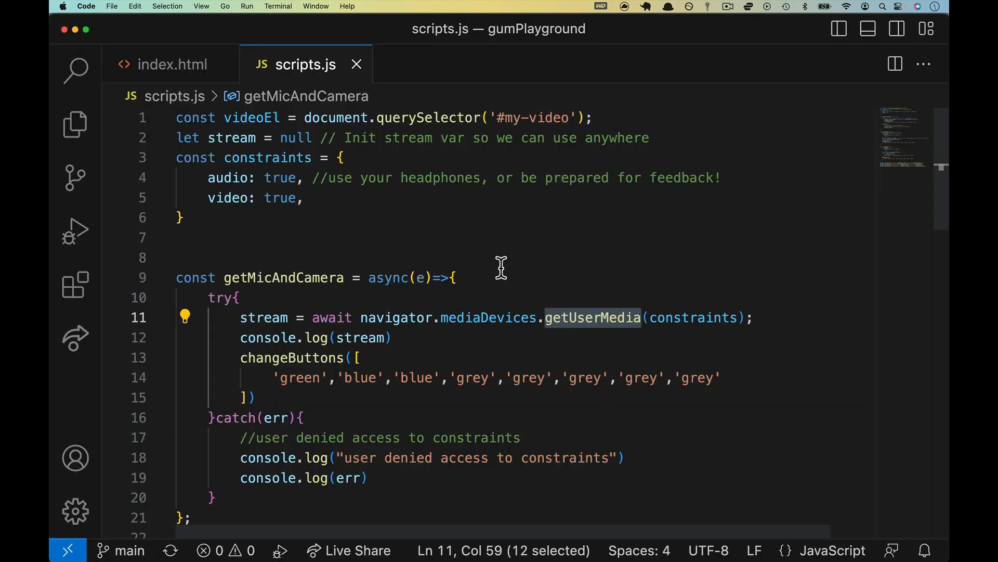
Step: Create a new screenRecorder.js file in the project folder
{"action": "left_click", "coordinate": [75, 124]}
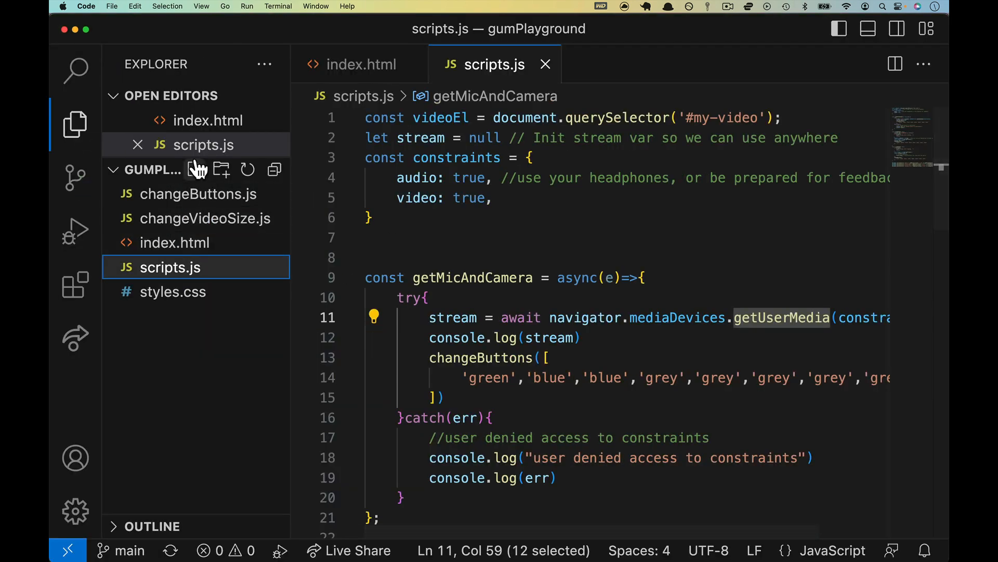
{"action": "left_click", "coordinate": [197, 170]}
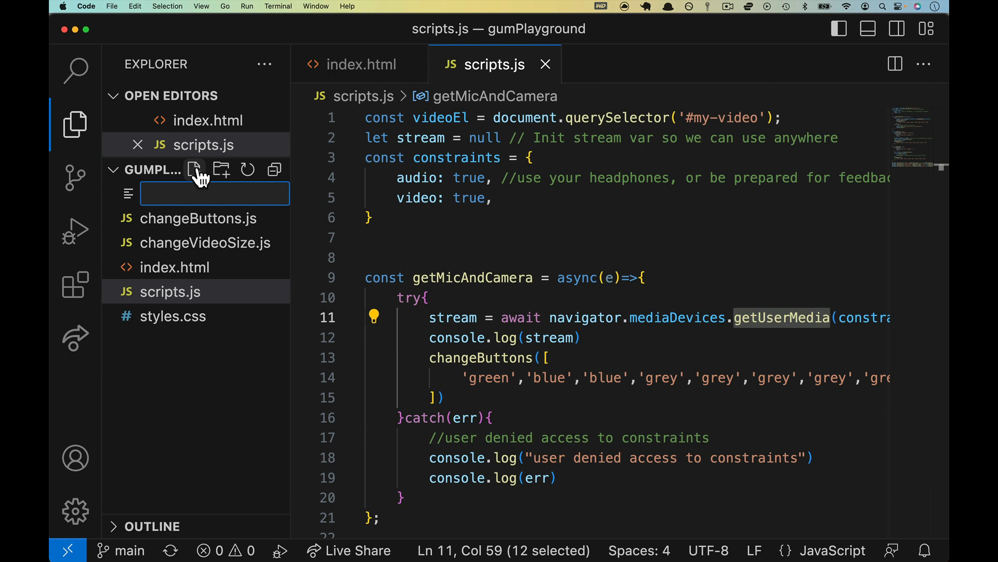
{"action": "type", "text": "screenRe"}
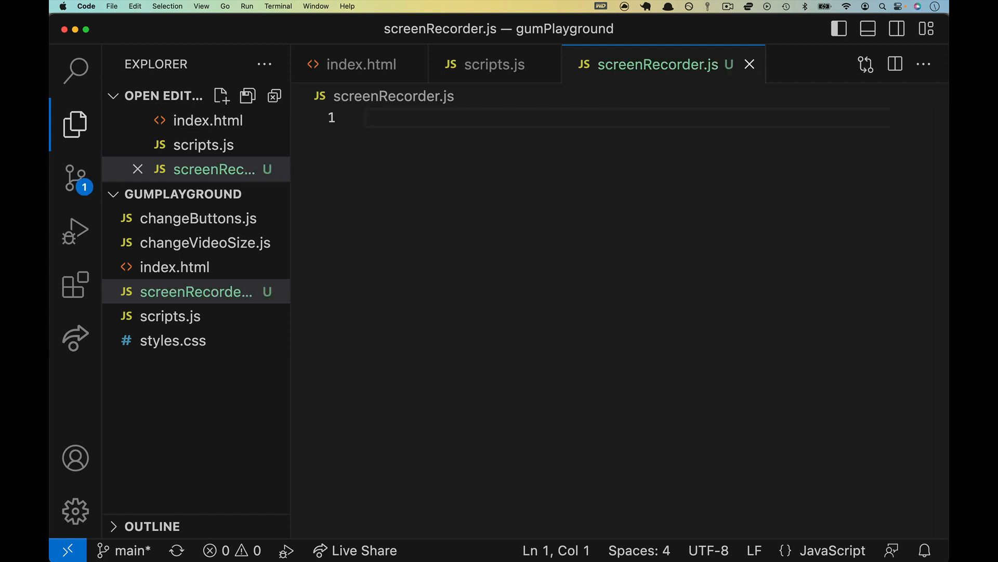
{"action": "mouse_move", "coordinate": [215, 169]}
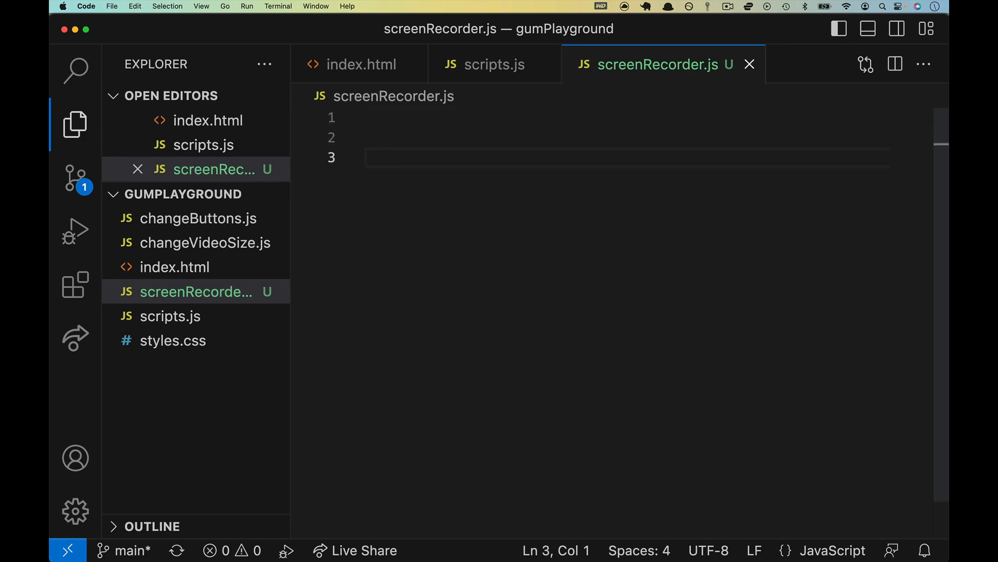
Step: Add a script tag loading screenRecorder.js to index.html and move to the click listeners in scripts.js
{"action": "left_click", "coordinate": [360, 64]}
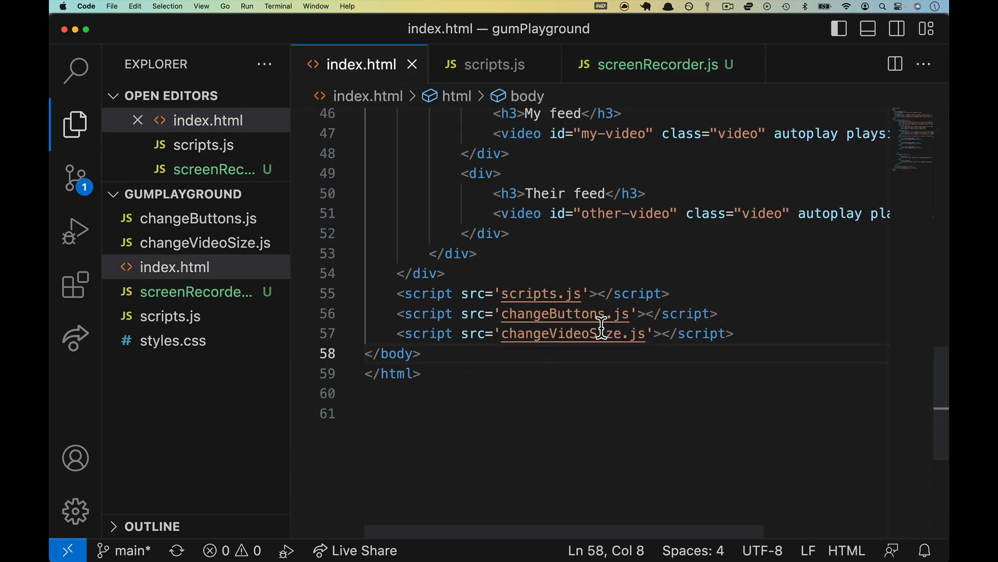
{"action": "type", "text": "<script src='changeVideoSize.js'></script>"}
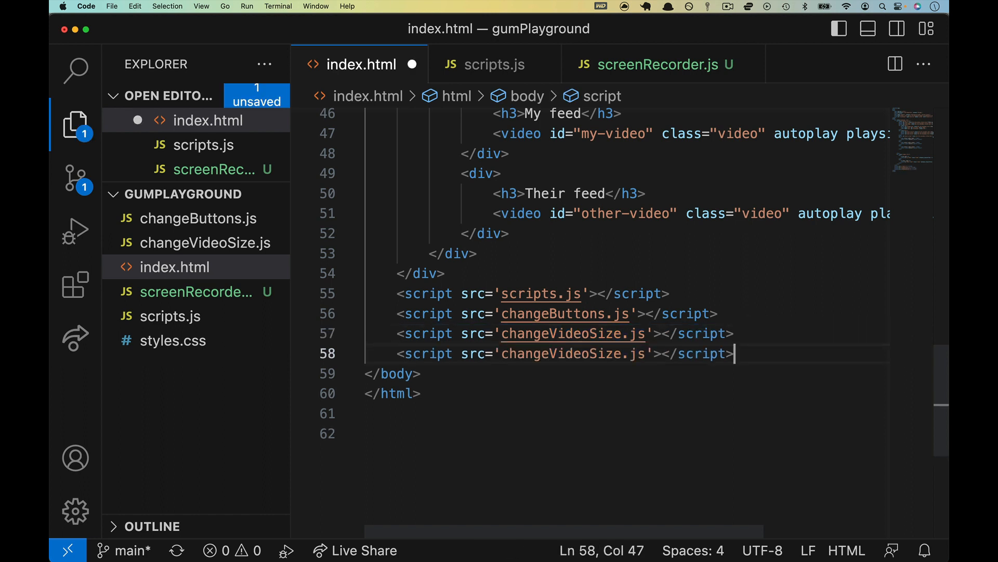
{"action": "double_click", "coordinate": [572, 354]}
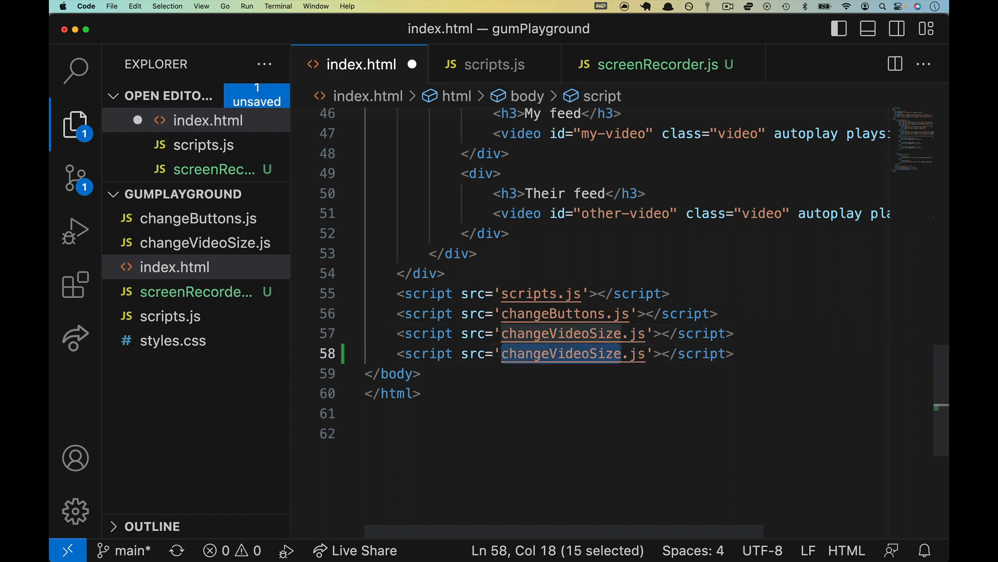
{"action": "type", "text": "screenRecorder.js"}
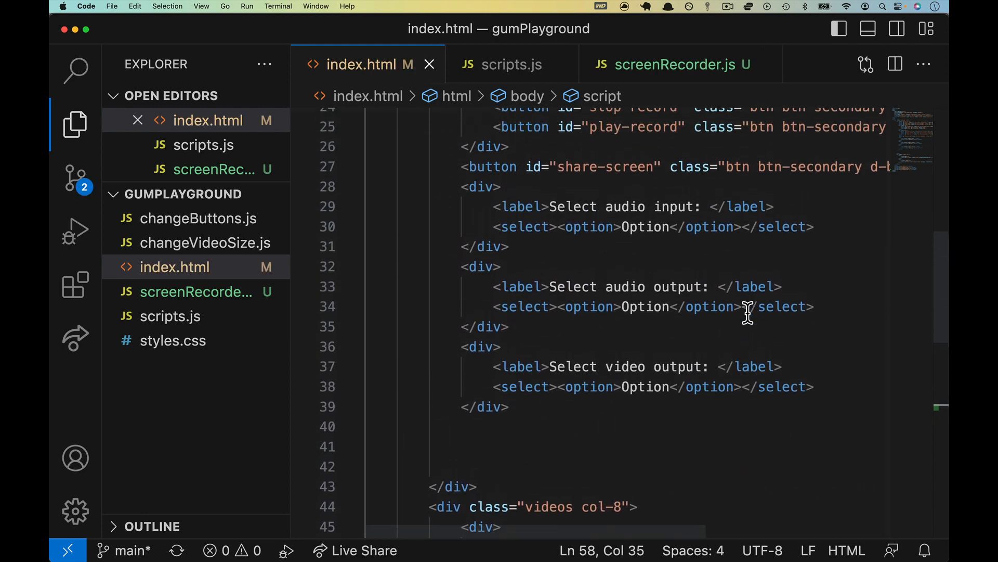
{"action": "double_click", "coordinate": [627, 205]}
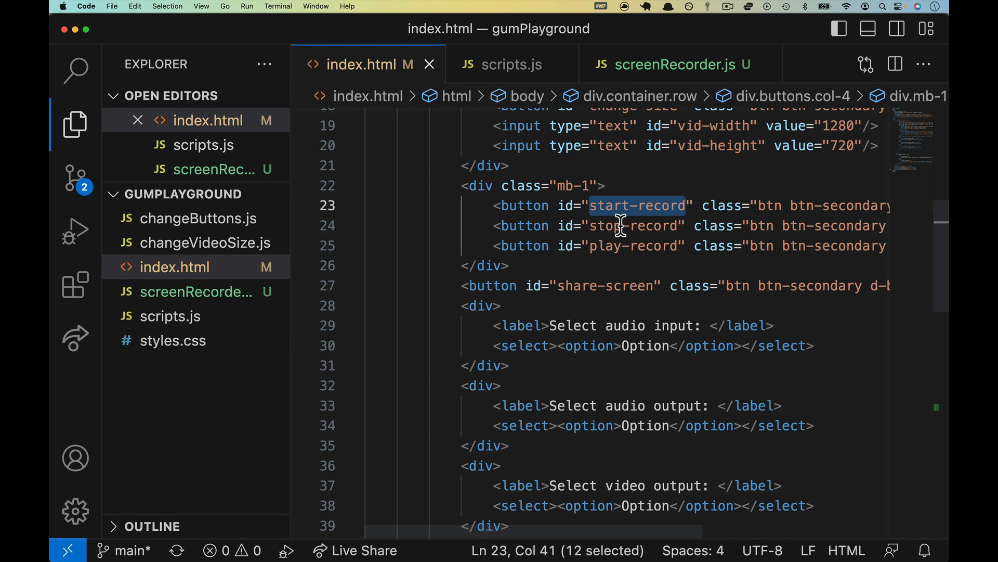
{"action": "left_click", "coordinate": [511, 64]}
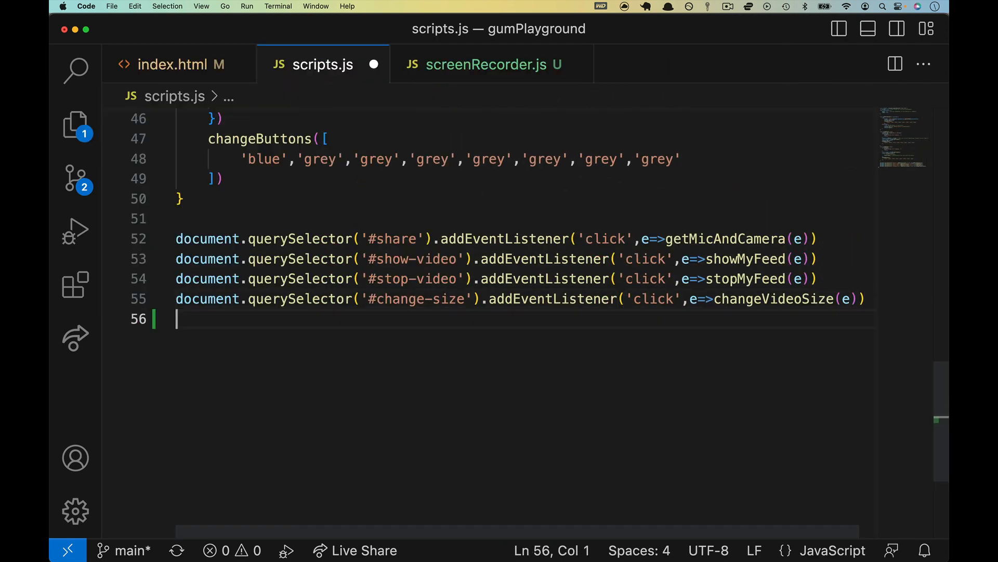
Step: Add click listeners for #start-record, #stop-record and #play-record calling startRecording, stopRecording, playRecording
{"action": "type", "text": "start-record').addEventListener('click',e=>changeVideoSize(e))"}
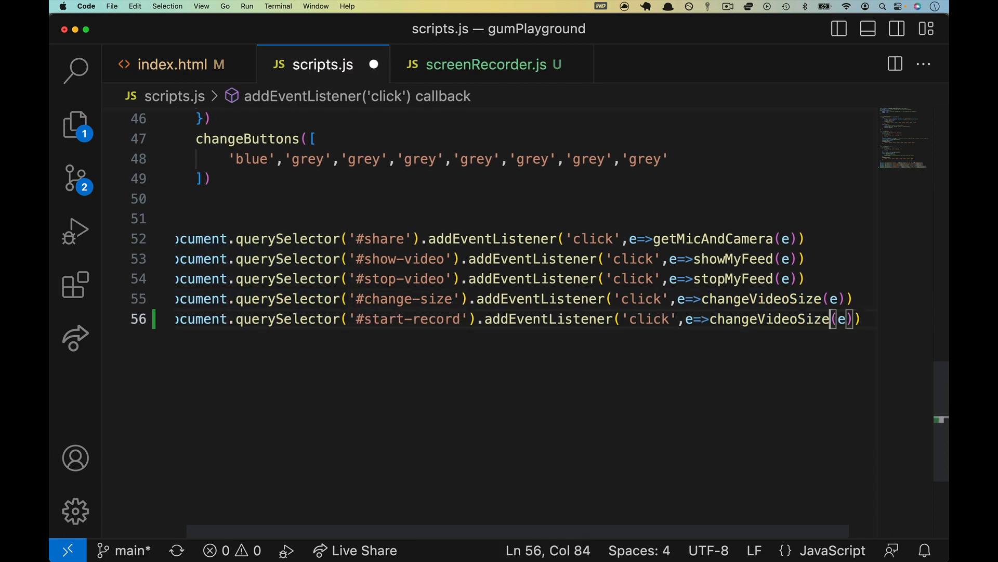
{"action": "type", "text": "startRecordi"}
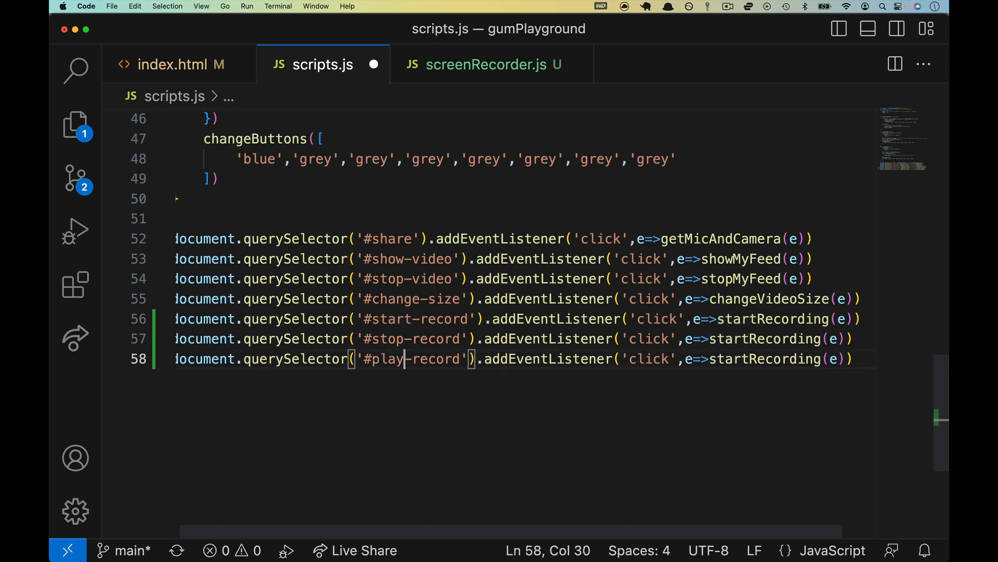
{"action": "left_click", "coordinate": [181, 64]}
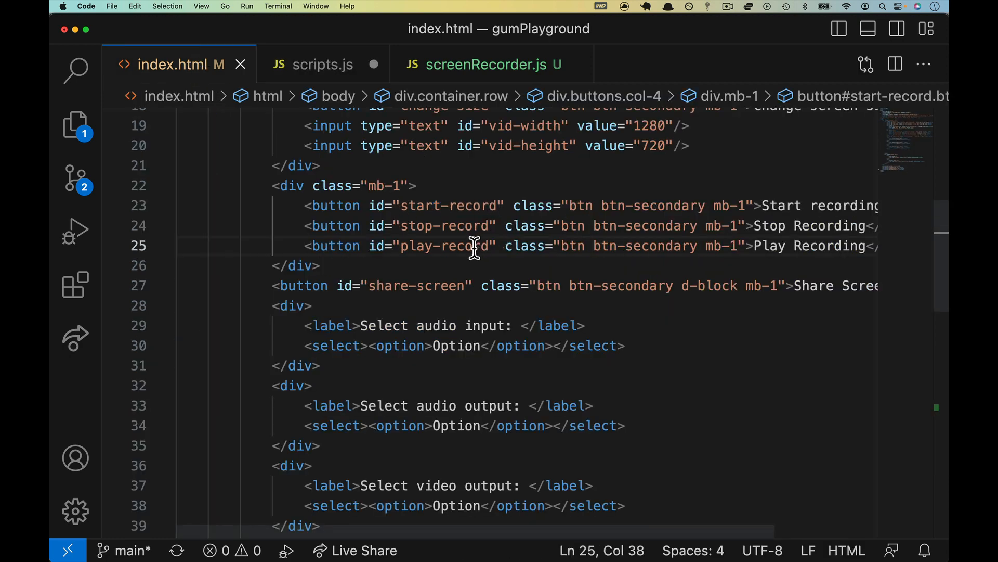
{"action": "left_click", "coordinate": [322, 64]}
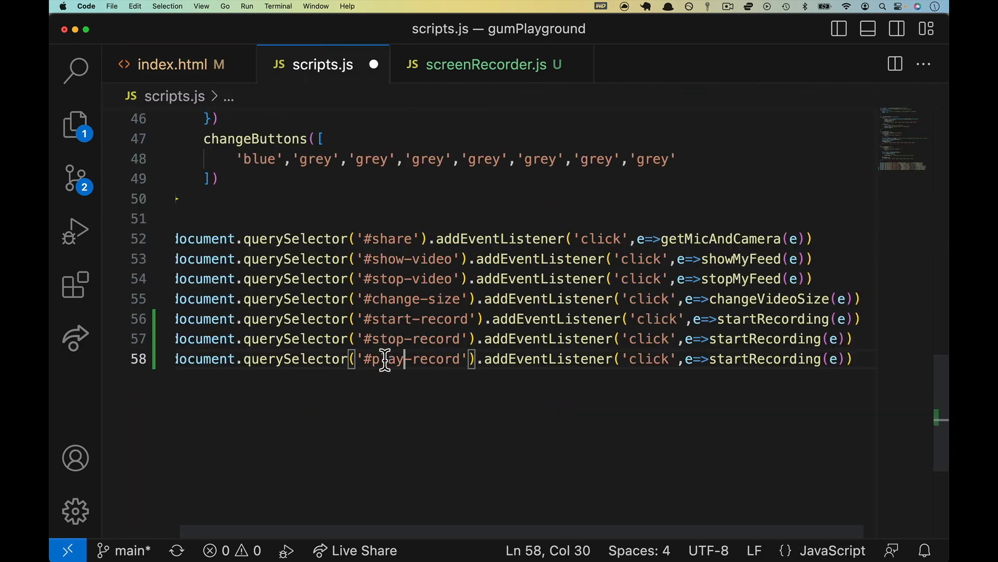
{"action": "left_click", "coordinate": [768, 319]}
{"action": "type", "text": "pl"}
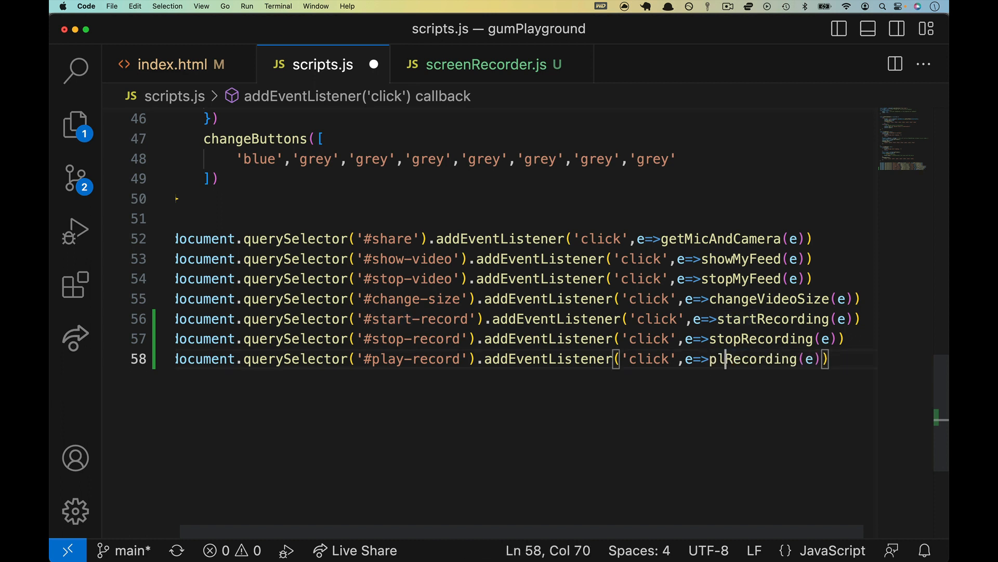
{"action": "type", "text": "ay"}
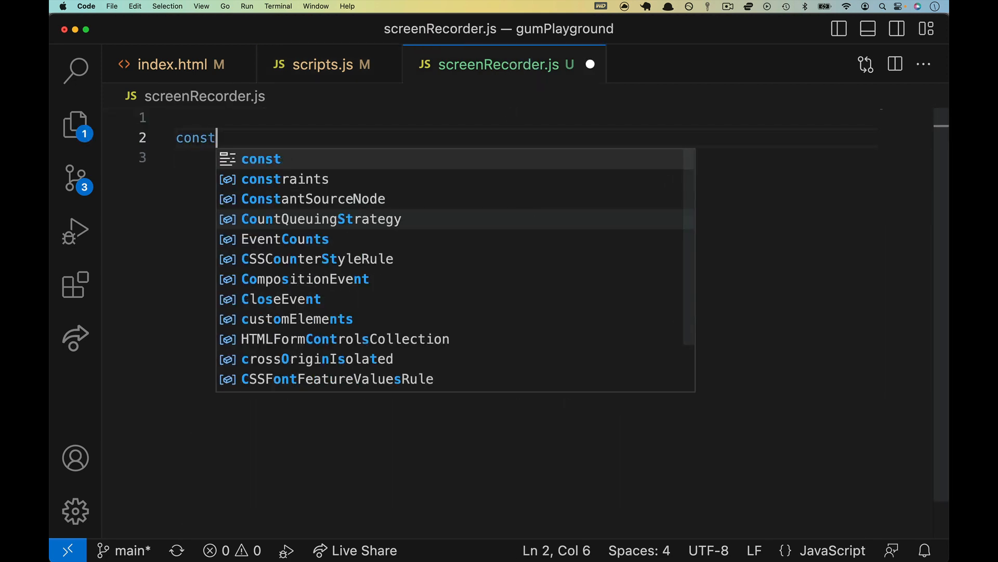
Step: Write stub startRecording, stopRecording and playRecording arrow functions that each console.log their name
{"action": "type", "text": "startRecording = ()=>P{"}
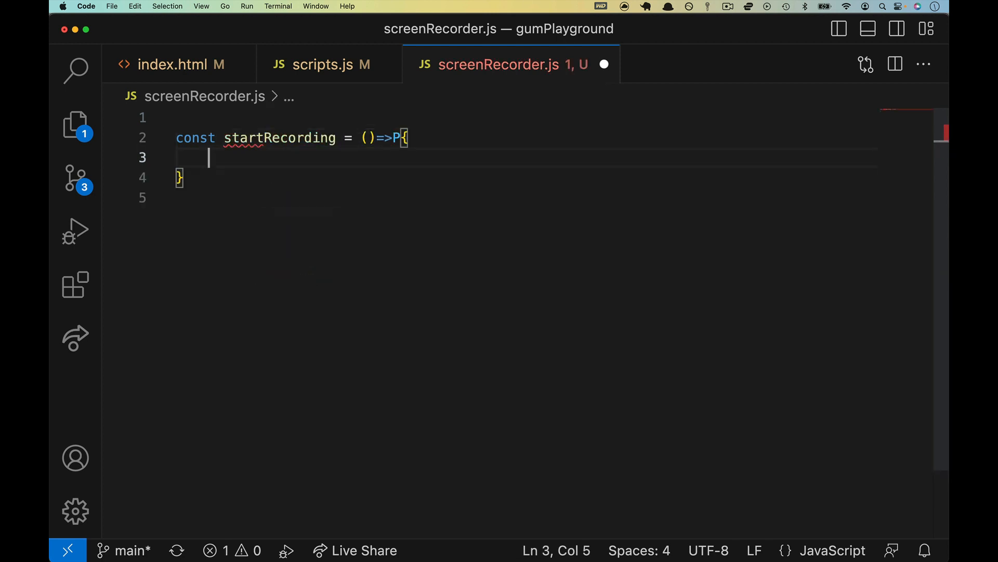
{"action": "type", "text": "console.log(\"St"}
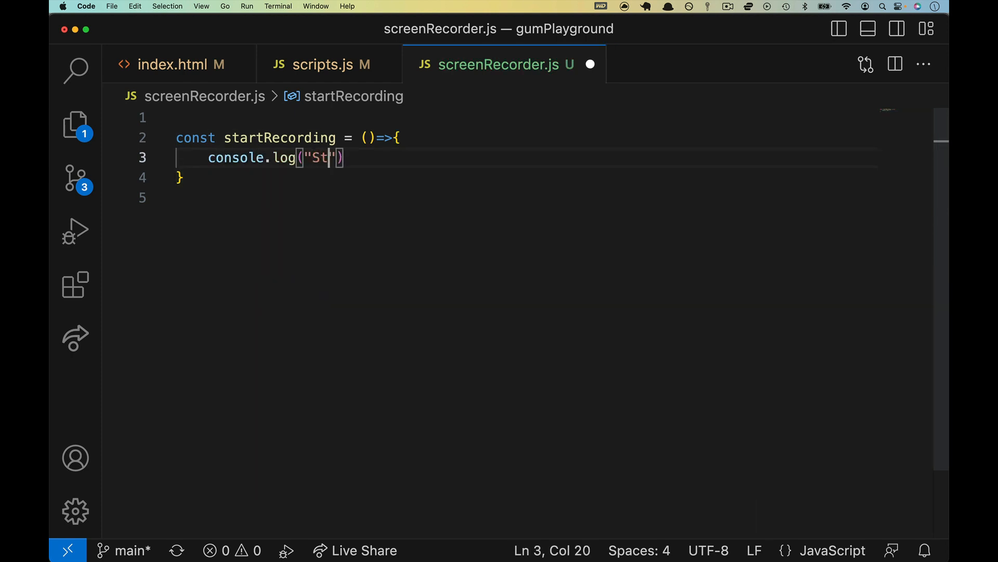
{"action": "type", "text": "art recording"}
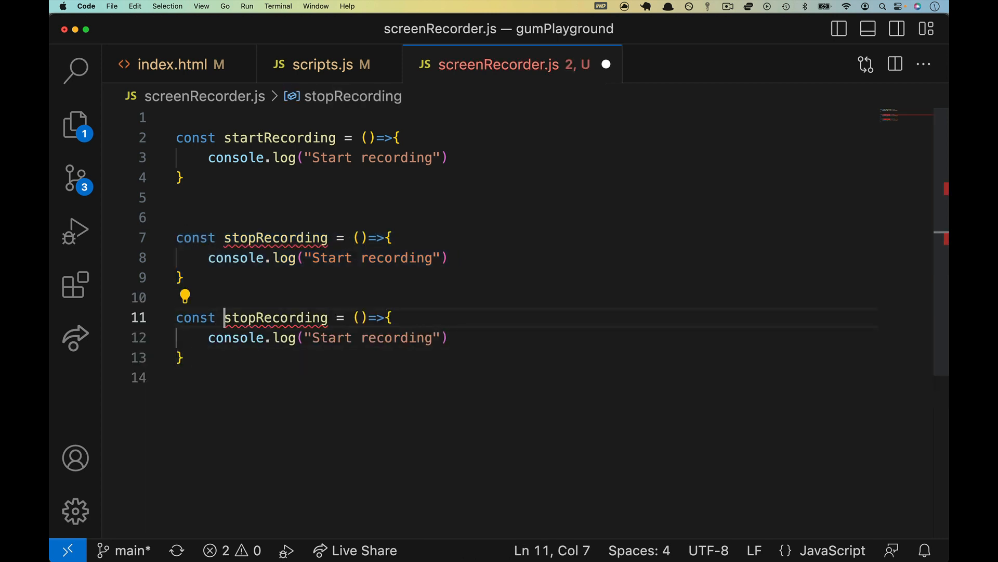
{"action": "type", "text": "play"}
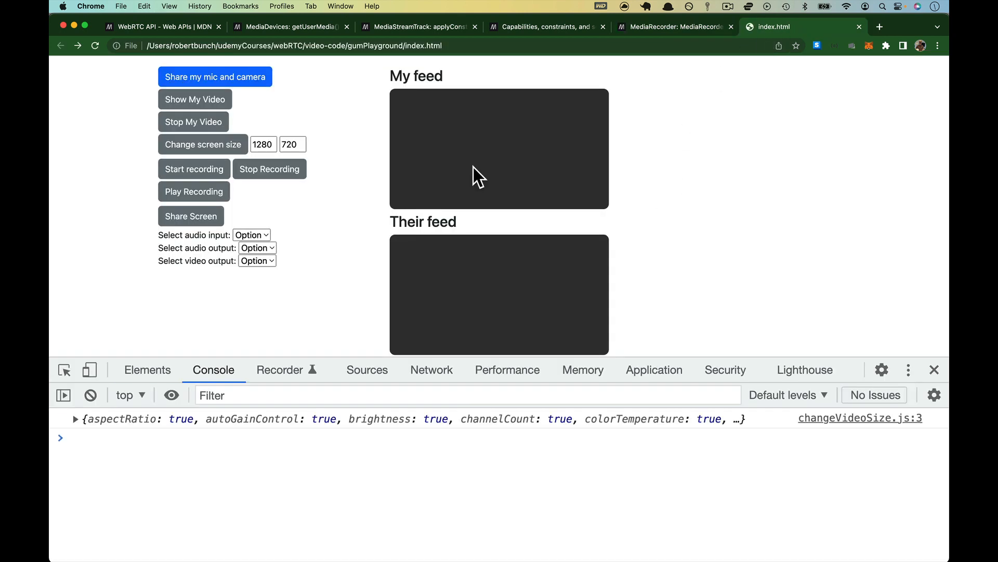
Step: Share mic and camera, dismiss the stream-still-loading alert, and show the live video in My feed
{"action": "left_click", "coordinate": [214, 76]}
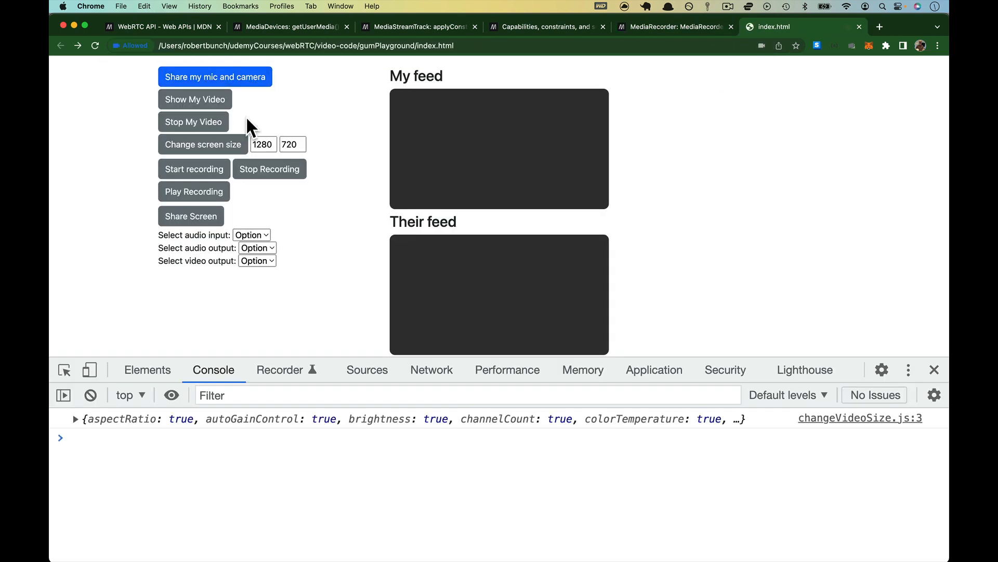
{"action": "left_click", "coordinate": [195, 99]}
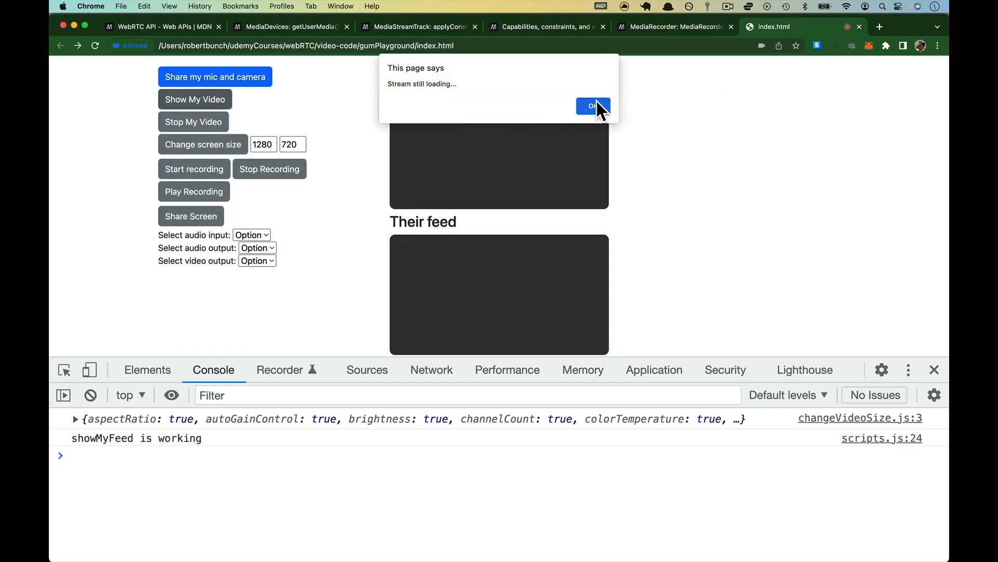
{"action": "left_click", "coordinate": [592, 105]}
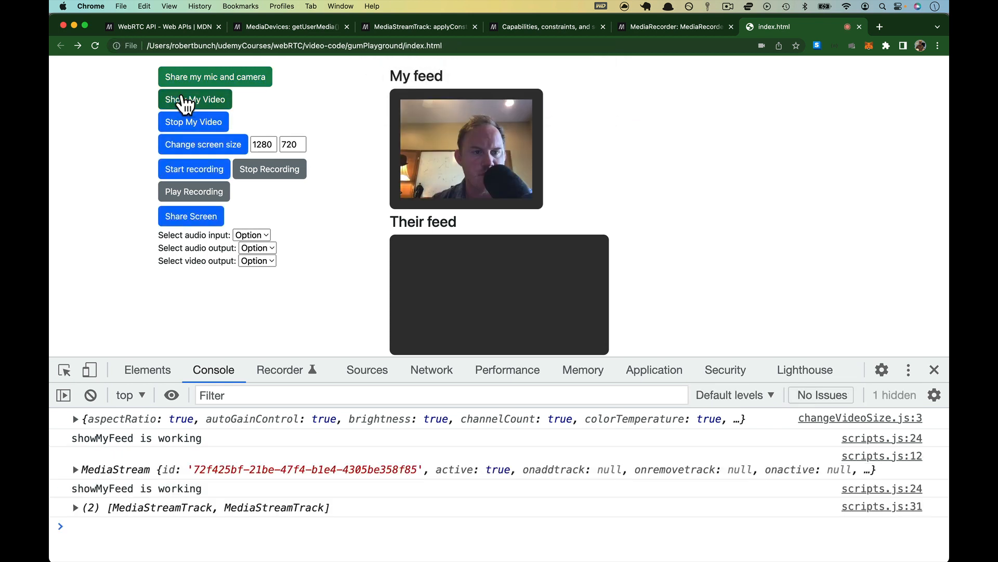
{"action": "left_click", "coordinate": [193, 168]}
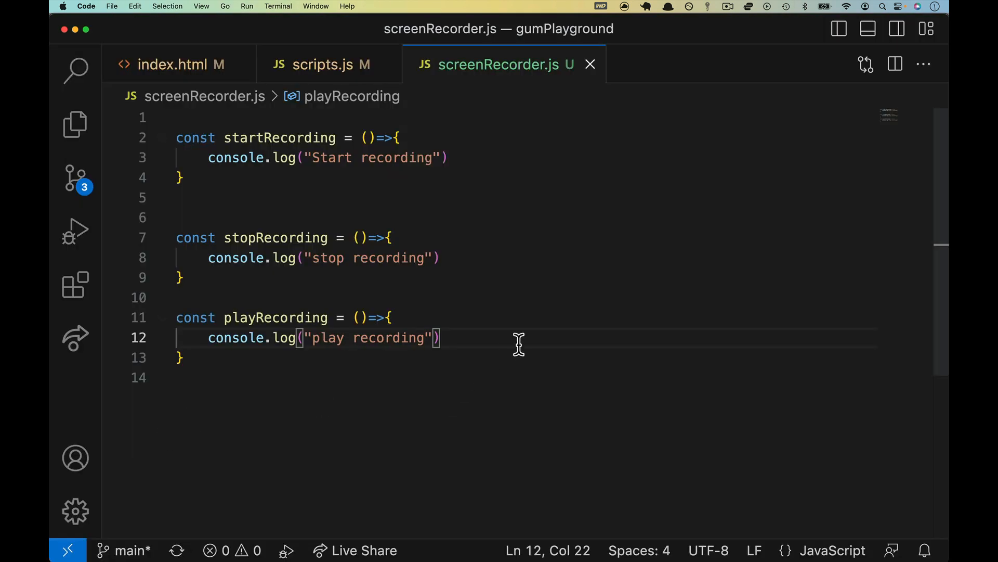
{"action": "mouse_move", "coordinate": [438, 158]}
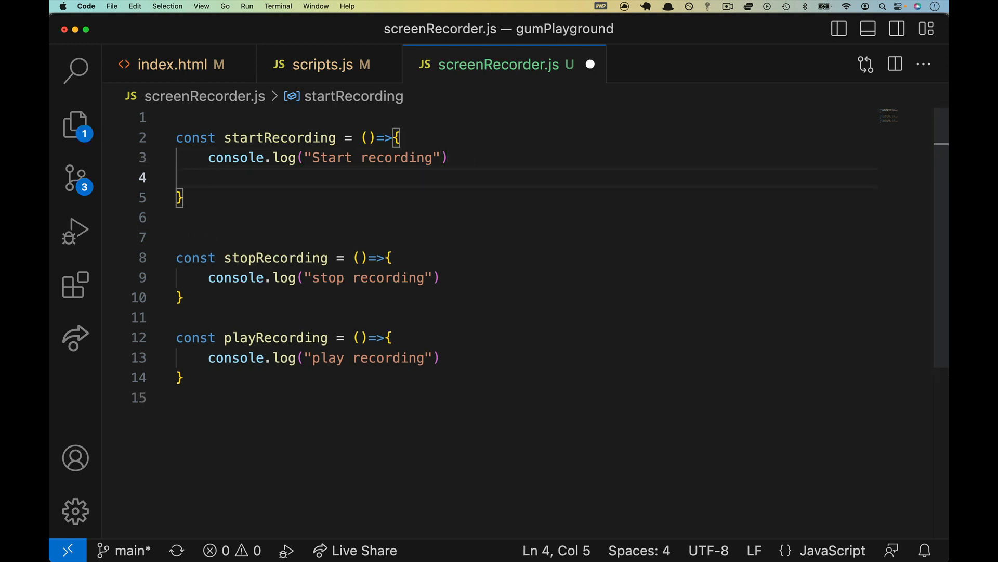
Step: Declare const mediaRecorder = new MediaRecorder(stream) inside startRecording
{"action": "type", "text": "const med"}
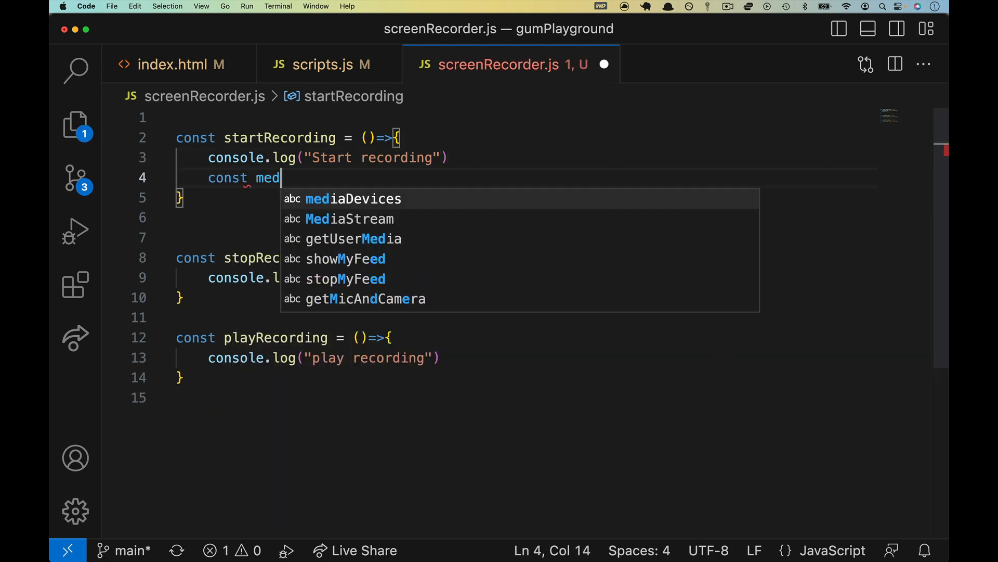
{"action": "type", "text": "iaRe"}
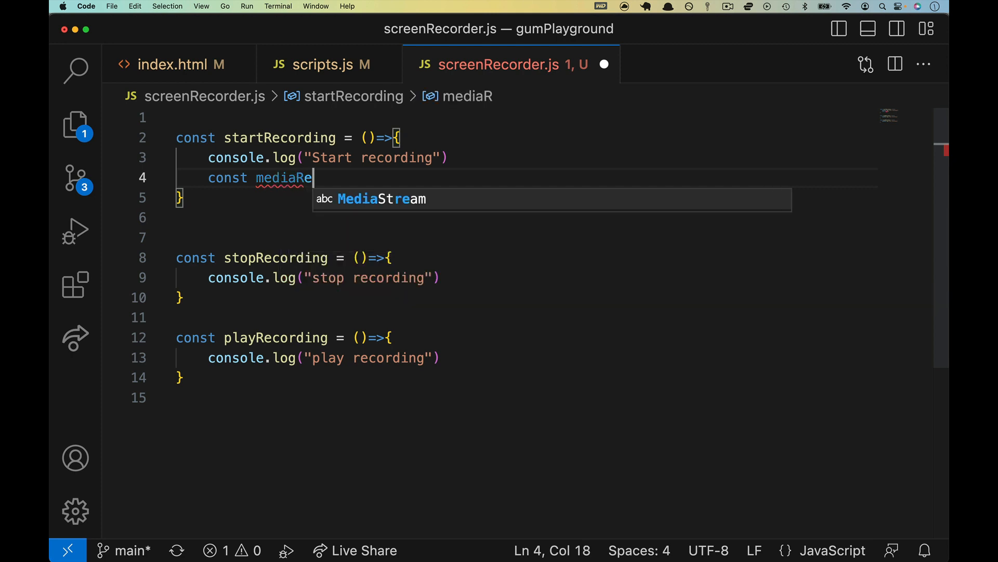
{"action": "type", "text": "corder = new Med"}
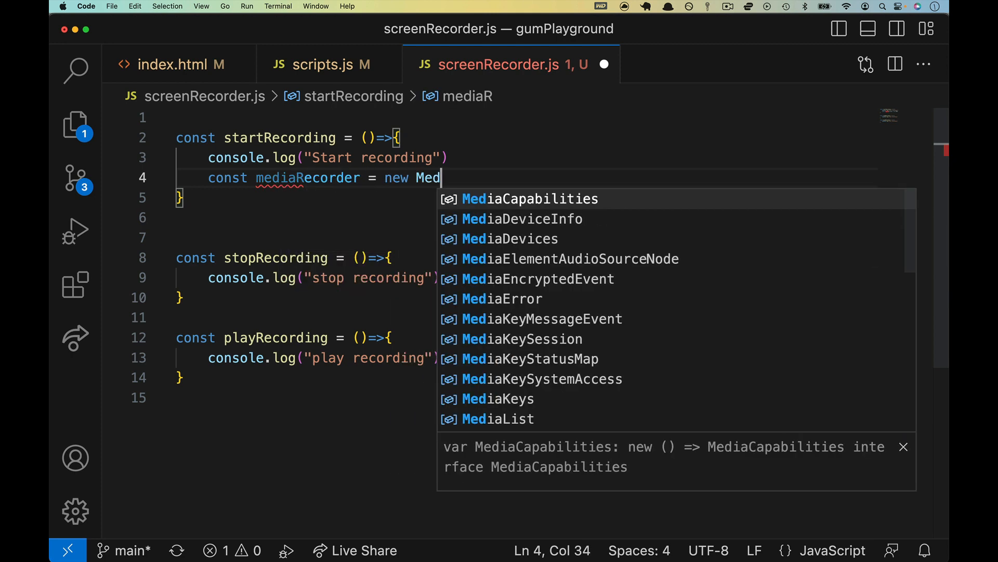
{"action": "type", "text": "iaRecorder("}
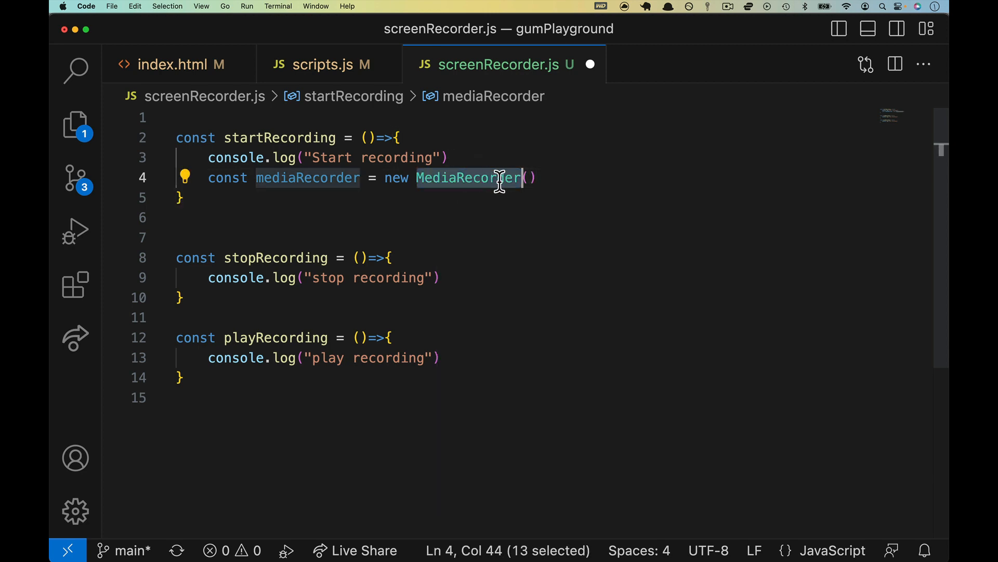
{"action": "type", "text": "stream"}
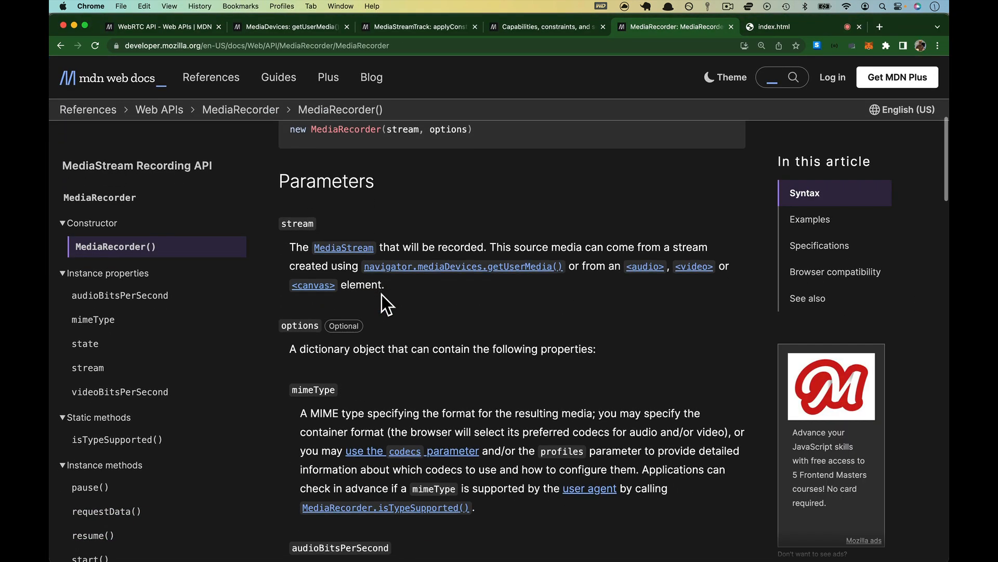
{"action": "scroll", "scroll_direction": "down", "scroll_amount": 3}
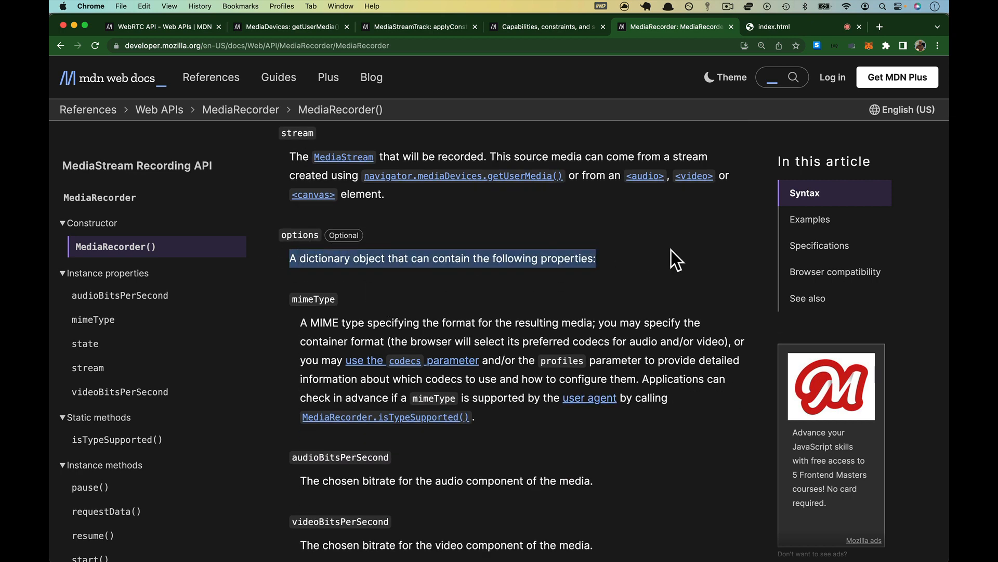
{"action": "scroll", "scroll_direction": "down", "scroll_amount": 3}
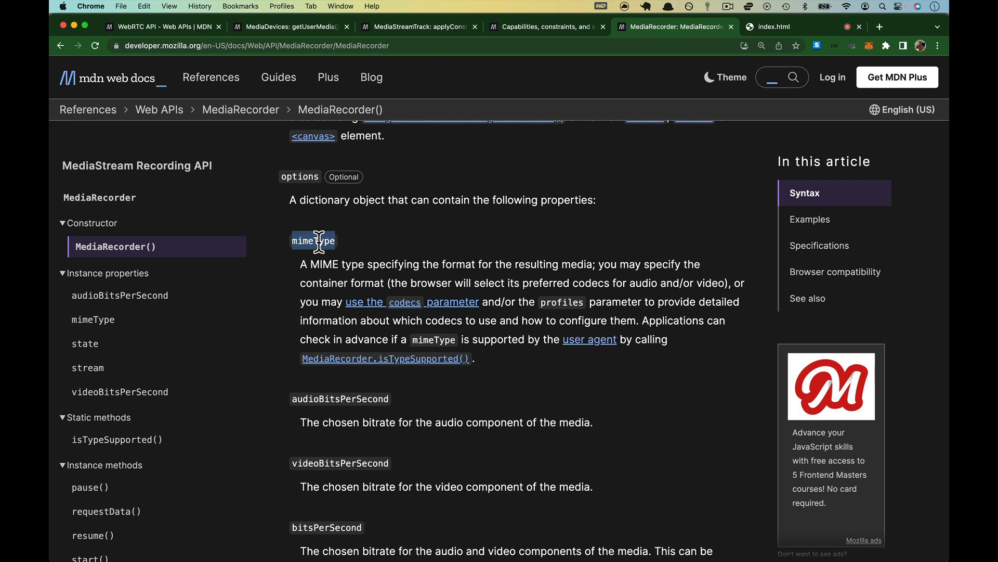
{"action": "mouse_move", "coordinate": [572, 284]}
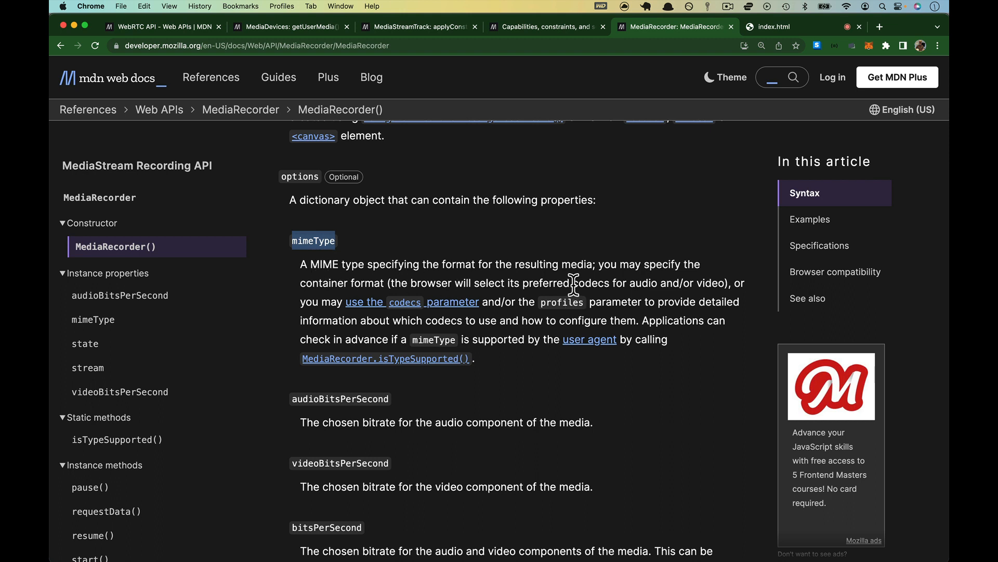
{"action": "double_click", "coordinate": [566, 283]}
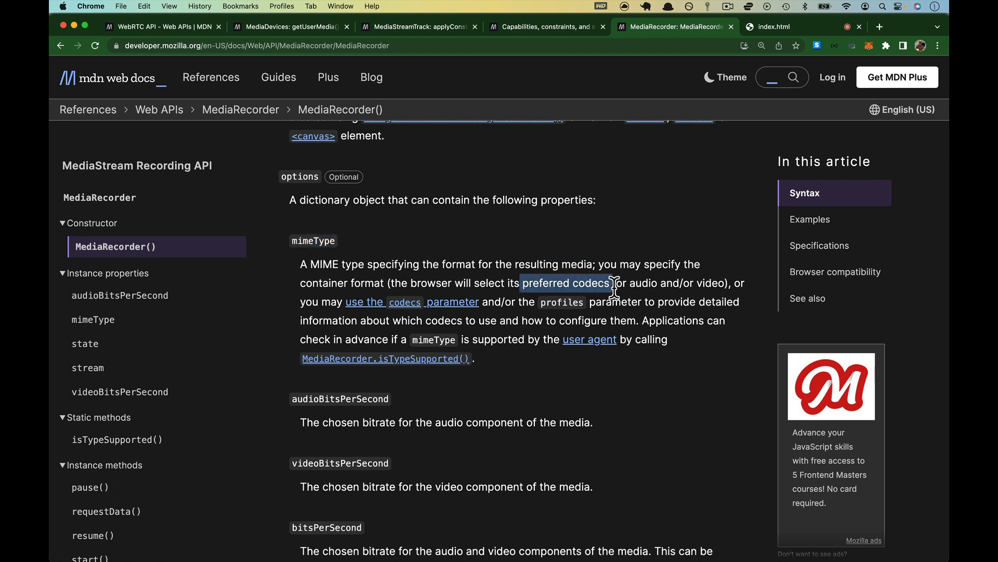
{"action": "scroll", "scroll_direction": "down", "scroll_amount": 3}
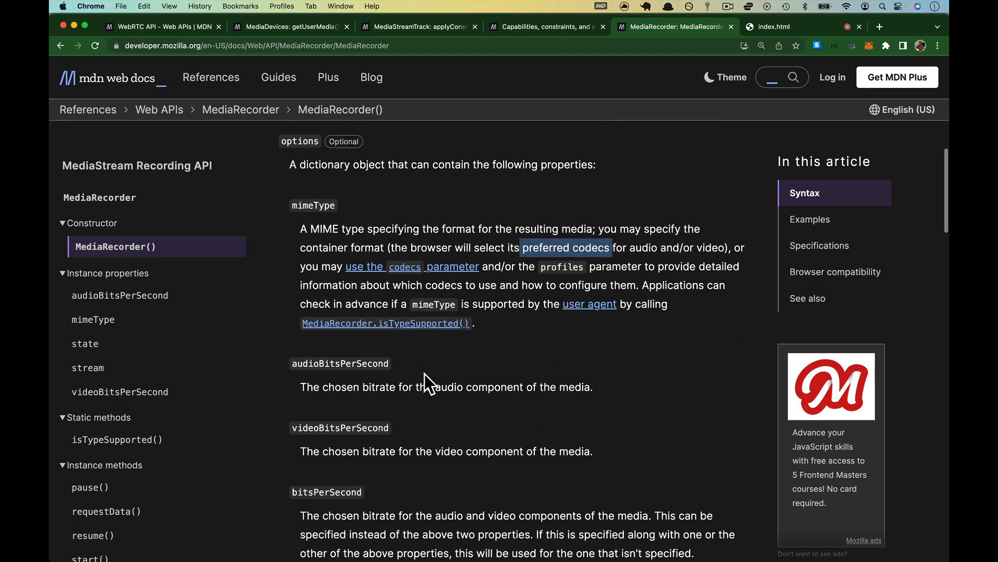
{"action": "scroll", "scroll_direction": "down", "scroll_amount": 3}
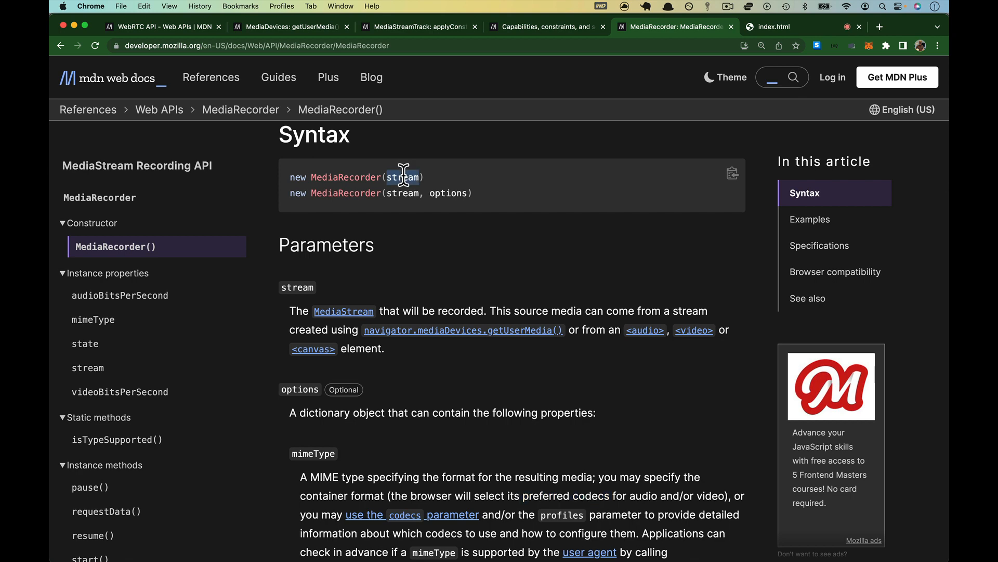
{"action": "scroll", "scroll_direction": "down", "scroll_amount": 3}
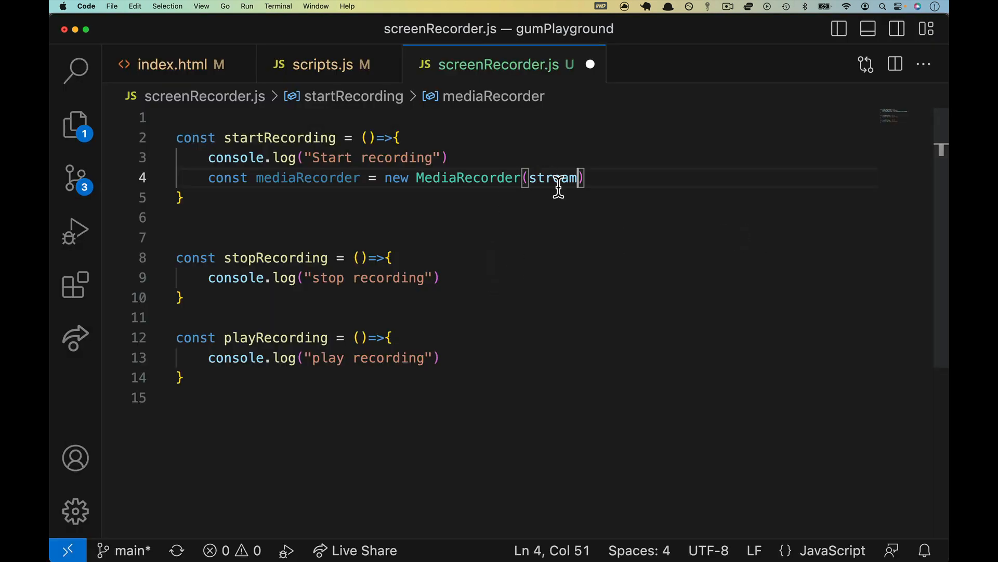
{"action": "double_click", "coordinate": [552, 178]}
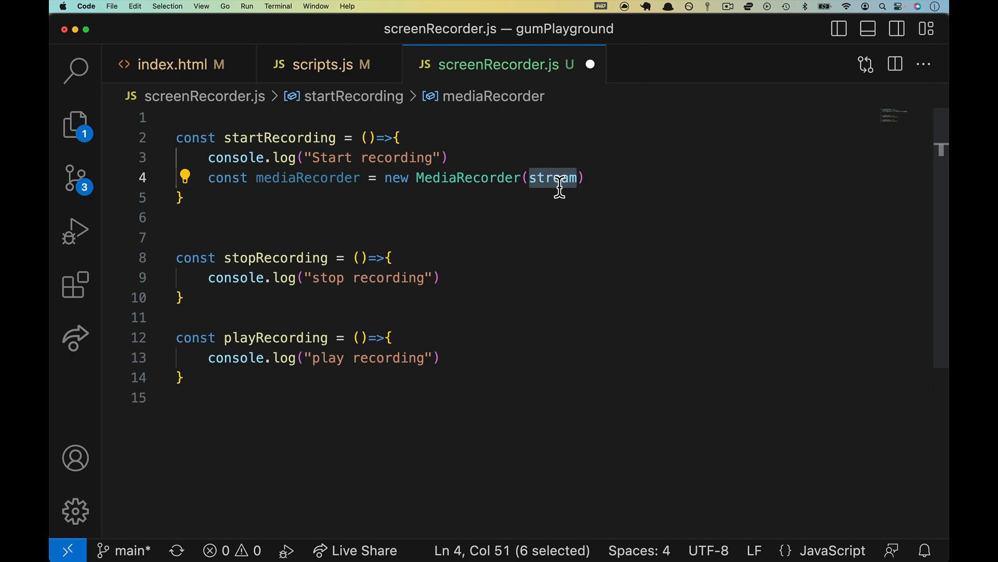
{"action": "left_click", "coordinate": [318, 178]}
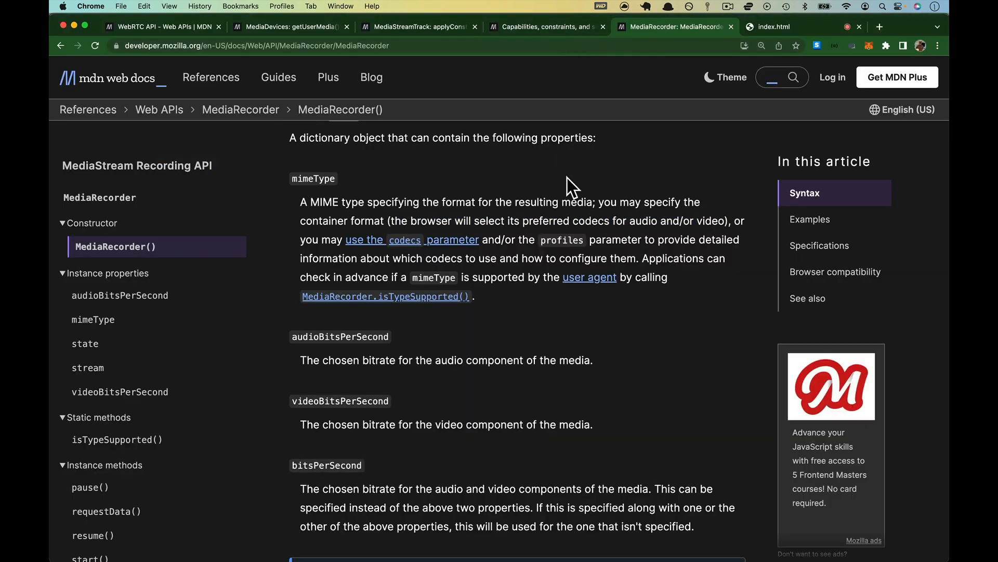
Step: Open the MDN dataavailable event page from the Events sidebar and read when it fires
{"action": "scroll", "scroll_direction": "down", "scroll_amount": 3}
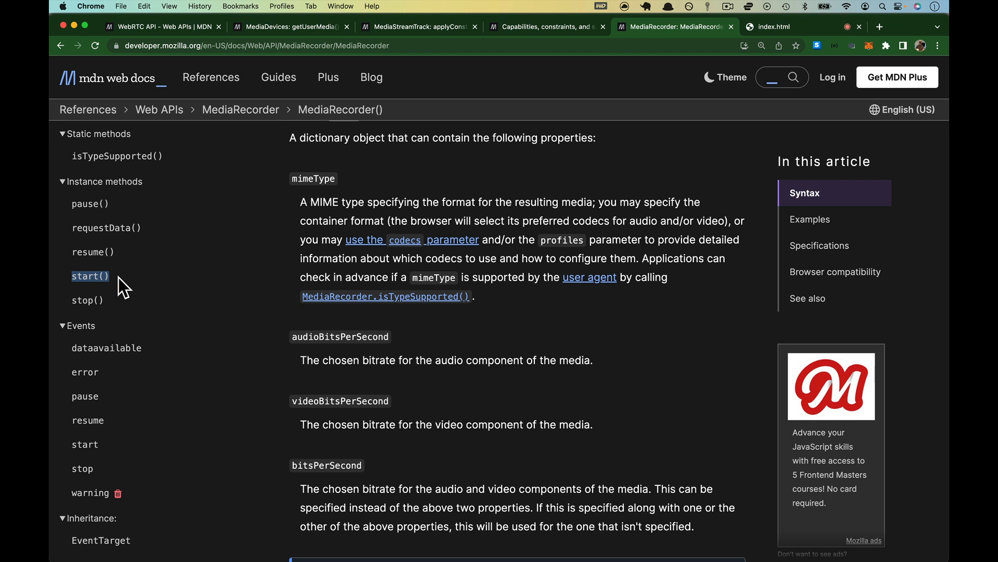
{"action": "mouse_move", "coordinate": [120, 287]}
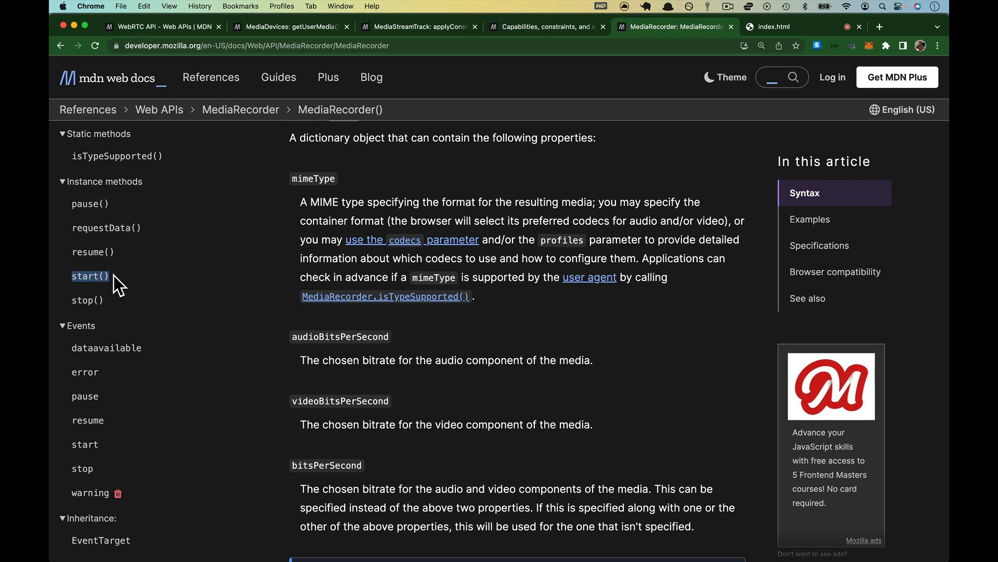
{"action": "mouse_move", "coordinate": [88, 299]}
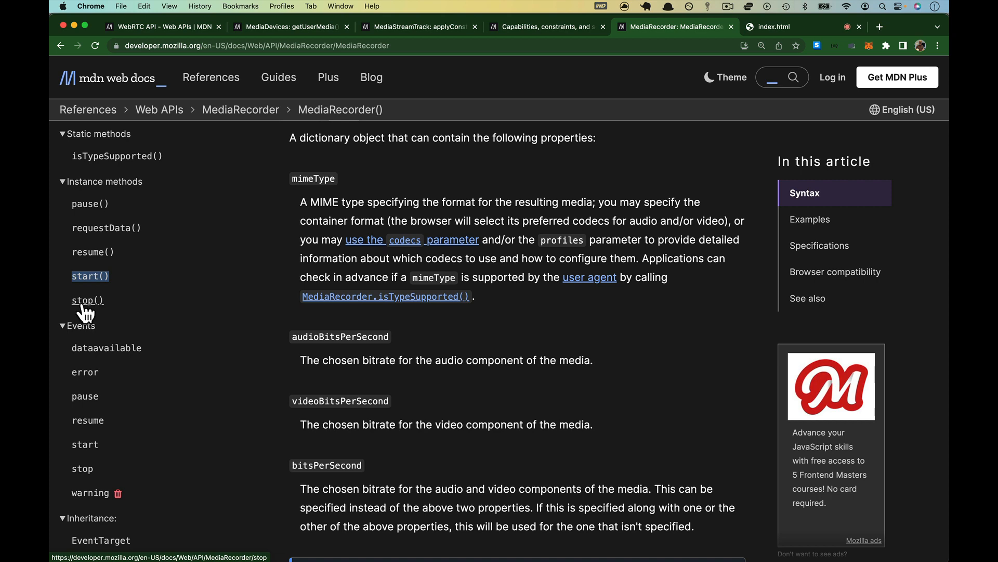
{"action": "mouse_move", "coordinate": [106, 227]}
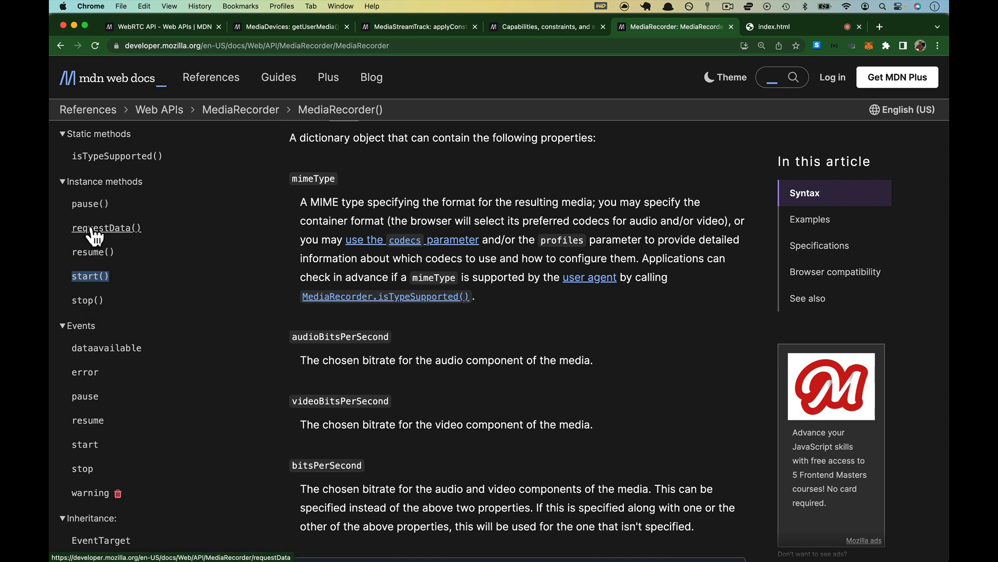
{"action": "mouse_move", "coordinate": [440, 389]}
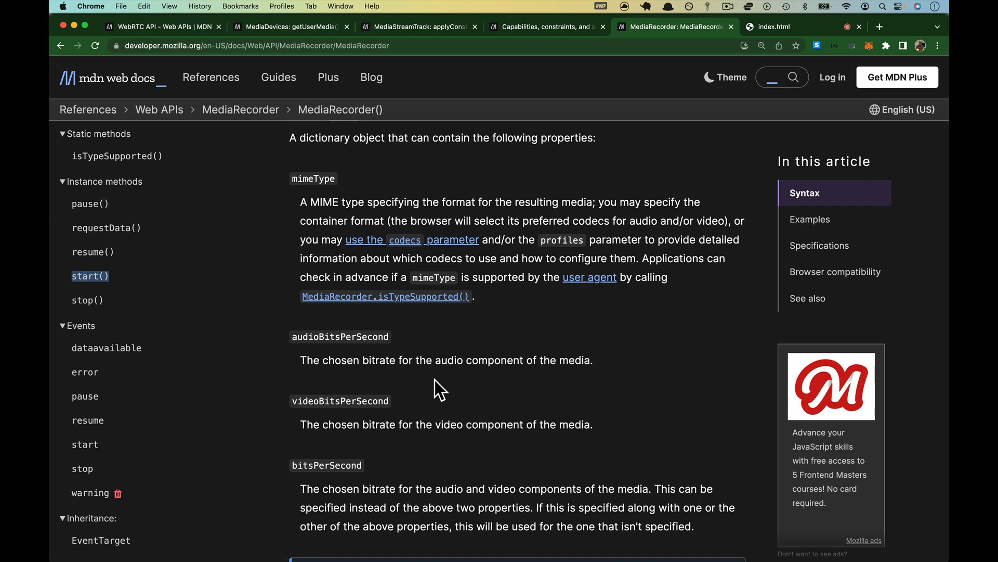
{"action": "scroll", "scroll_direction": "down", "scroll_amount": 3}
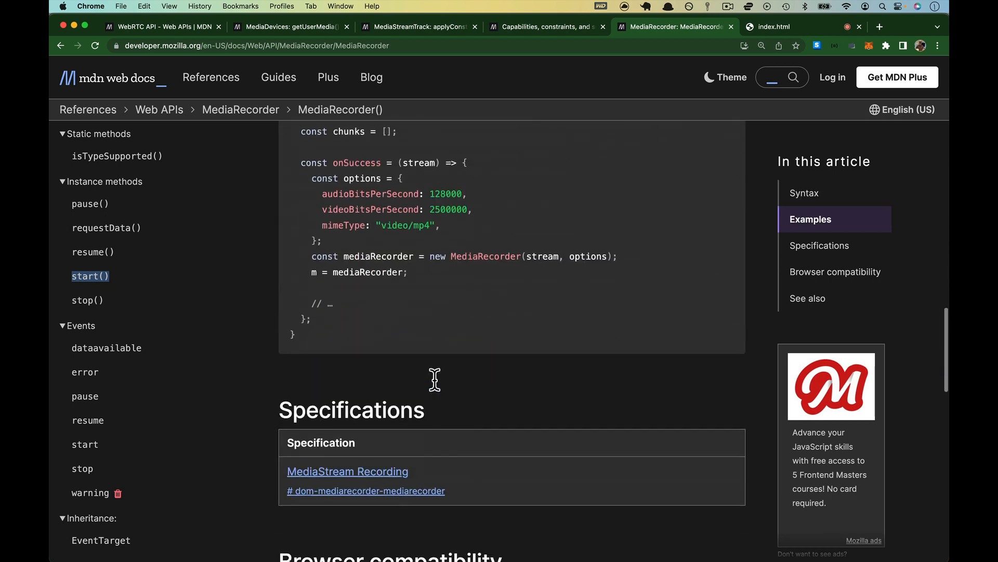
{"action": "scroll", "scroll_direction": "down", "scroll_amount": 3}
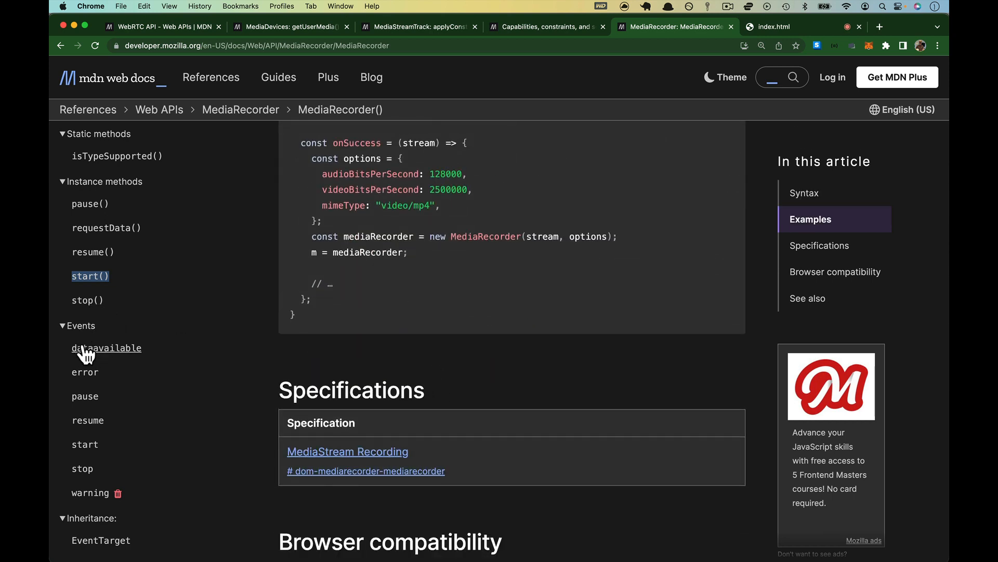
{"action": "left_click", "coordinate": [106, 347]}
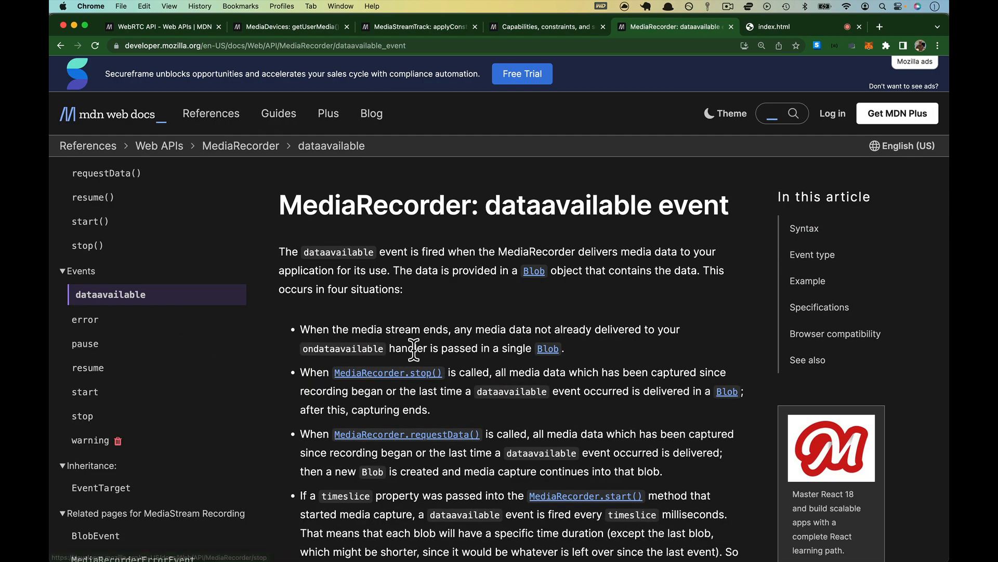
{"action": "double_click", "coordinate": [337, 252]}
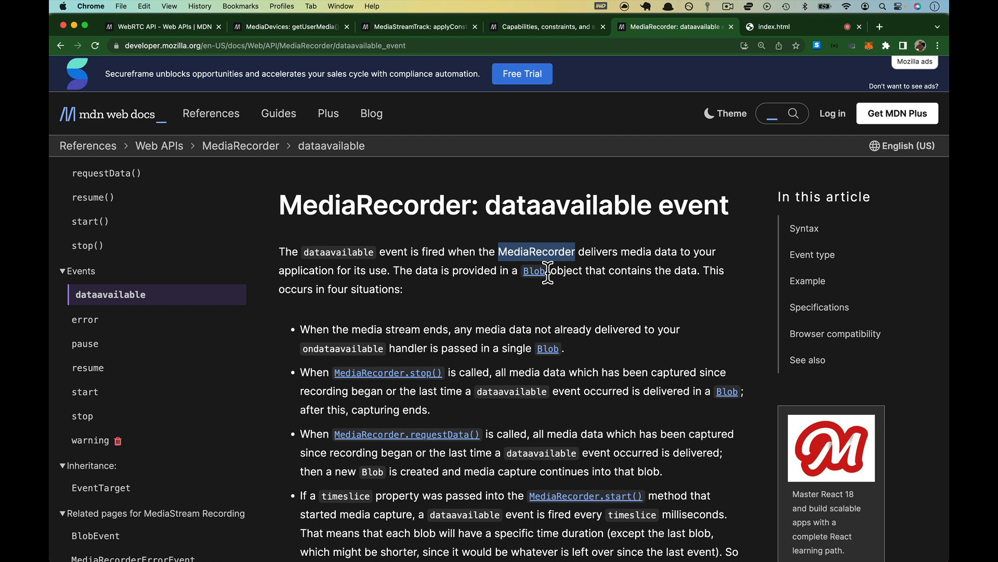
{"action": "mouse_move", "coordinate": [390, 269]}
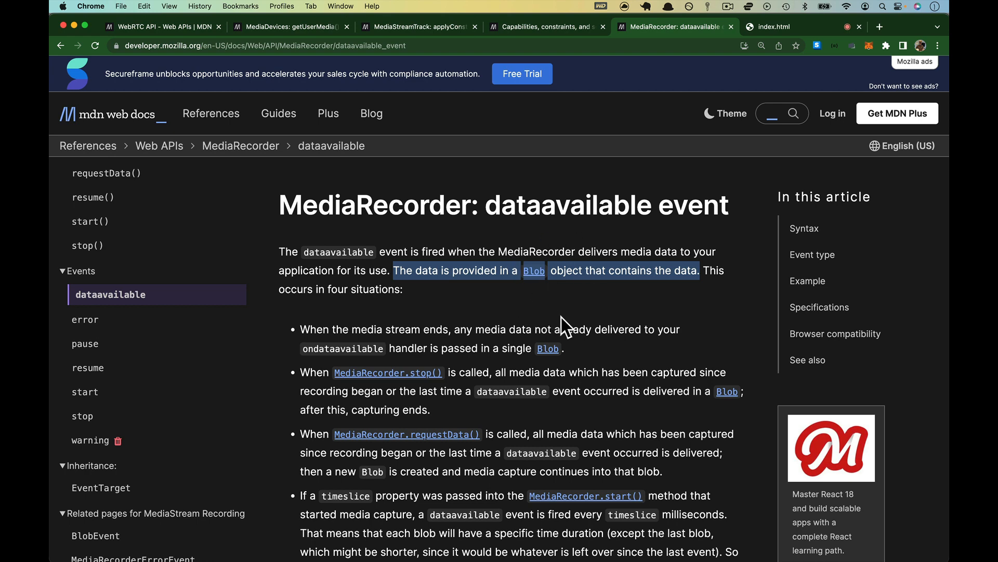
{"action": "left_click", "coordinate": [579, 318]}
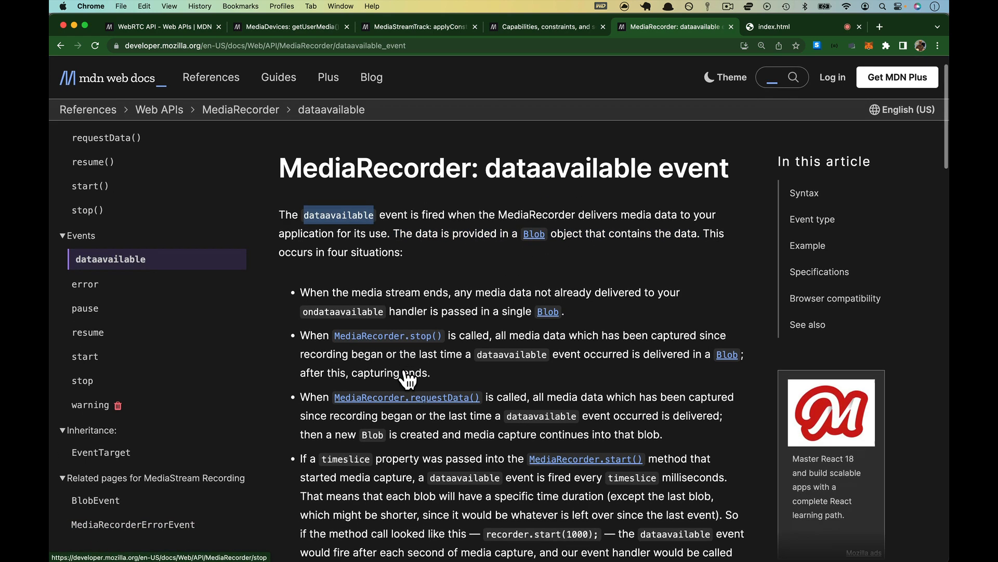
{"action": "scroll", "scroll_direction": "down", "scroll_amount": 3}
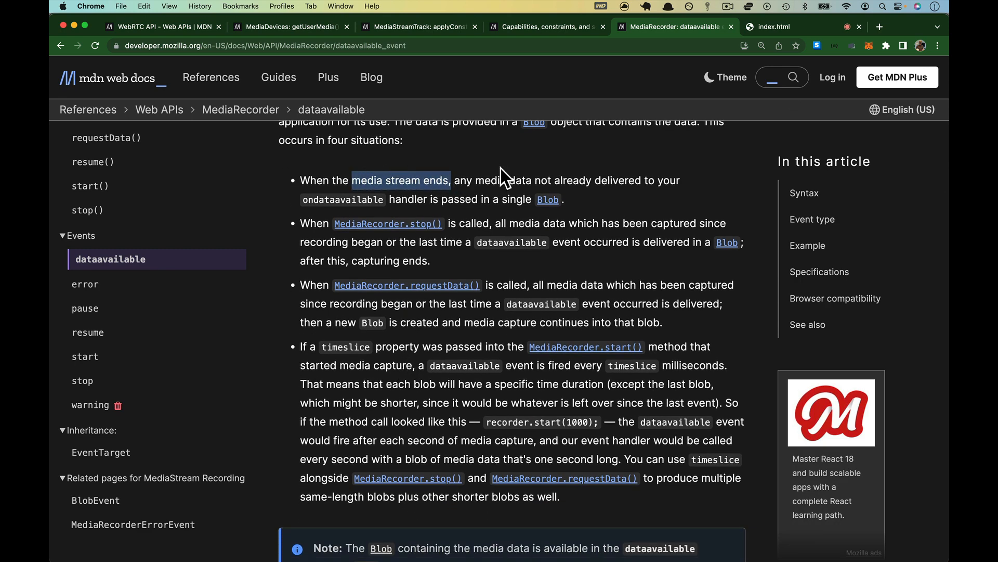
{"action": "mouse_move", "coordinate": [579, 225]}
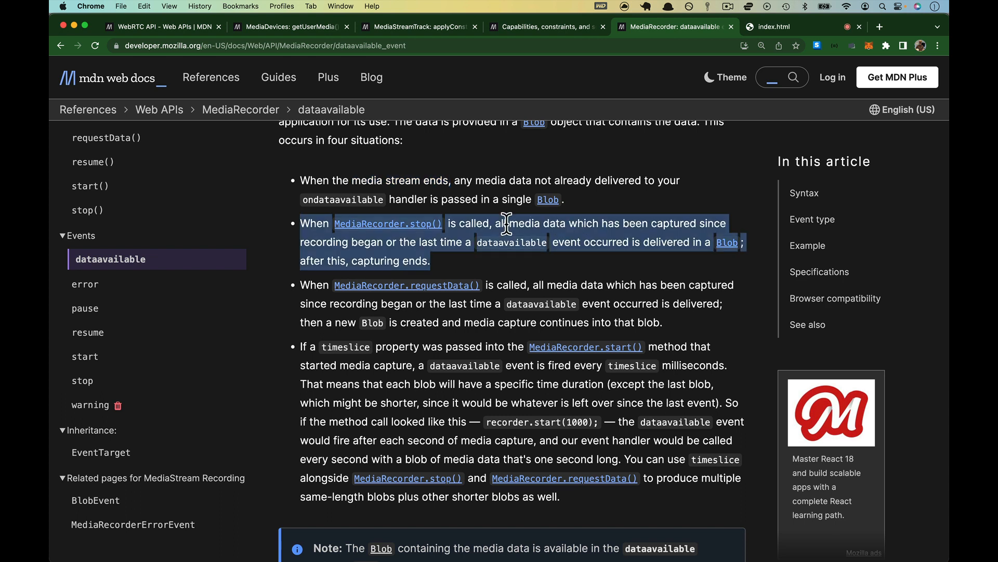
{"action": "mouse_move", "coordinate": [506, 302]}
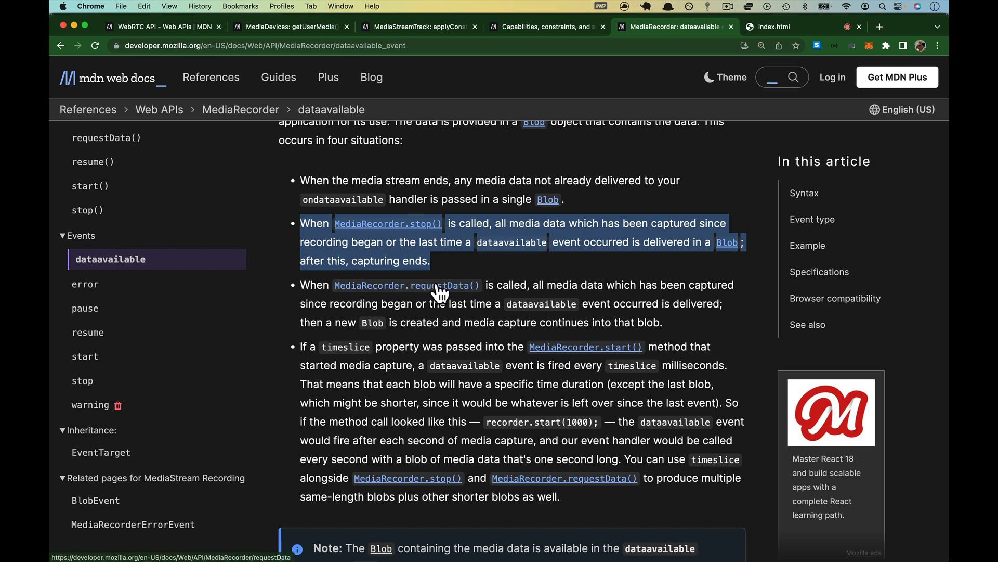
{"action": "scroll", "scroll_direction": "down", "scroll_amount": 3}
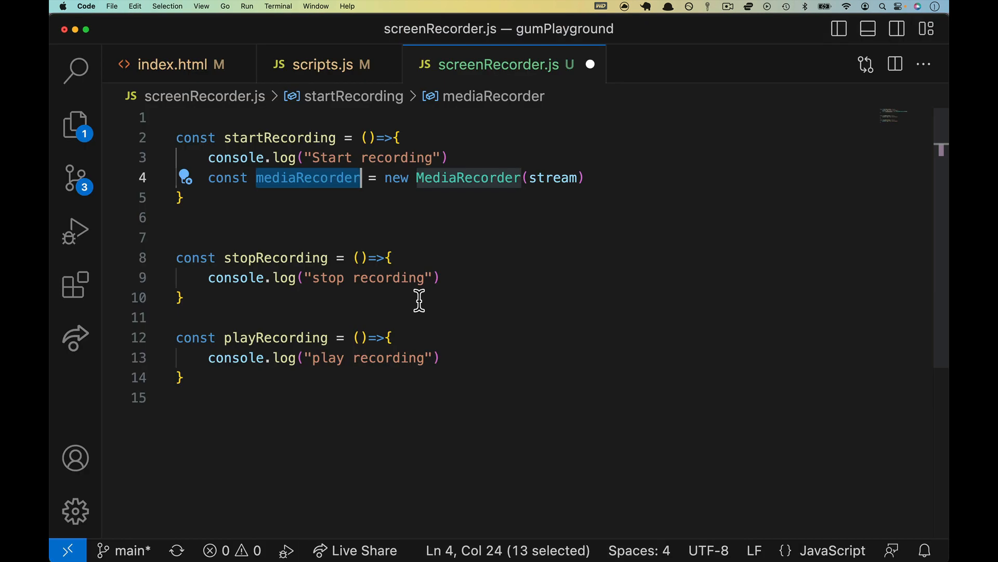
Step: Declare let recordedBlobs = []; before the MediaRecorder line and begin a new line after it
{"action": "type", "text": "let"}
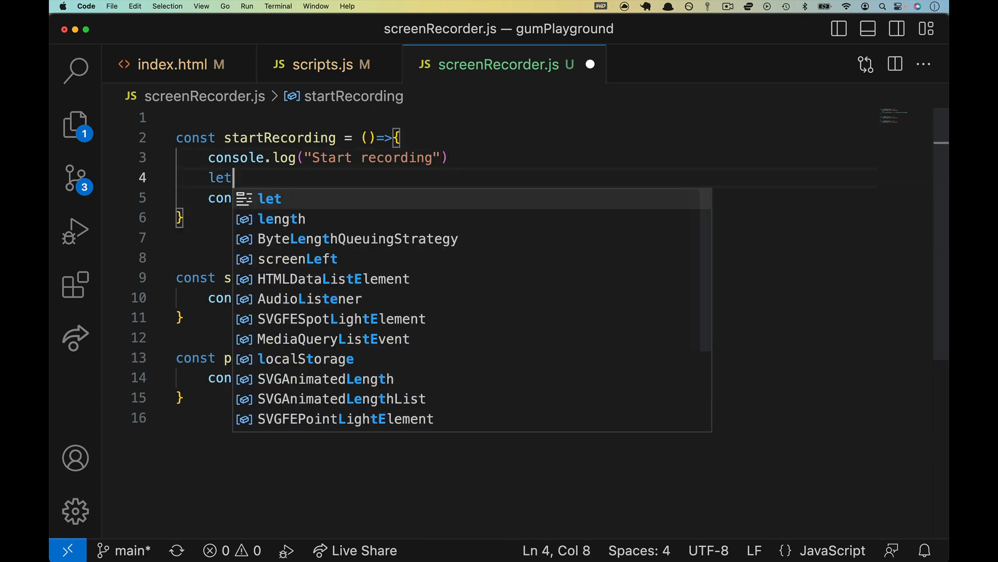
{"action": "type", "text": "record"}
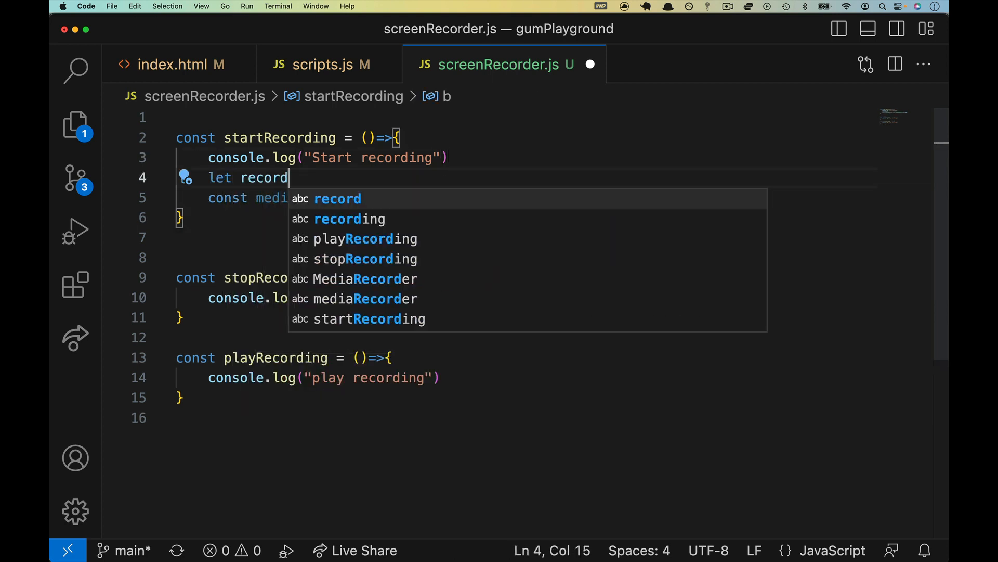
{"action": "type", "text": "edBlobs ="}
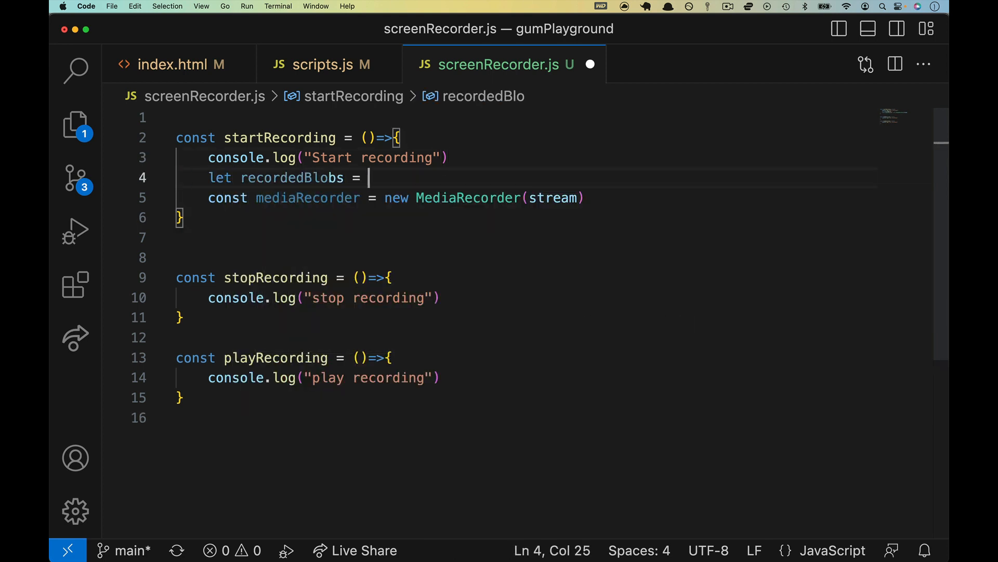
{"action": "type", "text": "[];"}
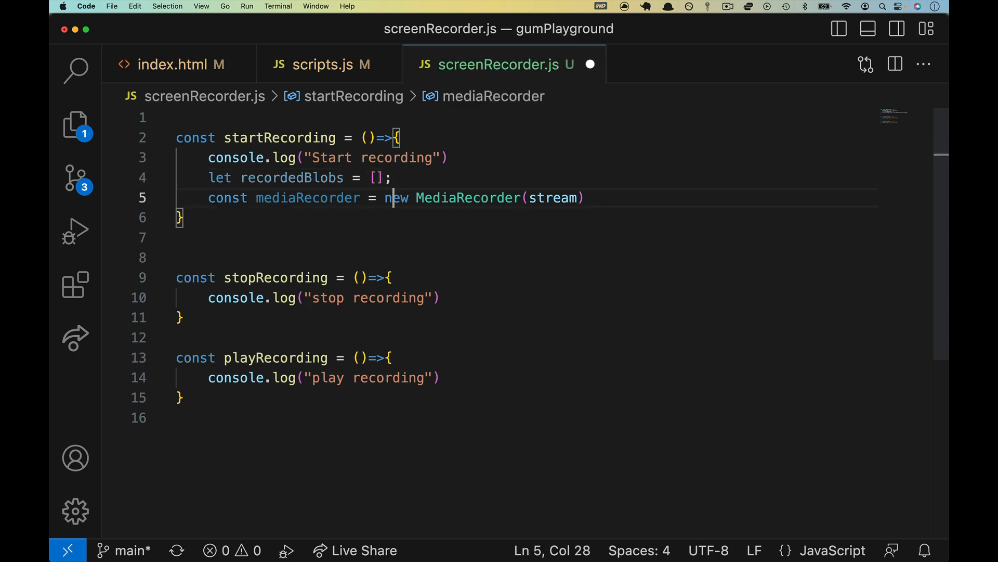
{"action": "key", "text": "enter"}
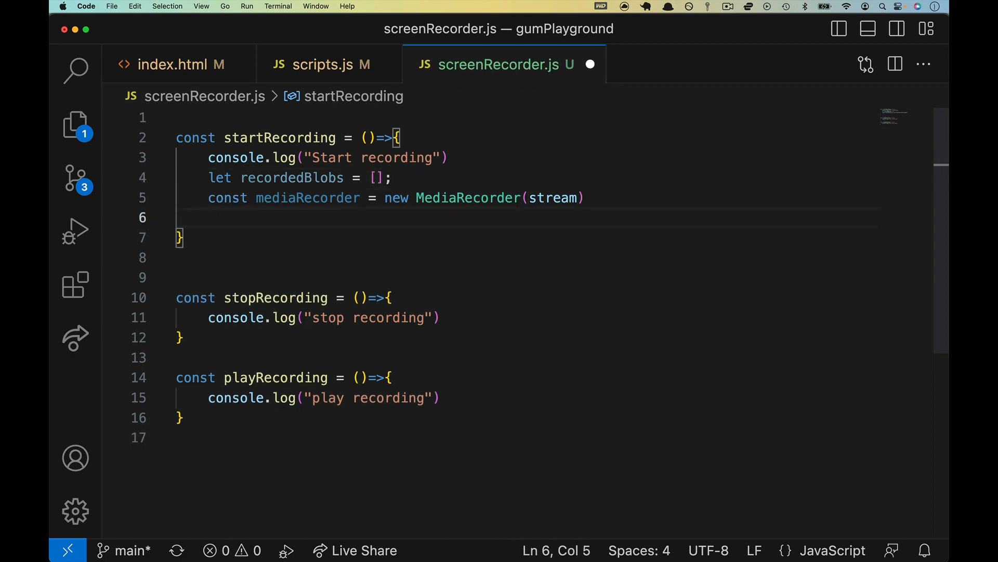
{"action": "type", "text": "med"}
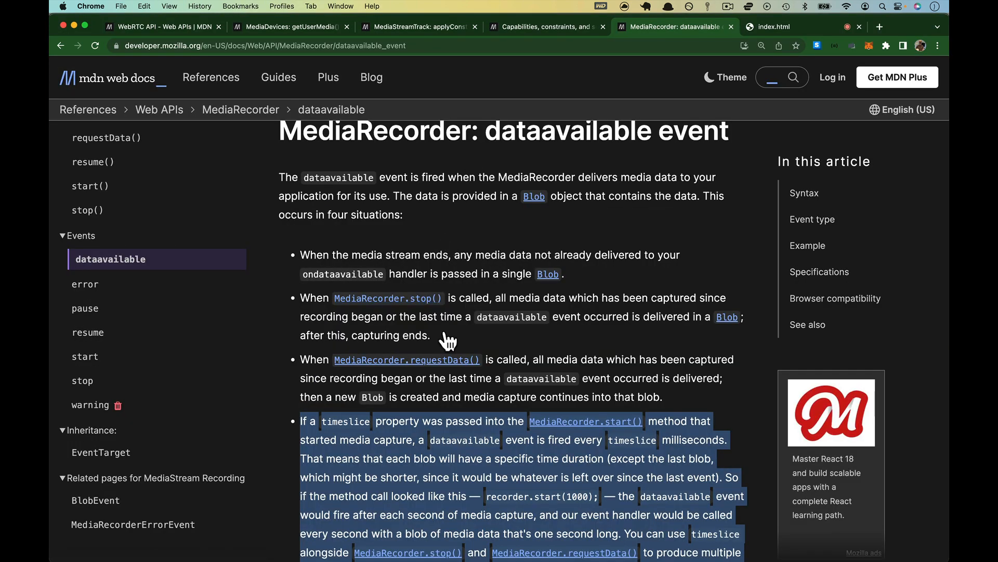
Step: Scroll the MDN dataavailable page to the Syntax block showing the ondataavailable handler form
{"action": "scroll", "scroll_direction": "down", "scroll_amount": 3}
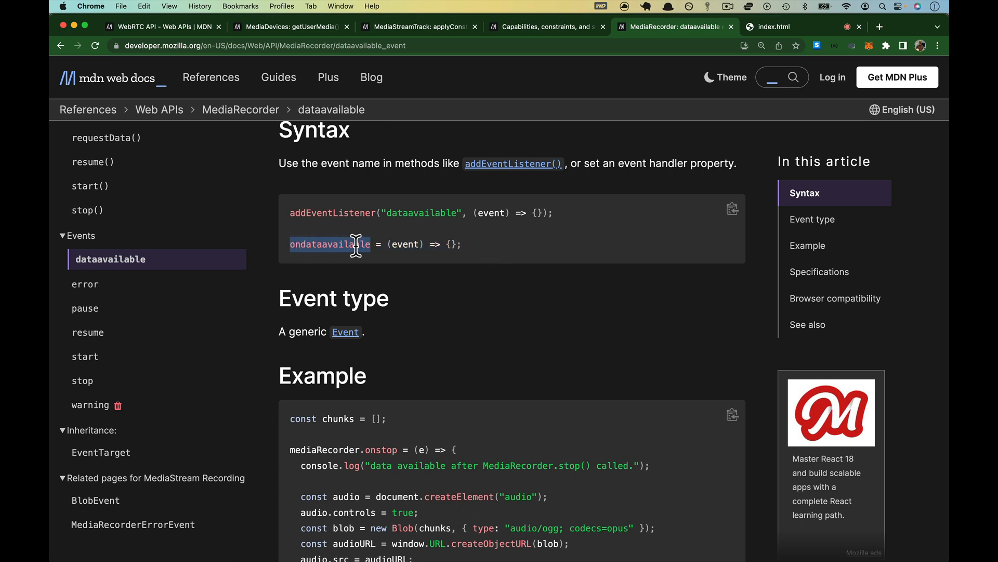
Step: Write mediaRecorder.ondataavailable = e=>{...} logging 'Data is available...' and pushing e.data into recordedBlobs
{"action": "key", "text": "cmd+tab"}
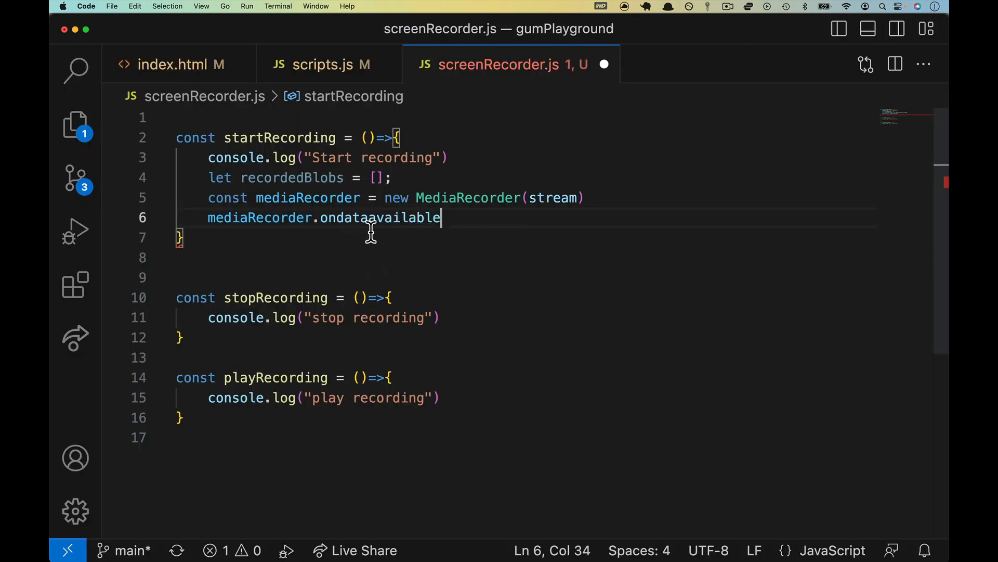
{"action": "type", "text": "= e"}
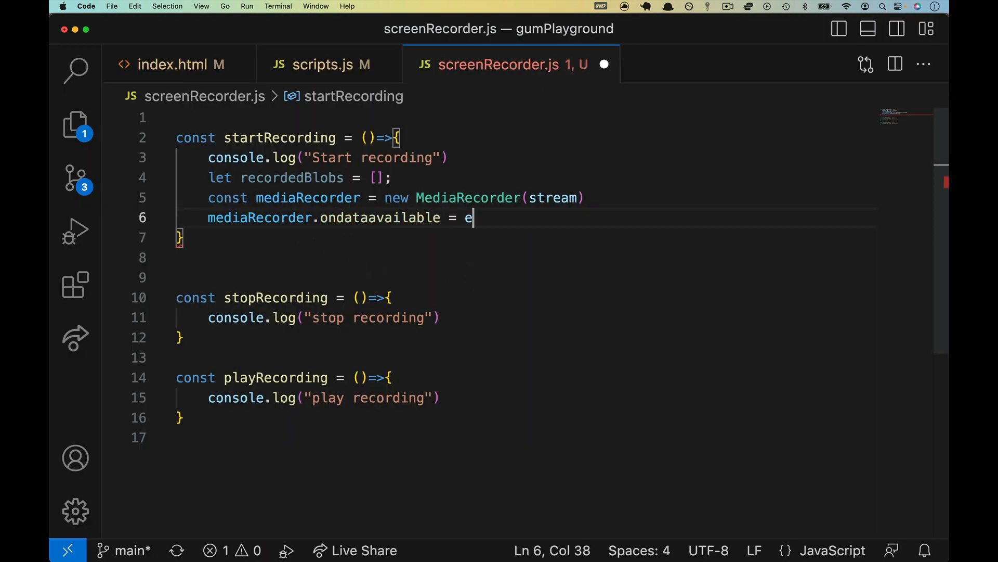
{"action": "type", "text": "=>{"}
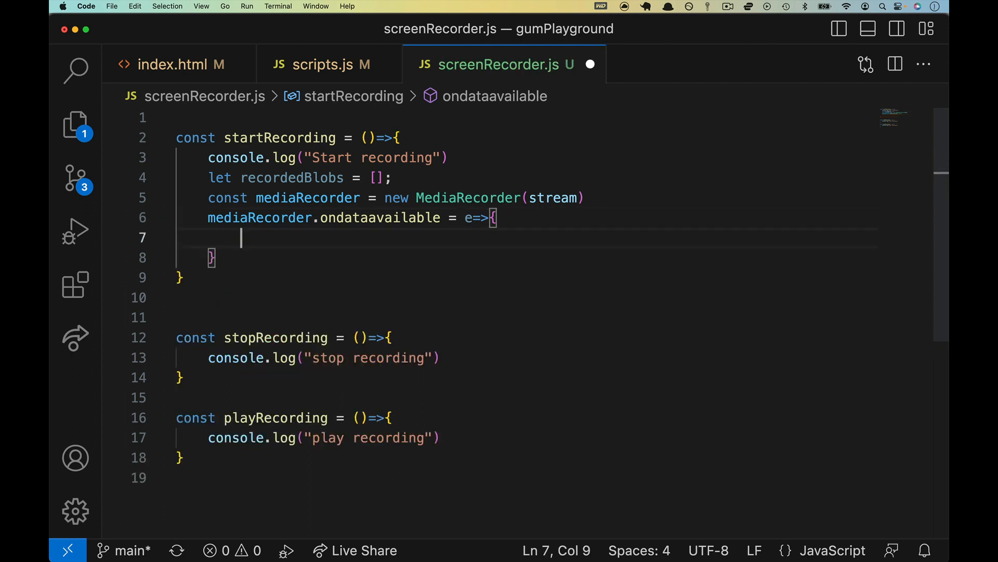
{"action": "type", "text": "console.log(\""}
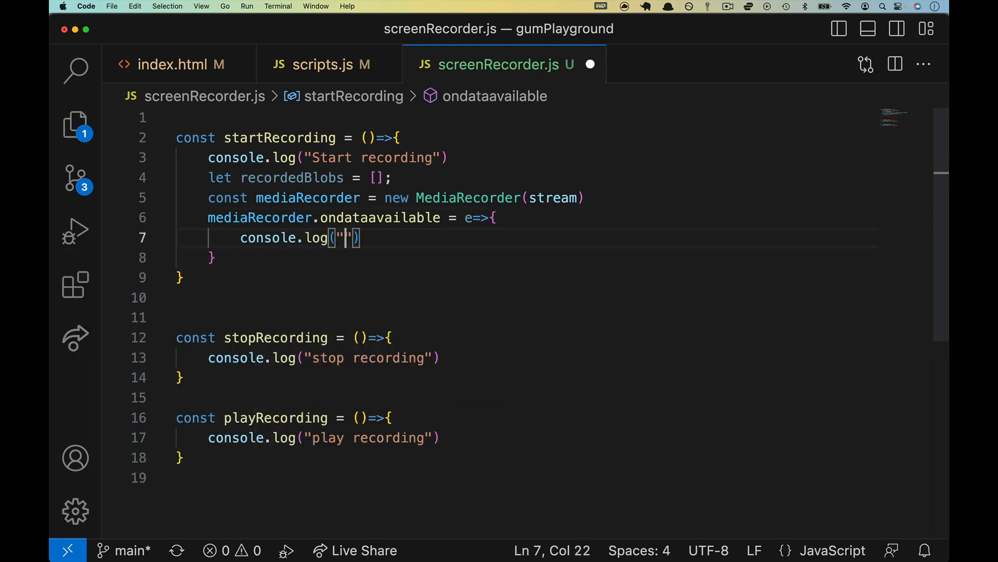
{"action": "type", "text": "Data is available for the media"}
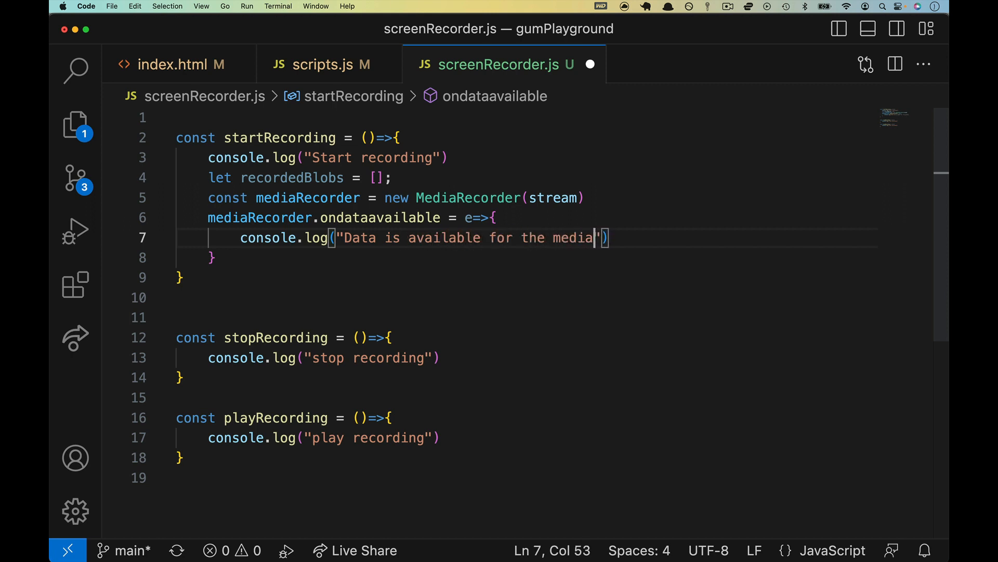
{"action": "type", "text": "recorder!"}
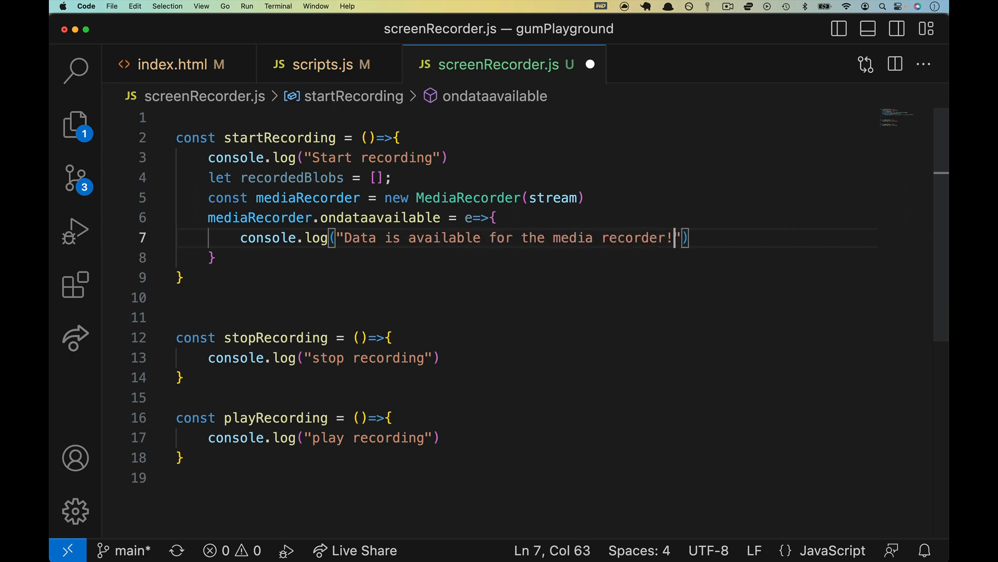
{"action": "type", "text": "recordedBlobs.push"}
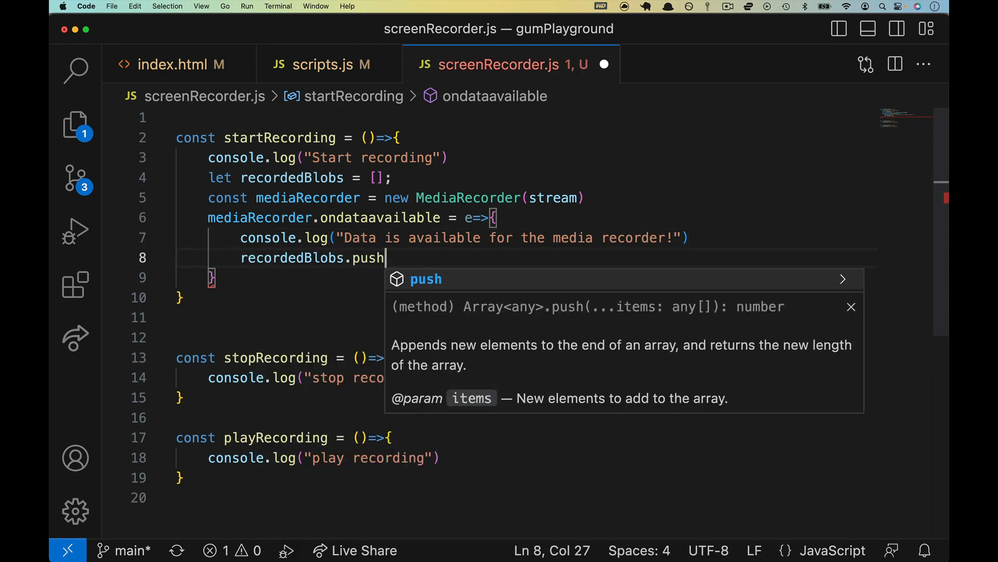
{"action": "type", "text": "(e.data"}
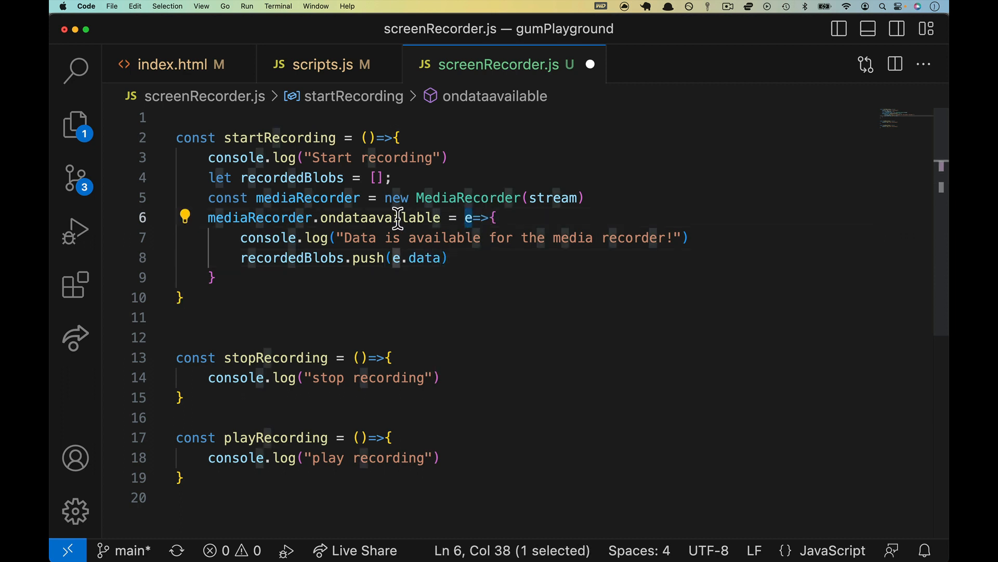
Step: Start the recorder with mediaRecorder.start(); after the data handler
{"action": "double_click", "coordinate": [378, 217]}
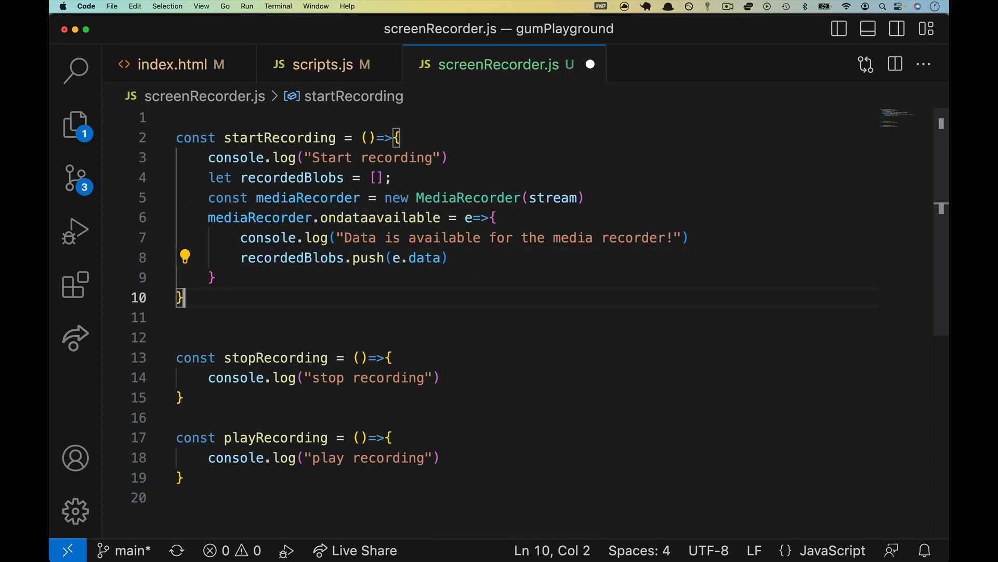
{"action": "type", "text": "medaiRec"}
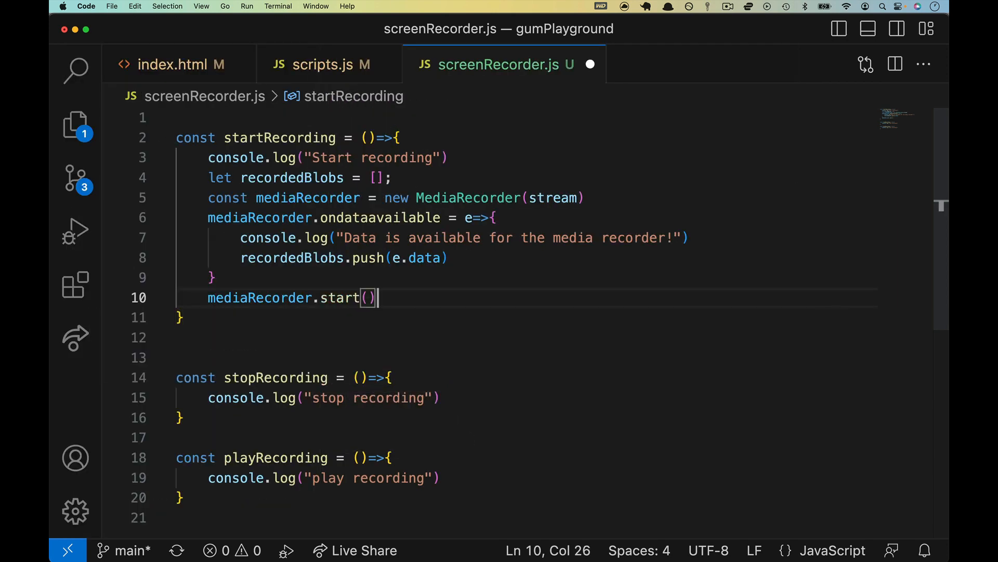
{"action": "type", "text": ";"}
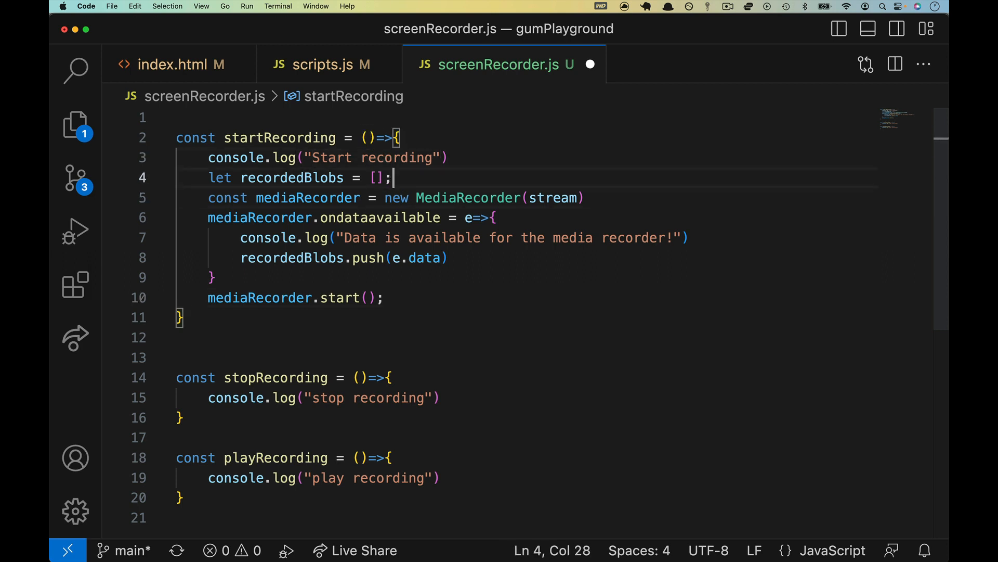
Step: Comment the recordedBlobs array as being for playback and the MediaRecorder creation from the constraints
{"action": "type", "text": "// an array to hold the blobs for"}
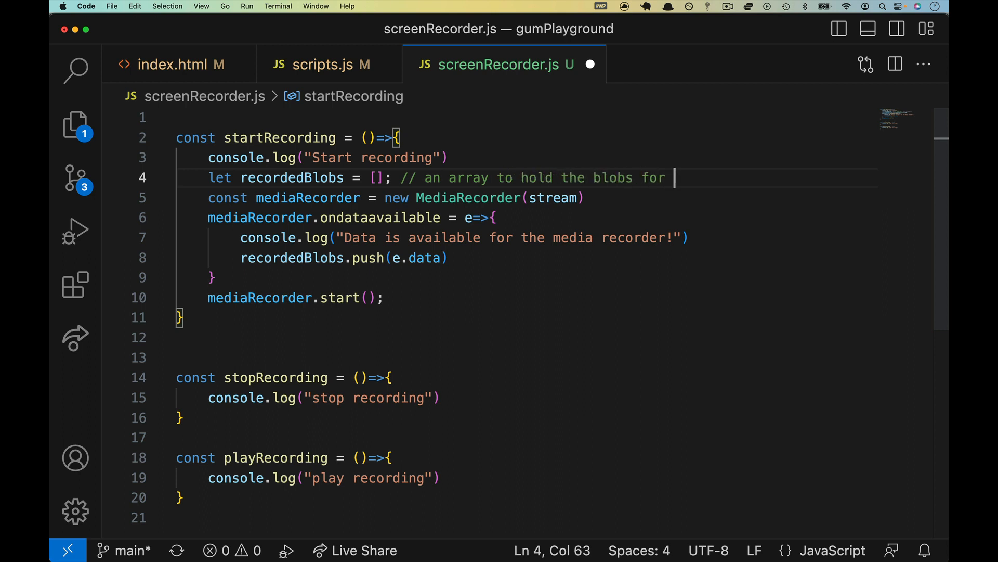
{"action": "type", "text": "playback"}
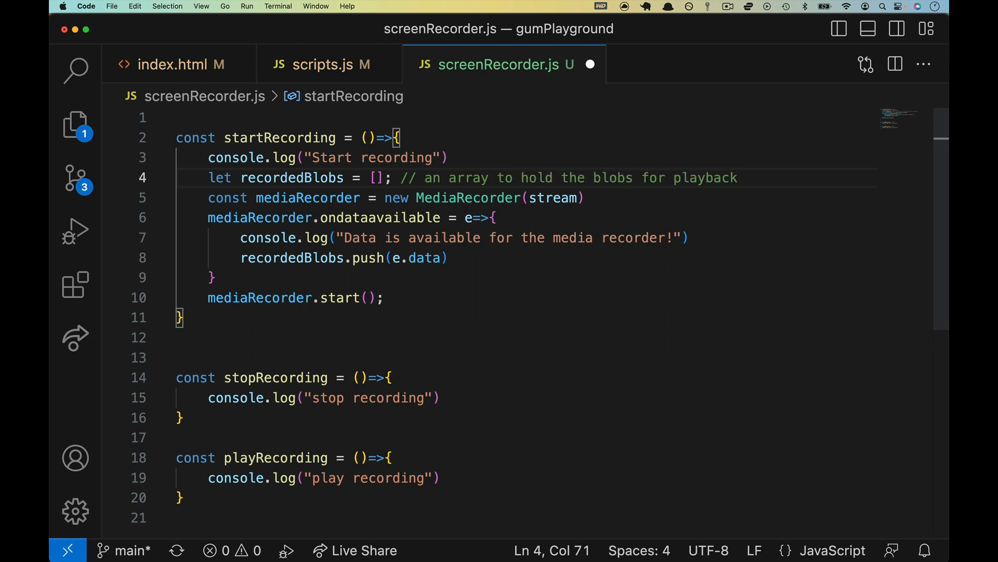
{"action": "type", "text": "//make a med"}
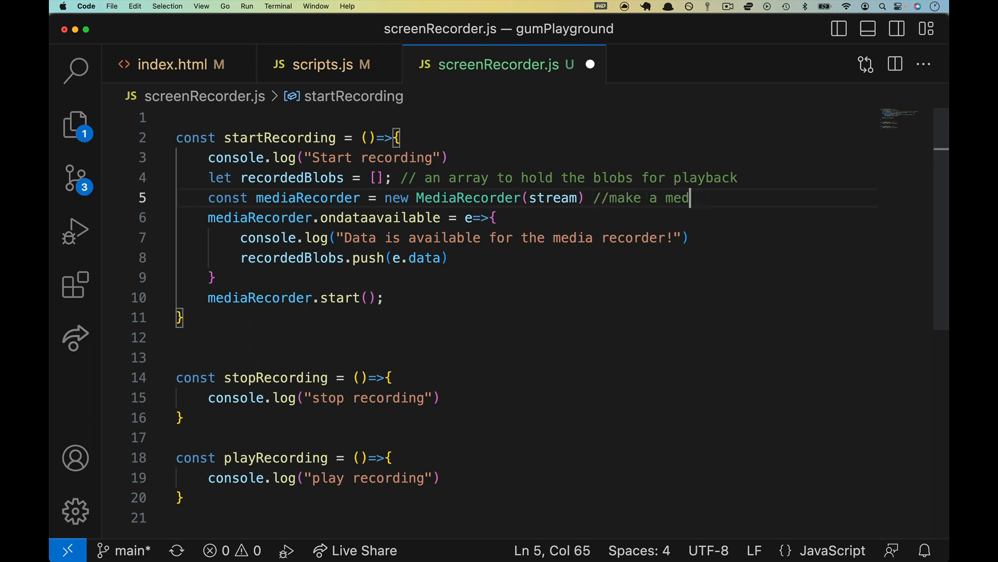
{"action": "type", "text": "iaRecorder"}
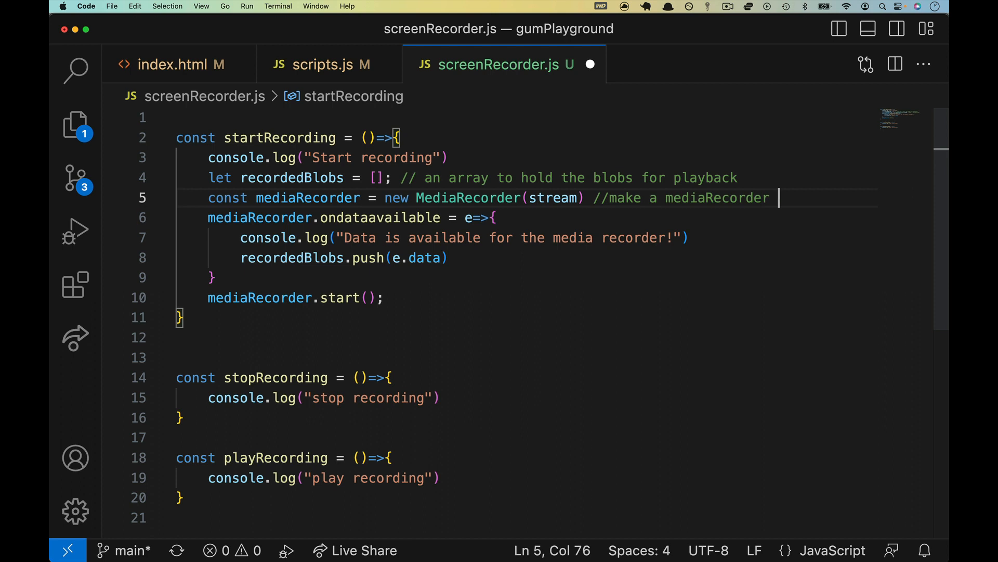
{"action": "type", "text": "from the const"}
{"action": "type", "text": "//"}
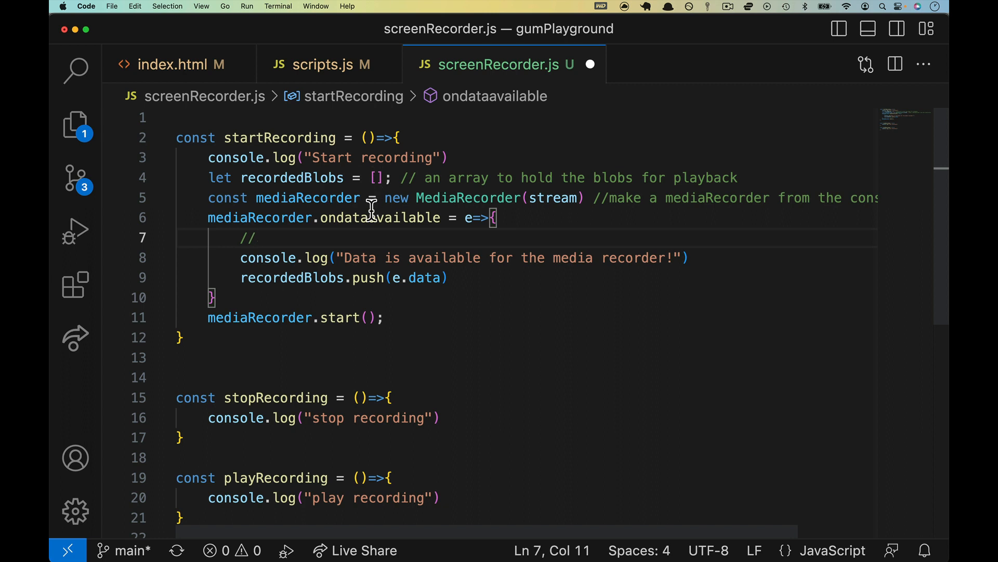
Step: Comment that ondataavailable will run when the recorder is stopped or data is requested
{"action": "type", "text": "ondataavailable will run when the stream ends"}
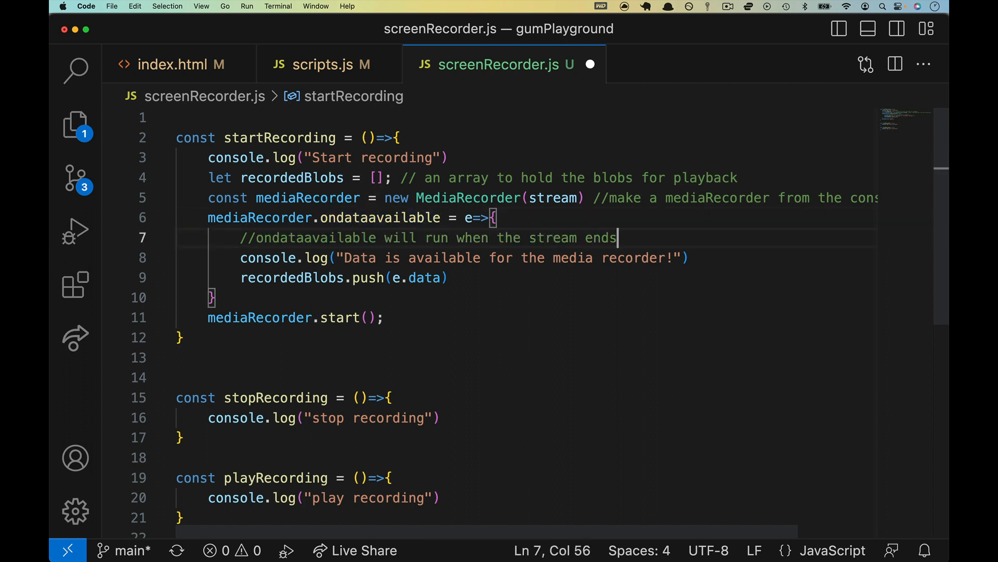
{"action": "type", "text": ", or stopped"}
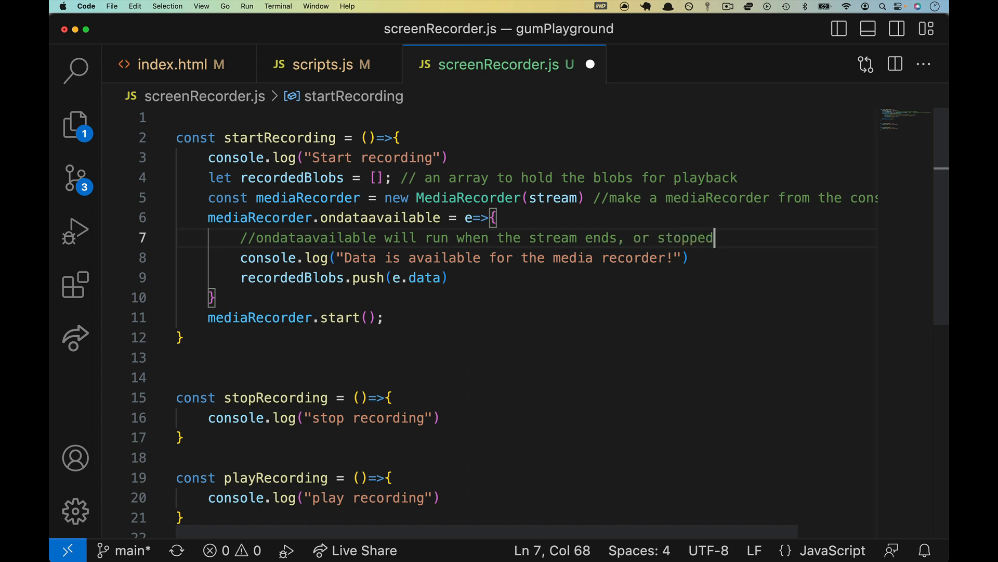
{"action": "type", "text": ", or we specifically"}
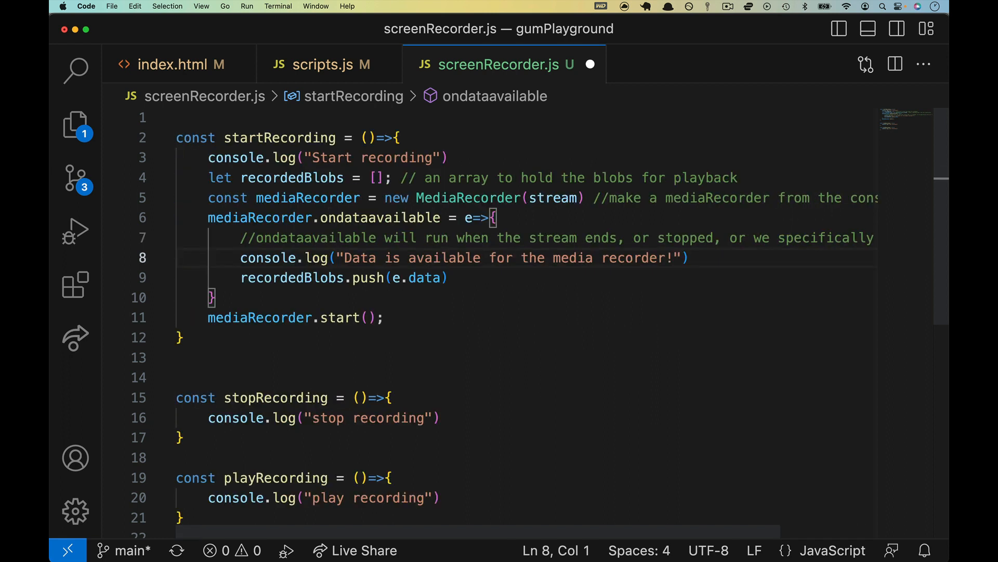
{"action": "left_click_drag", "start_coordinate": [208, 317], "coordinate": [384, 317]}
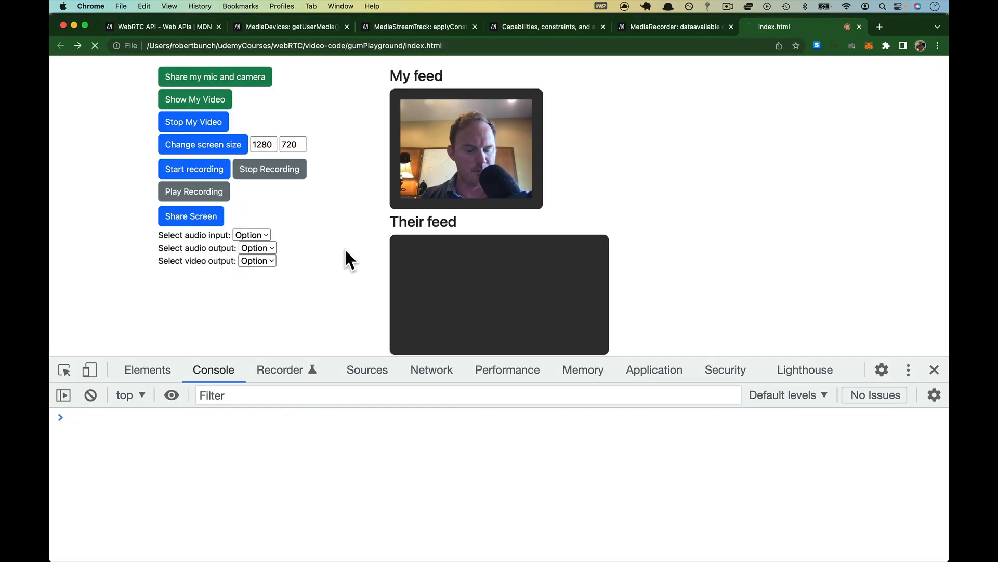
Step: Share mic and camera, allow access, and start a test recording of the webcam feed
{"action": "left_click", "coordinate": [214, 75]}
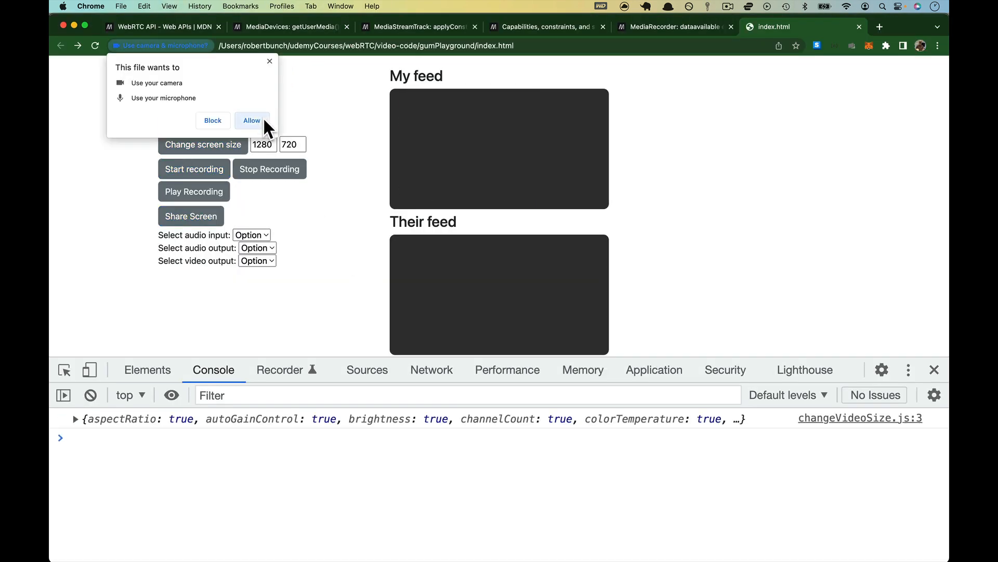
{"action": "left_click", "coordinate": [252, 120]}
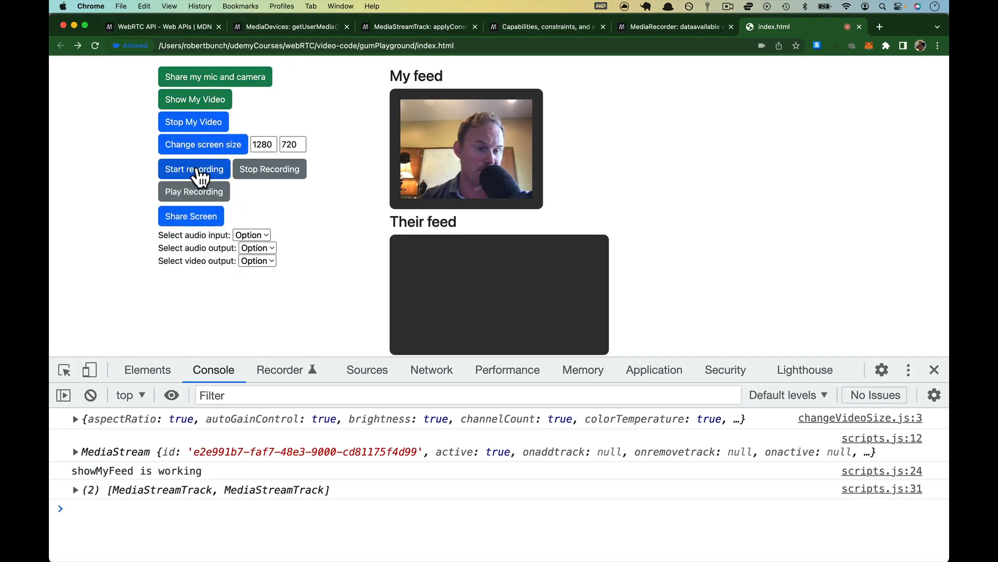
{"action": "left_click", "coordinate": [194, 169]}
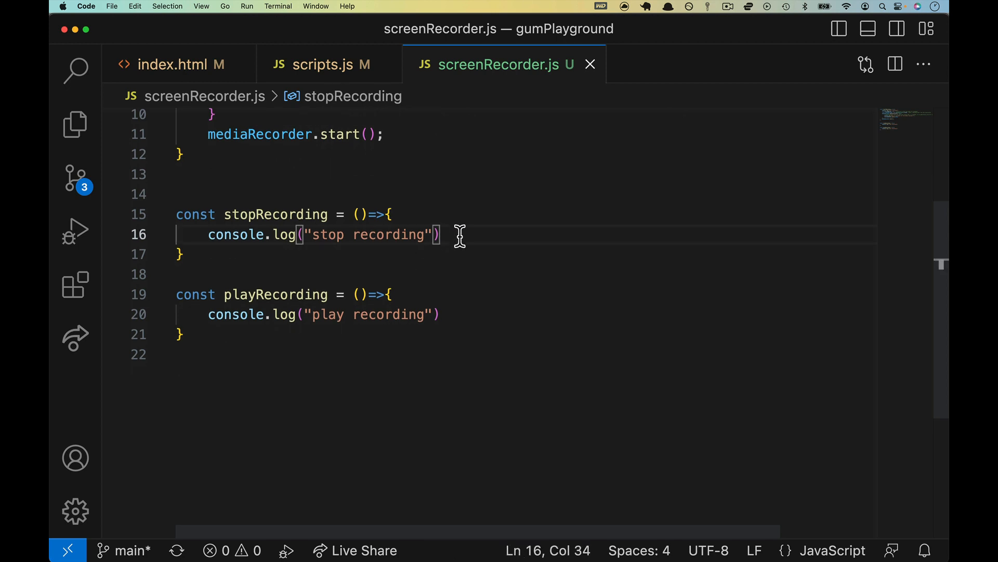
Step: Make stopRecording call mediaRecorder.stop()
{"action": "key", "text": "Return"}
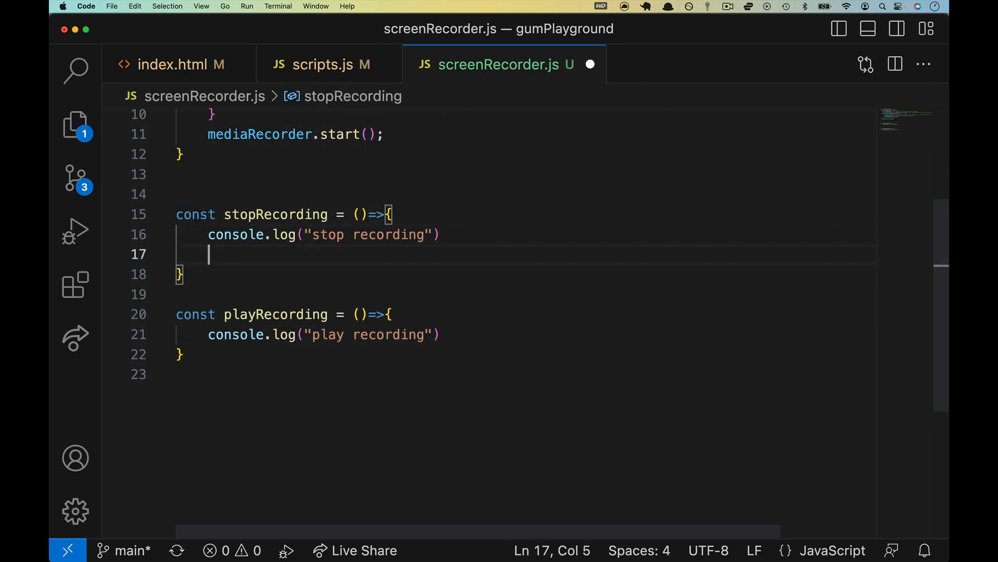
{"action": "type", "text": "mediaRecorder.stop"}
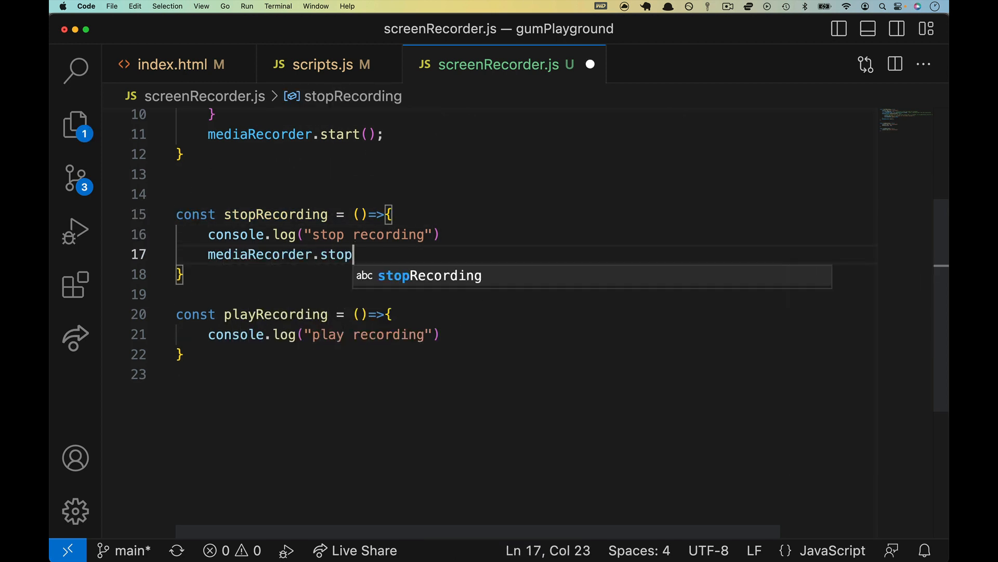
{"action": "type", "text": "()"}
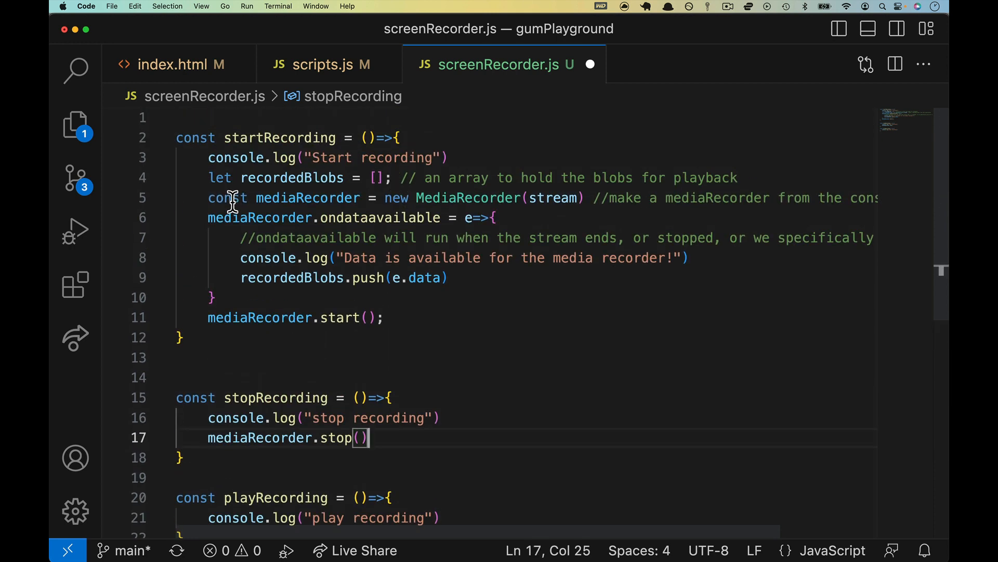
Step: Declare let mediaRecorder at file top and drop const from its assignment in startRecording
{"action": "double_click", "coordinate": [227, 198]}
{"action": "type", "text": "let"}
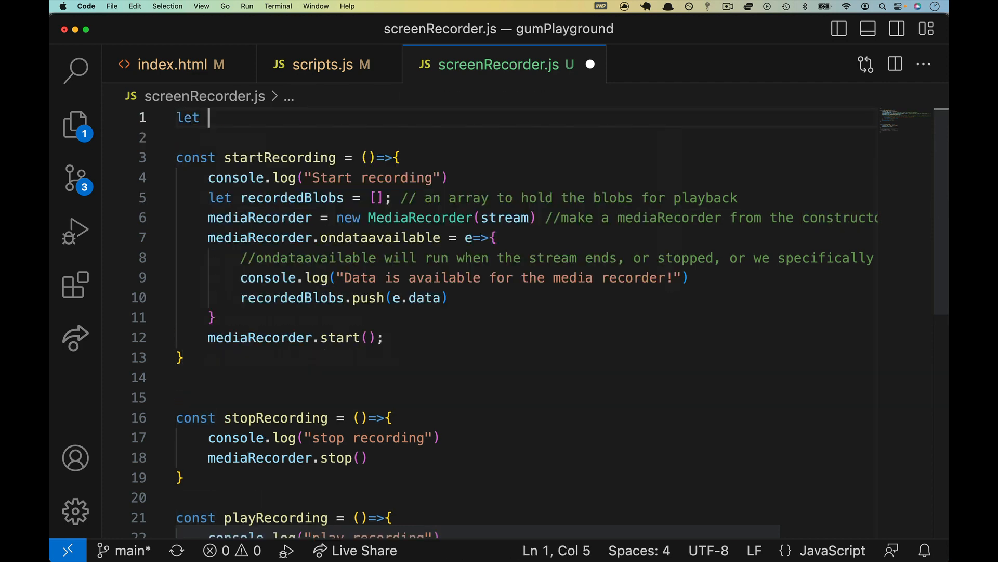
{"action": "type", "text": "mediaRecorder;"}
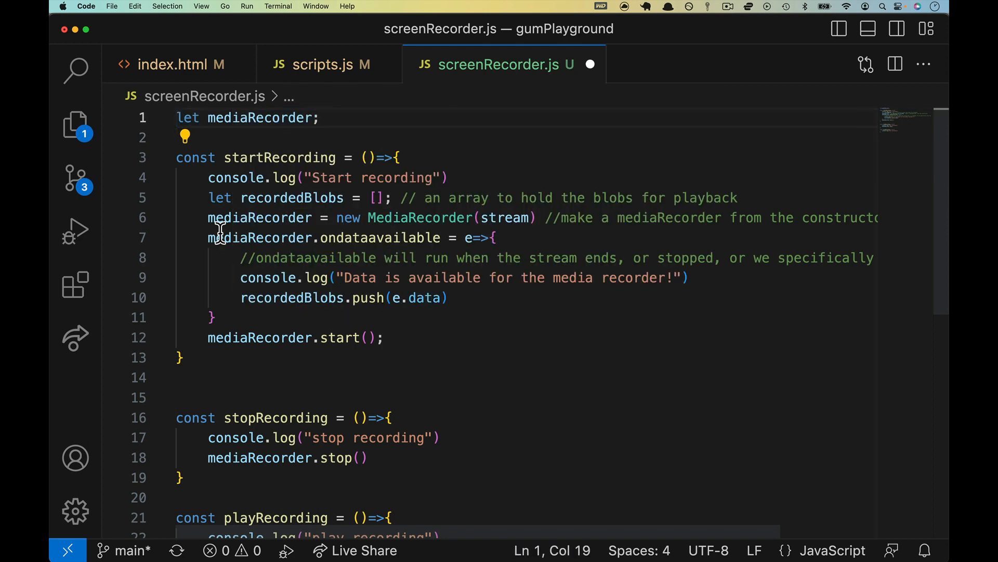
{"action": "left_click_drag", "start_coordinate": [208, 217], "coordinate": [627, 217]}
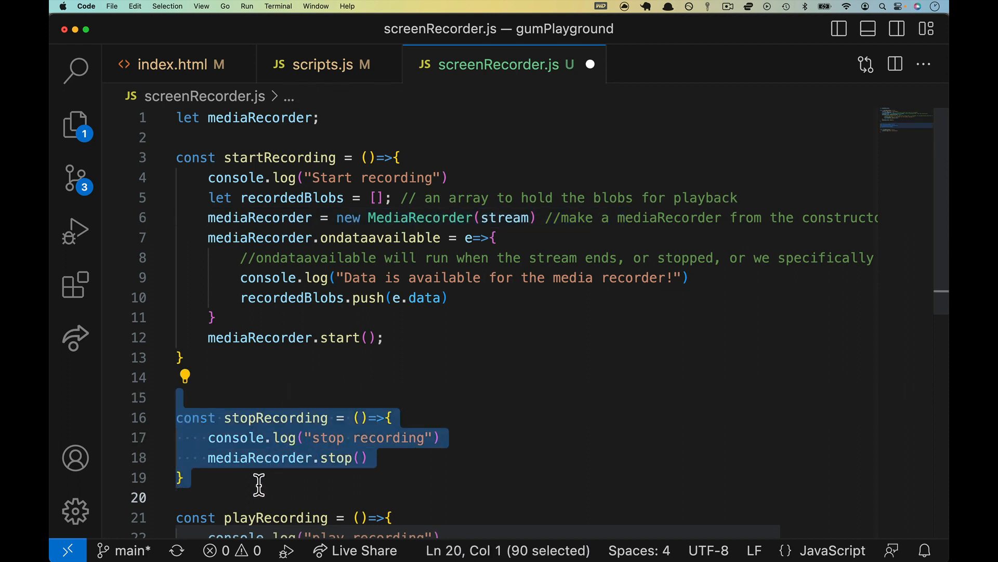
{"action": "double_click", "coordinate": [259, 458]}
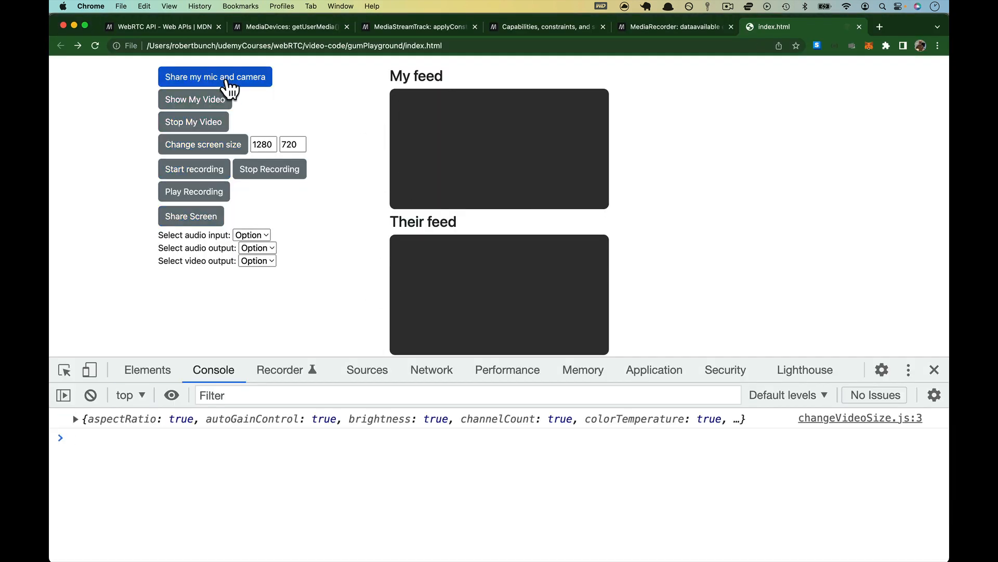
Step: Share mic and camera, show the webcam under My feed, and clear the console
{"action": "left_click", "coordinate": [195, 100]}
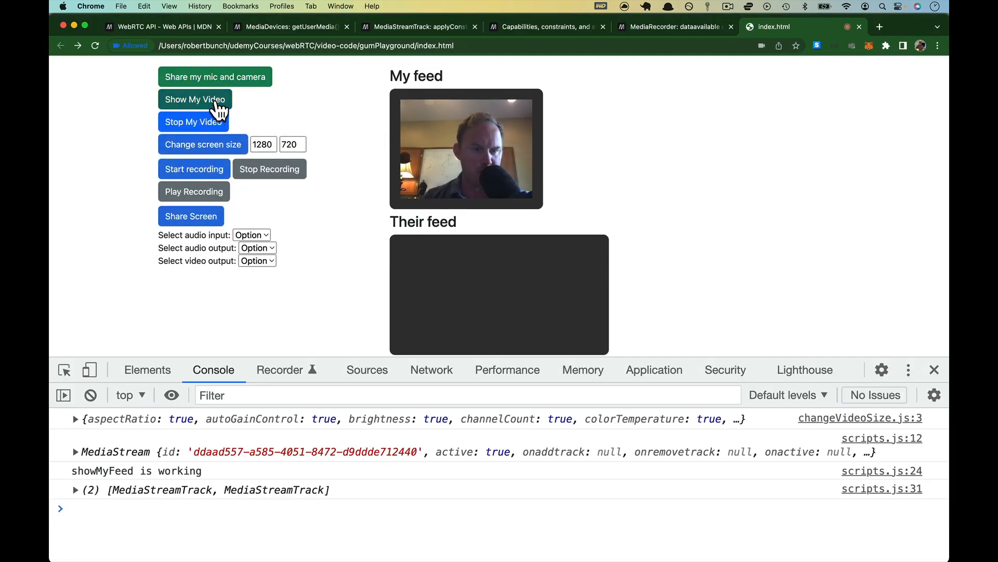
{"action": "left_click", "coordinate": [89, 395]}
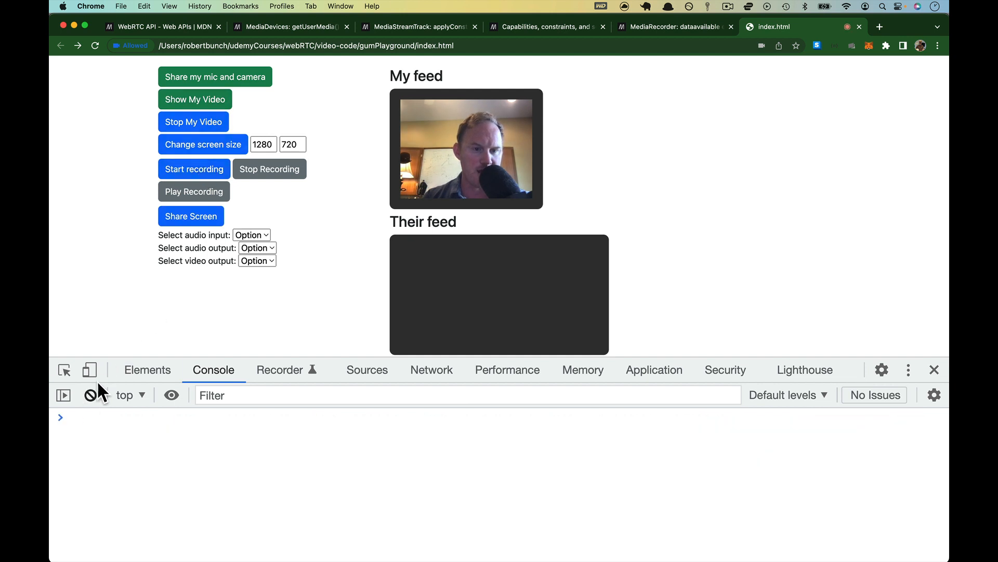
{"action": "left_click", "coordinate": [270, 169]}
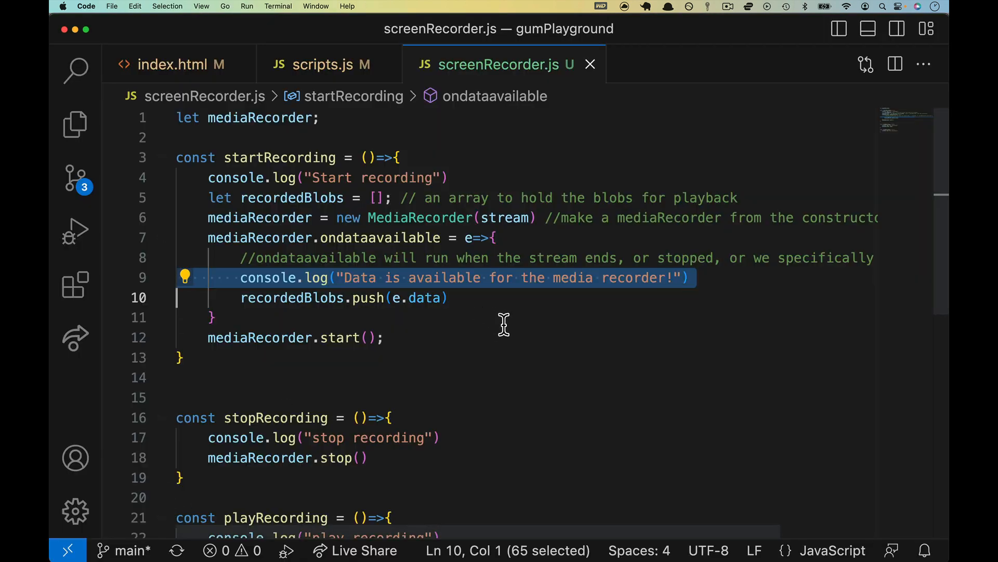
{"action": "mouse_move", "coordinate": [274, 383]}
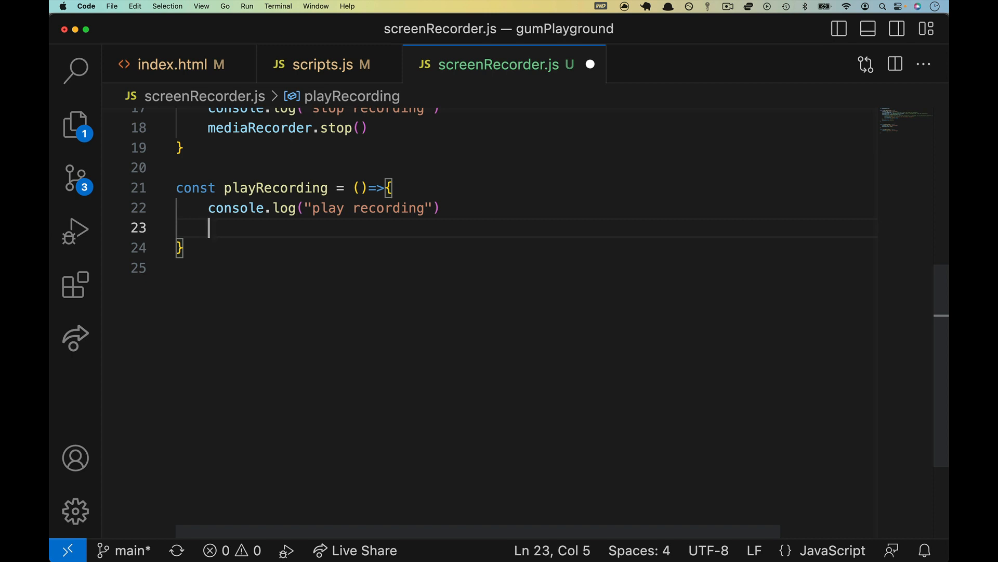
Step: Begin playRecording with const superBuffer = new Blob(recordedBlobs)
{"action": "type", "text": "const super"}
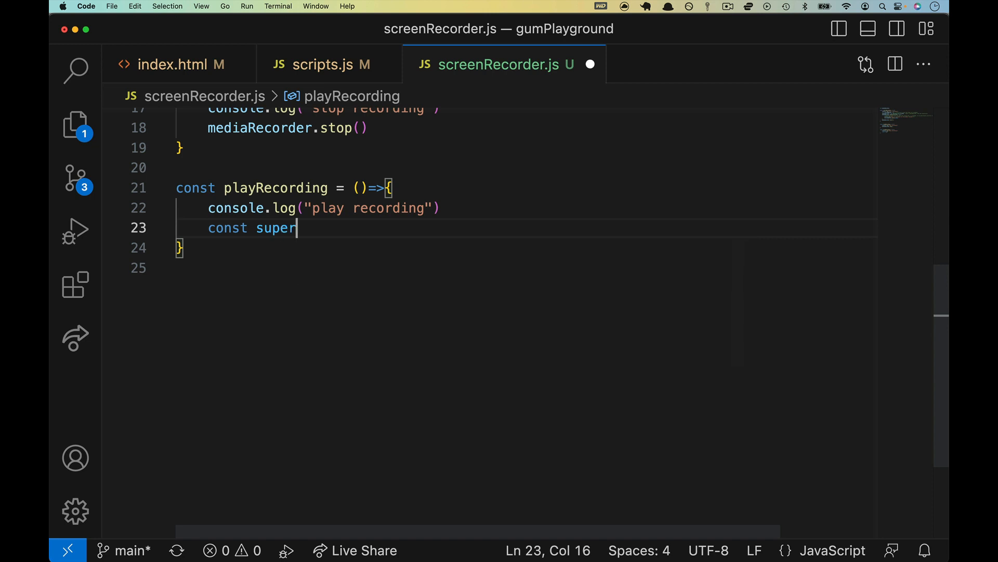
{"action": "type", "text": "Buffer = n"}
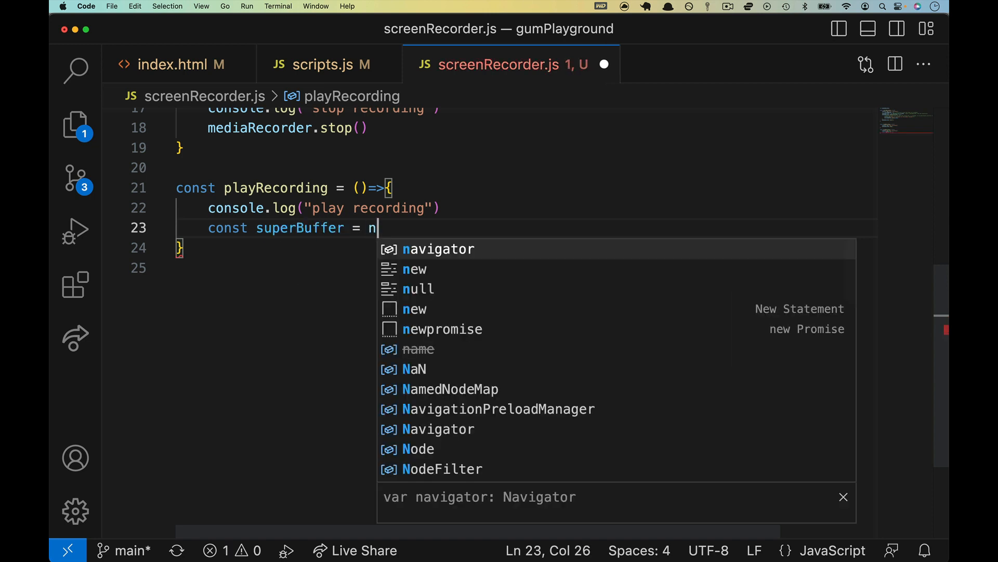
{"action": "type", "text": "ew Blob"}
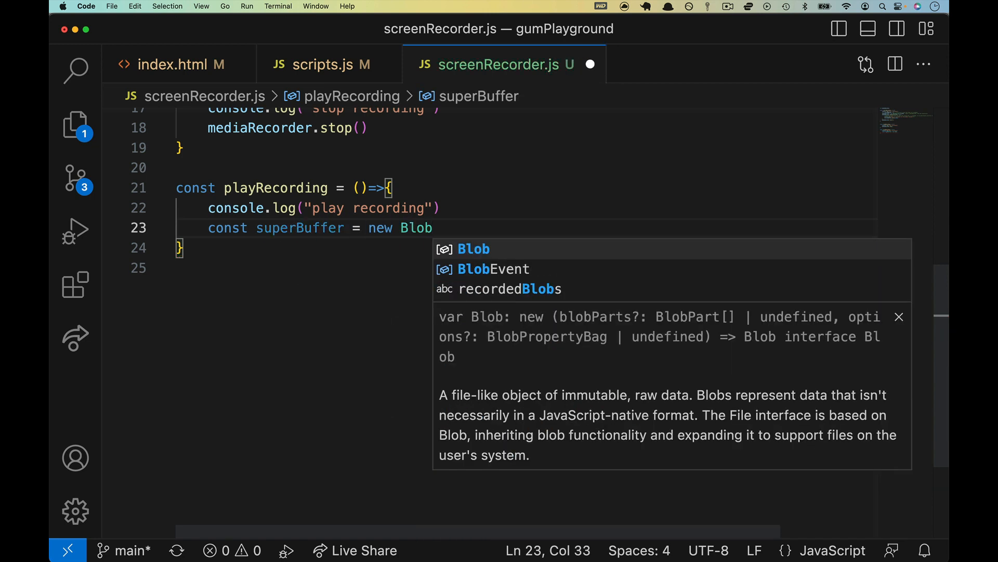
{"action": "type", "text": "(rec"}
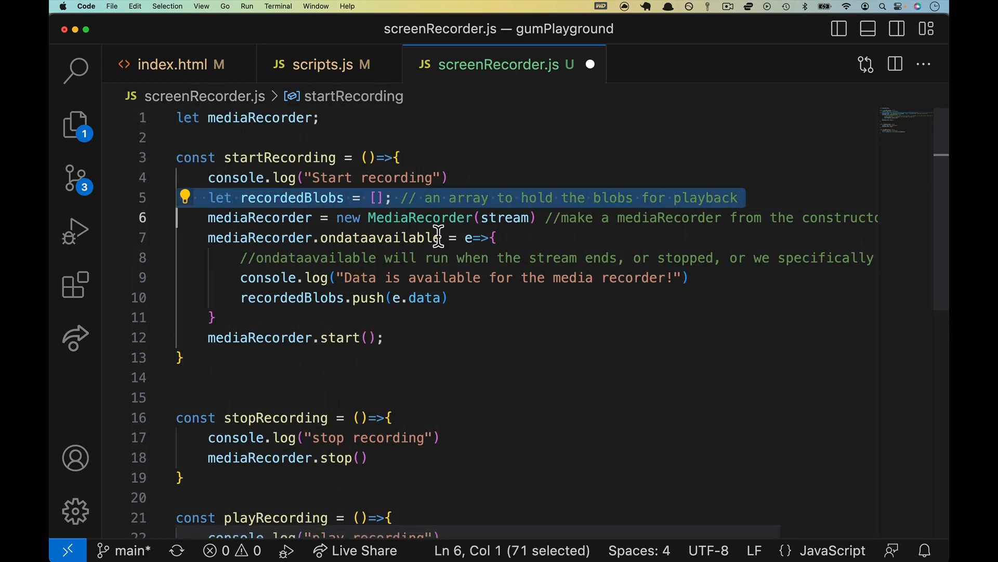
Step: Declare let recordedBlobs at file top and comment the superBuffer line
{"action": "double_click", "coordinate": [220, 197]}
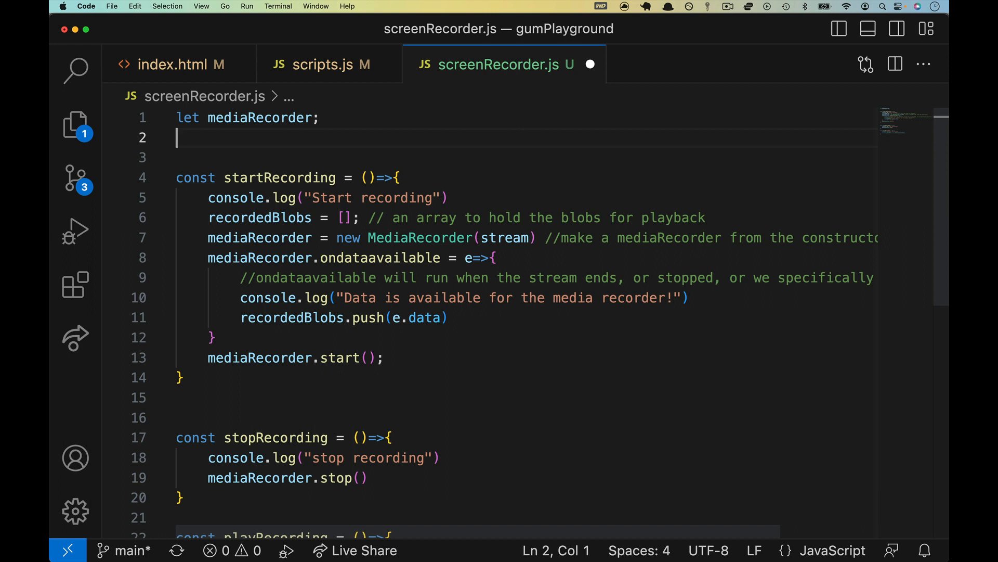
{"action": "type", "text": "let rec"}
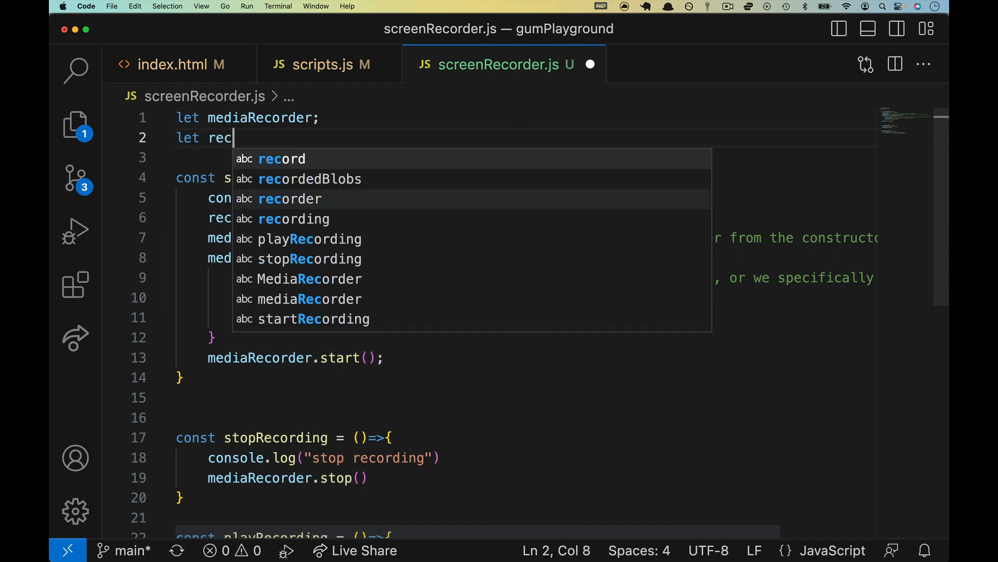
{"action": "key", "text": "Tab"}
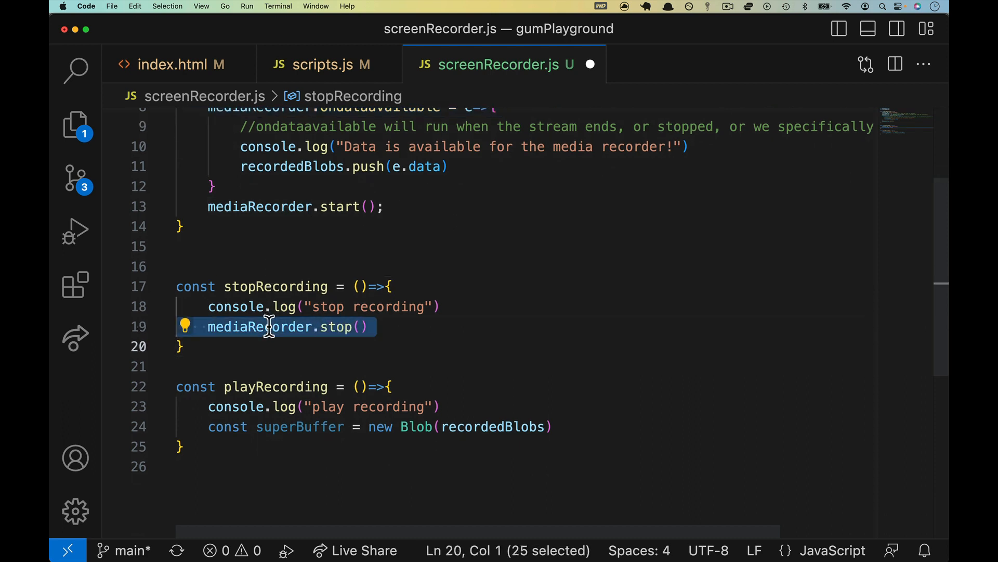
{"action": "double_click", "coordinate": [299, 292]}
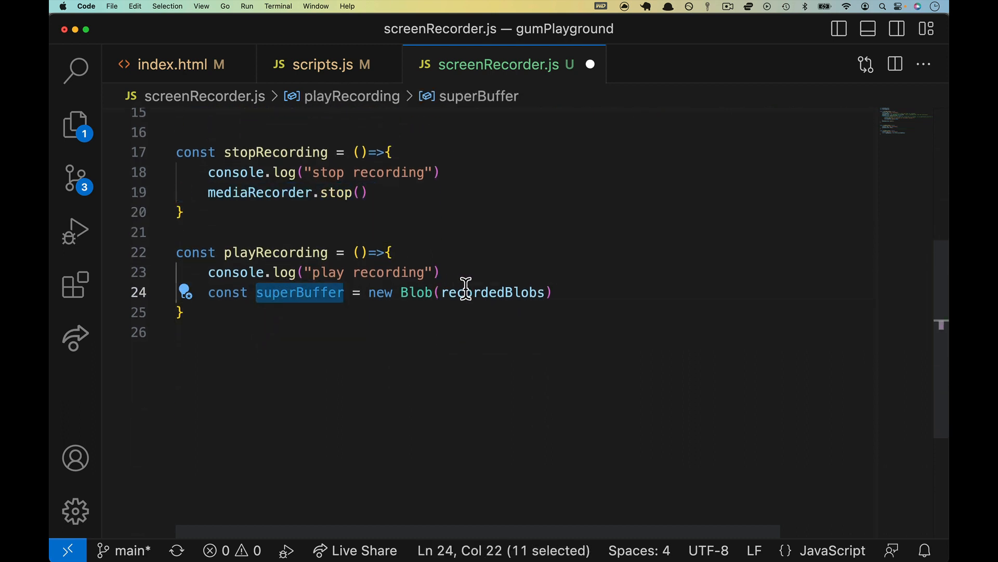
{"action": "double_click", "coordinate": [492, 292]}
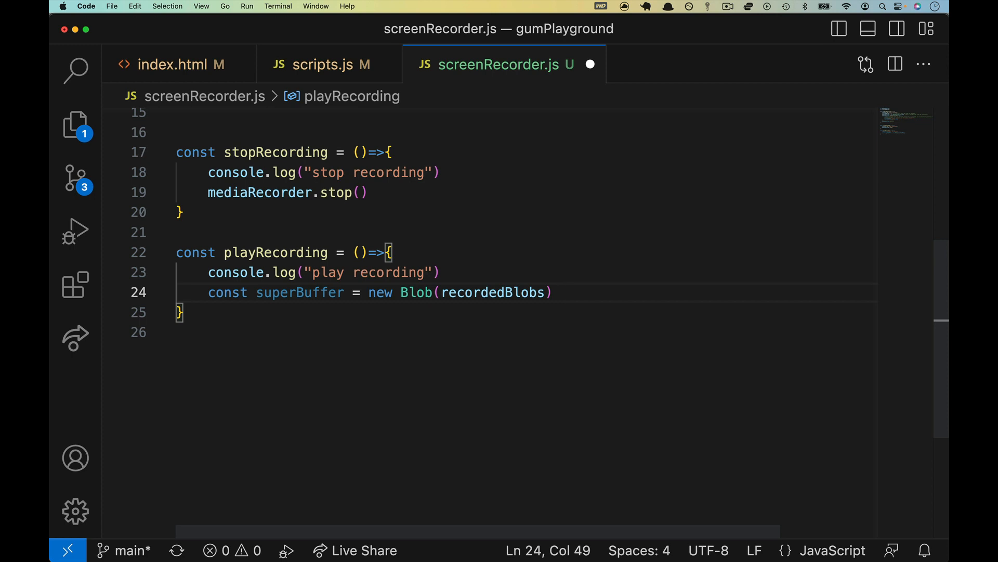
{"action": "type", "text": "// s"}
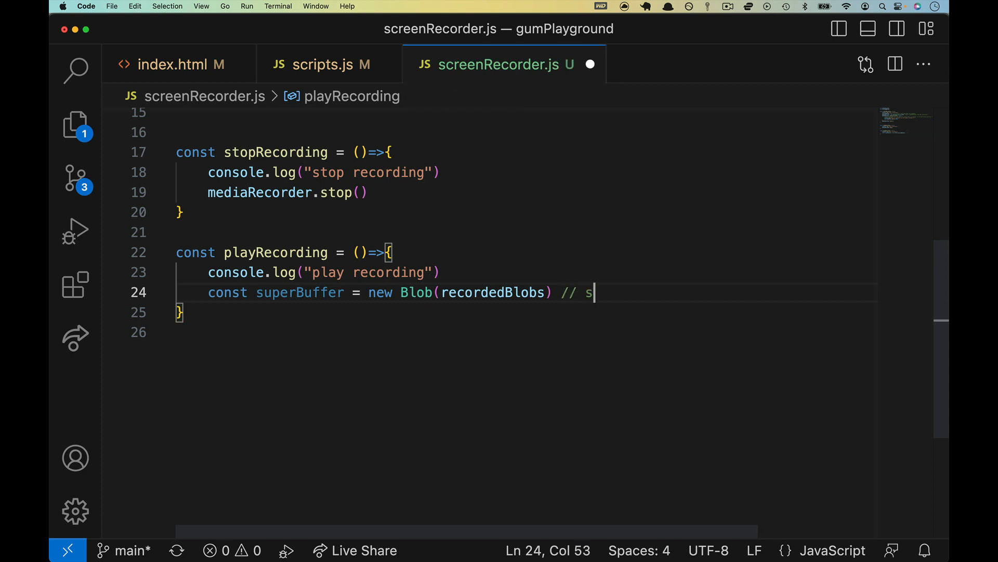
{"action": "type", "text": "uperBuffer is a super buffer of our"}
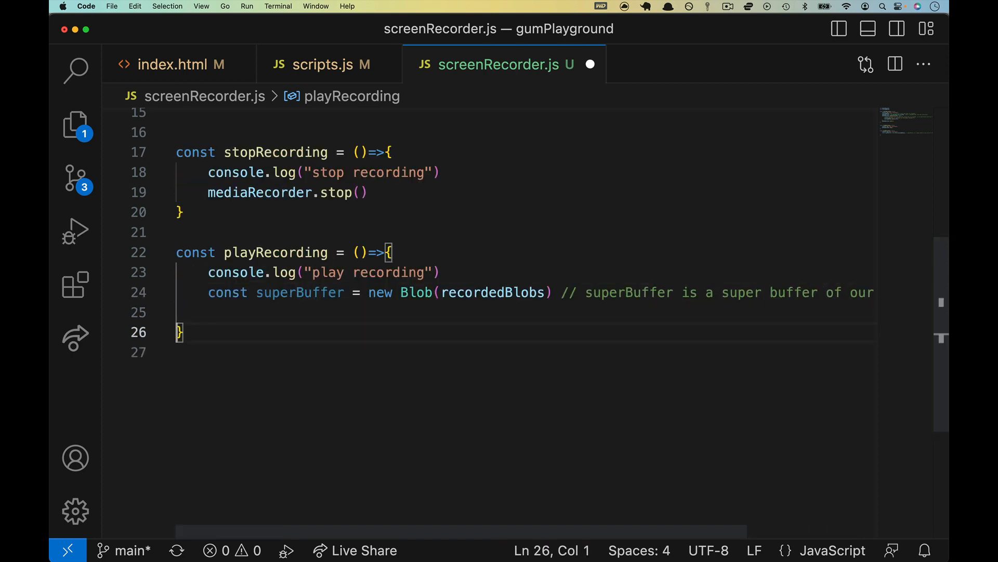
Step: Start const recordedVideoEl = document.querySelector, checking index.html for the Their feed video id other-video
{"action": "type", "text": "const"}
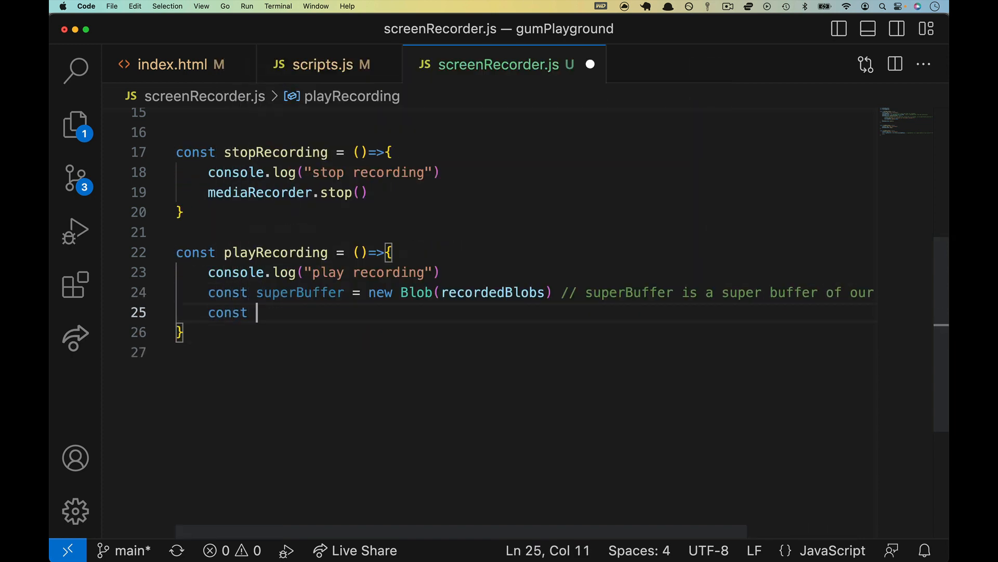
{"action": "type", "text": "recordedVideo"}
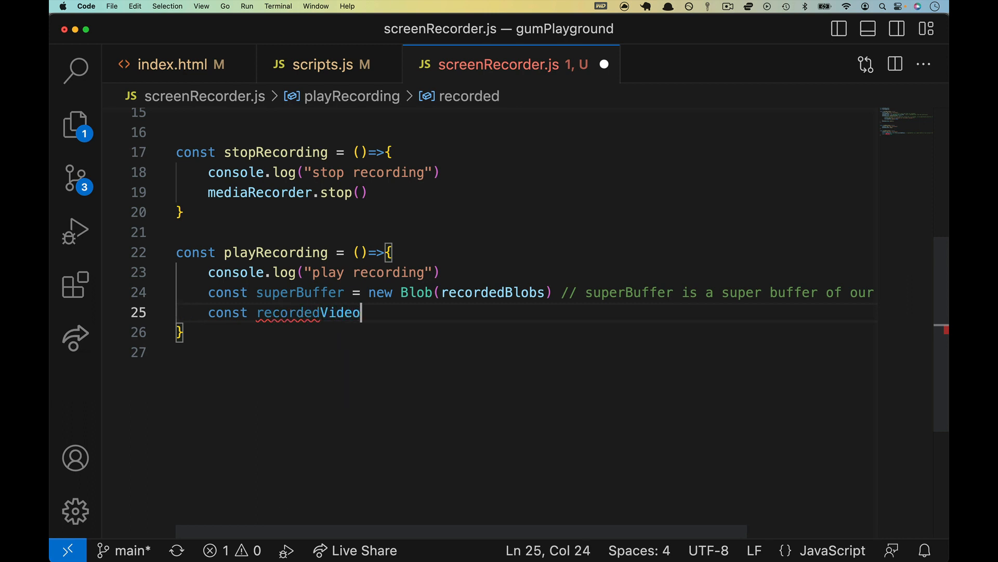
{"action": "type", "text": "El ="}
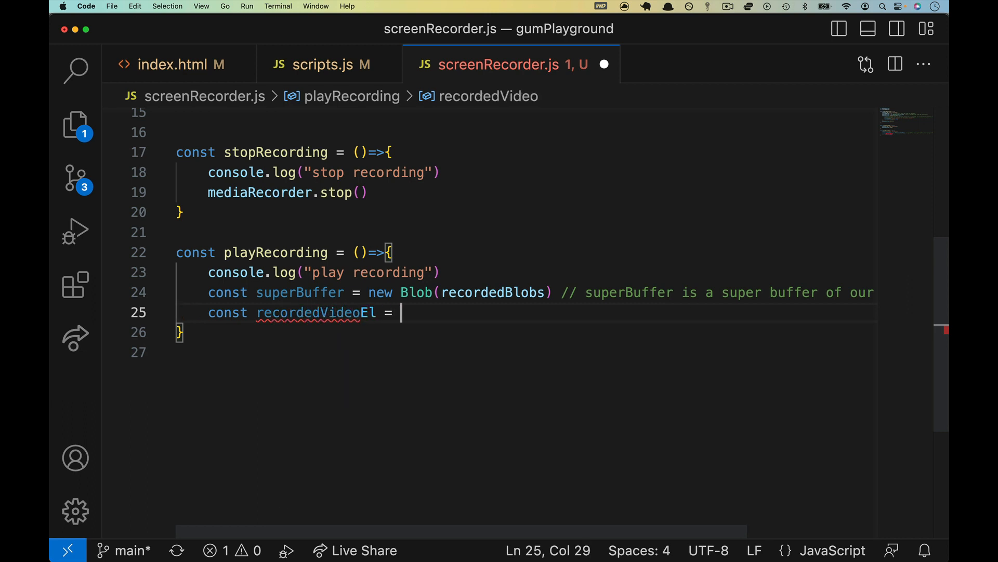
{"action": "type", "text": "document.querySelector('#"}
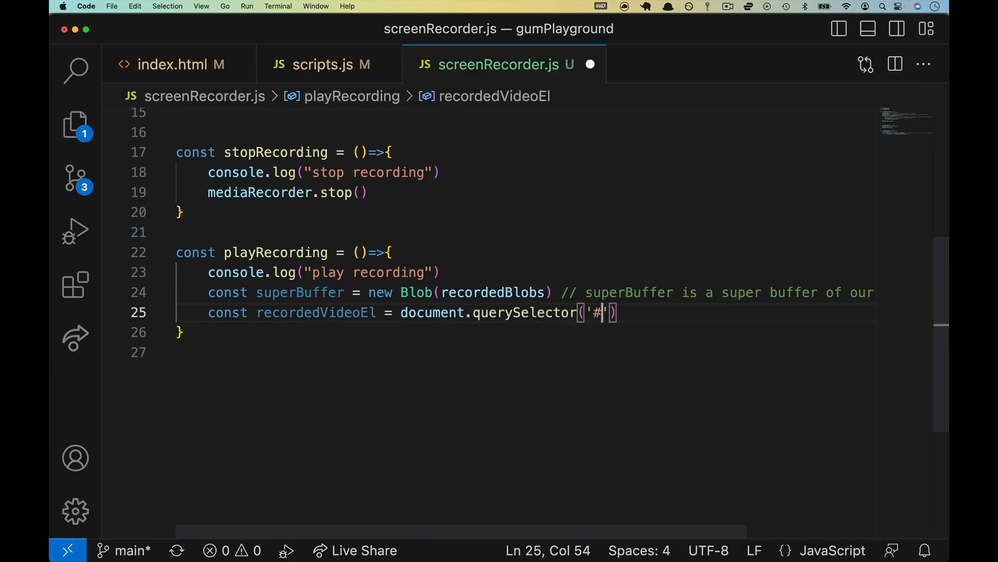
{"action": "left_click", "coordinate": [172, 65]}
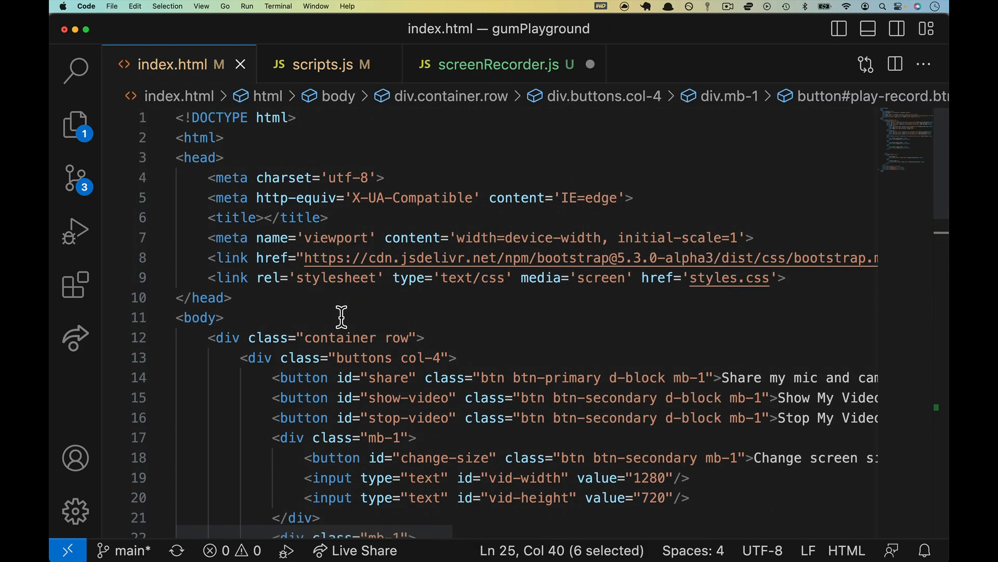
{"action": "scroll", "scroll_direction": "down", "scroll_amount": 3}
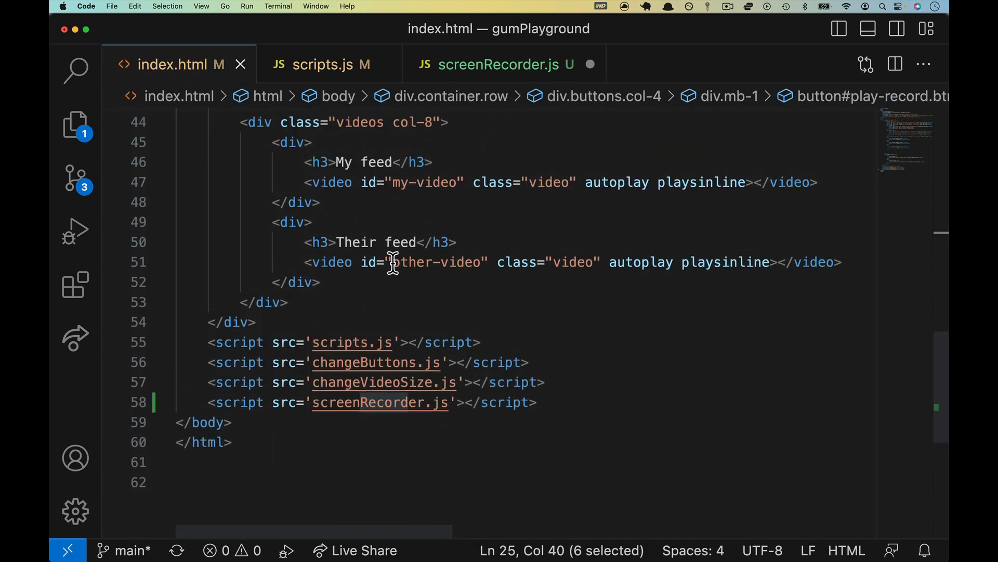
{"action": "double_click", "coordinate": [435, 262]}
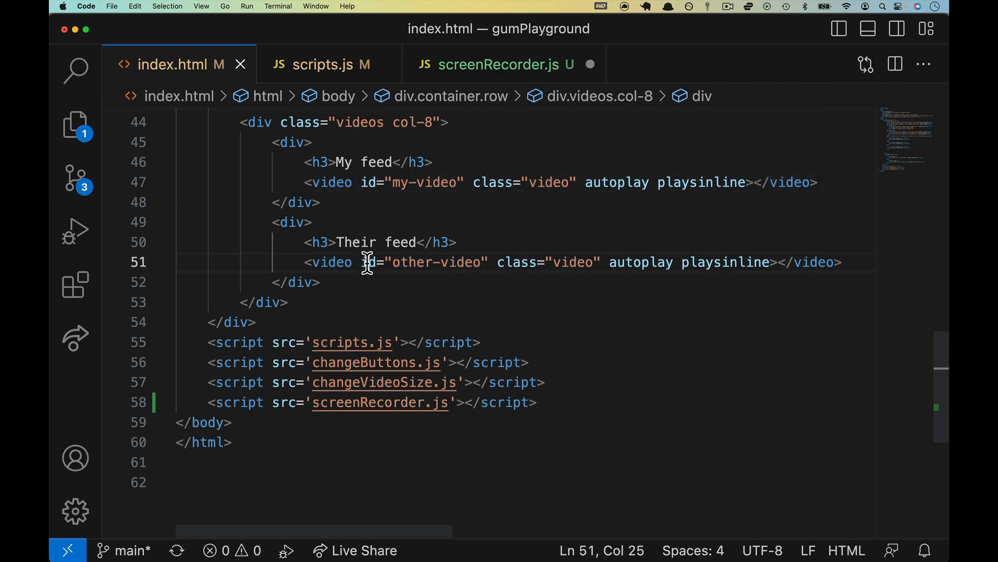
{"action": "double_click", "coordinate": [356, 243]}
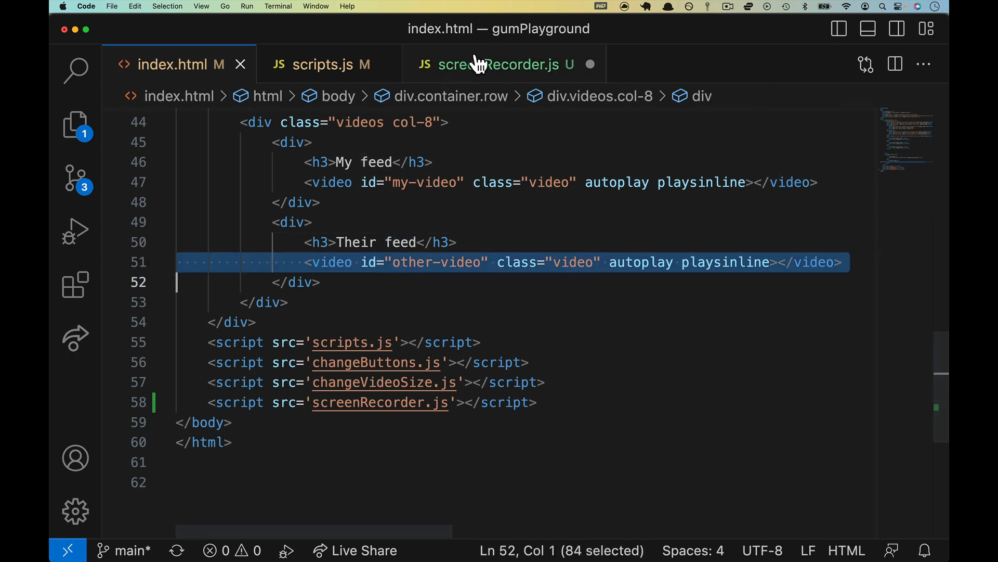
{"action": "left_click", "coordinate": [501, 64]}
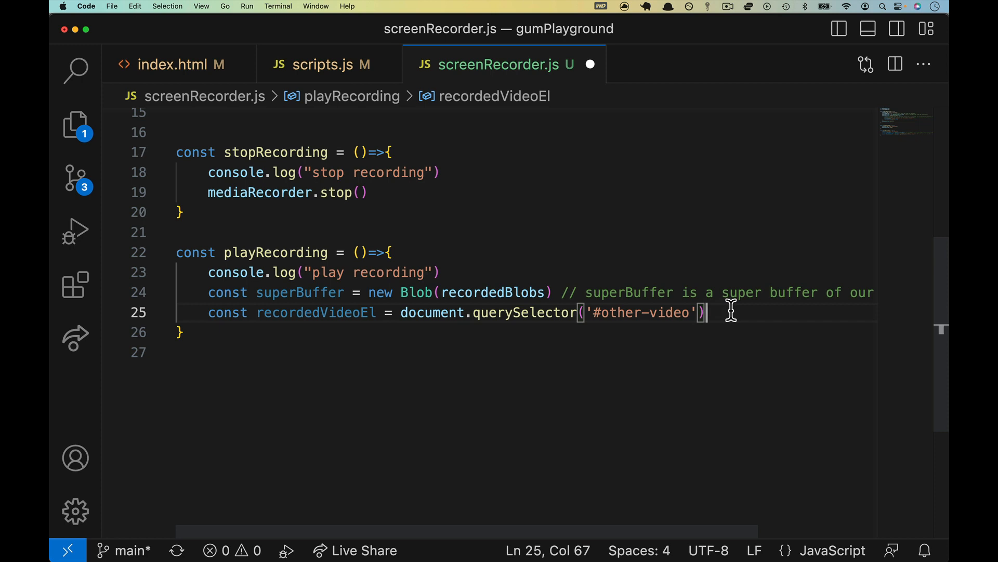
Step: Set recordedVideoEl.srcObject = window.URL.createObjectURL(superBuffer)
{"action": "type", "text": "recordedVideoEl."}
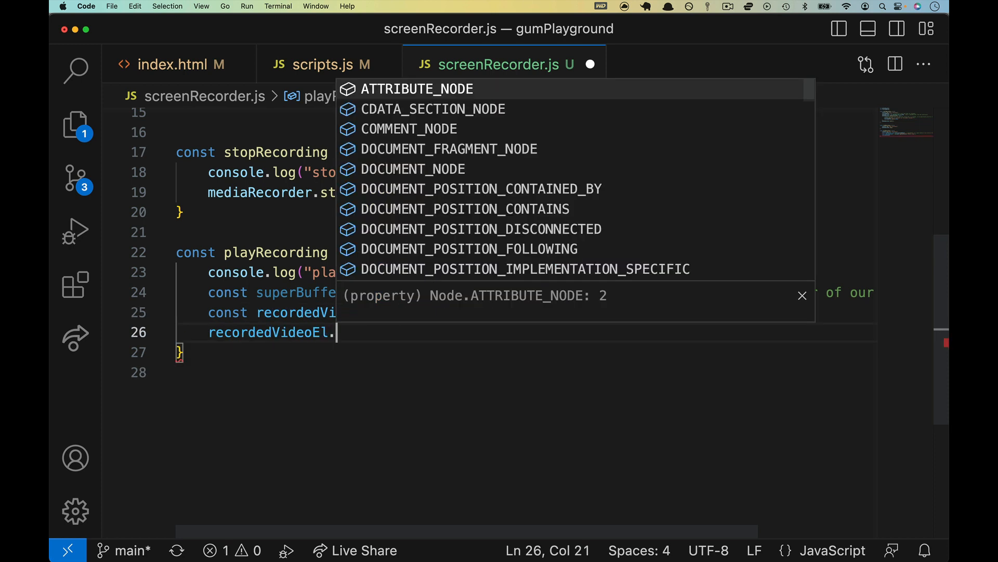
{"action": "type", "text": "srcObject ="}
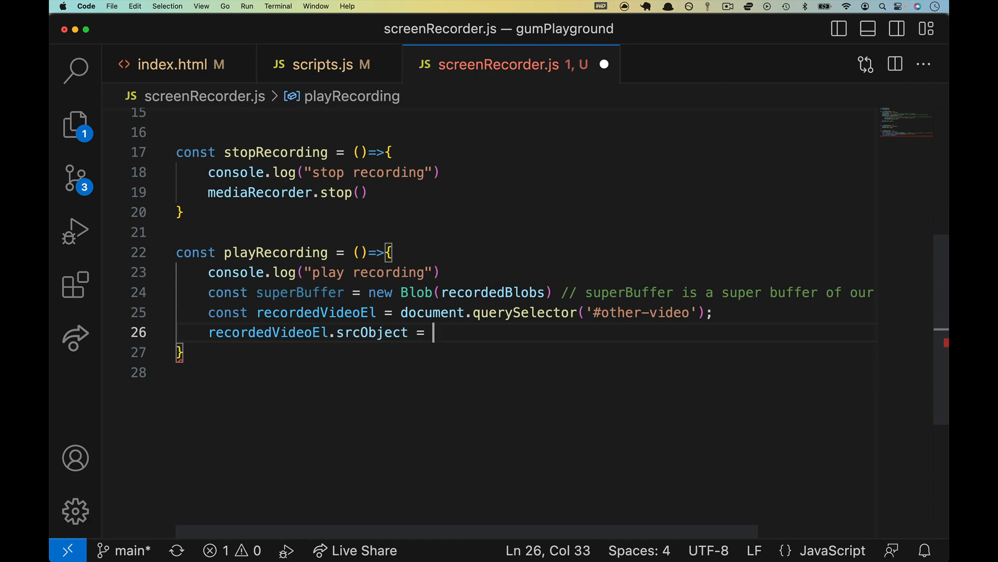
{"action": "type", "text": "window.UR"}
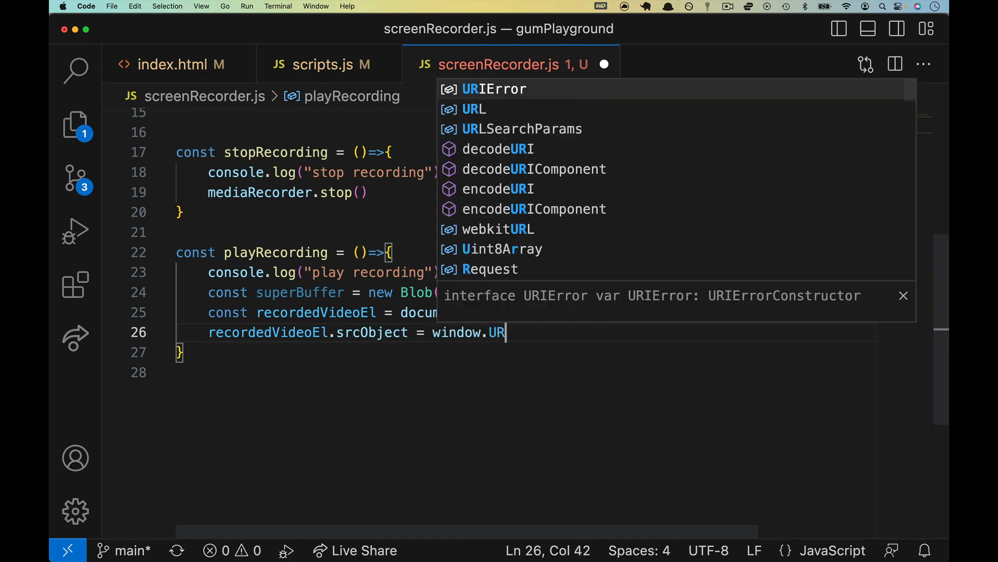
{"action": "type", "text": "L.createObjectURL"}
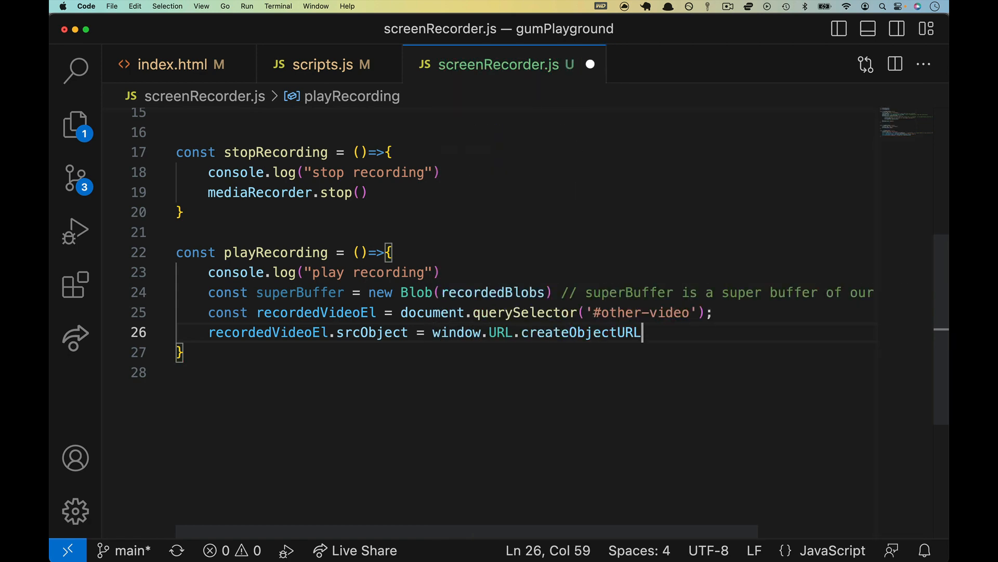
{"action": "double_click", "coordinate": [299, 292]}
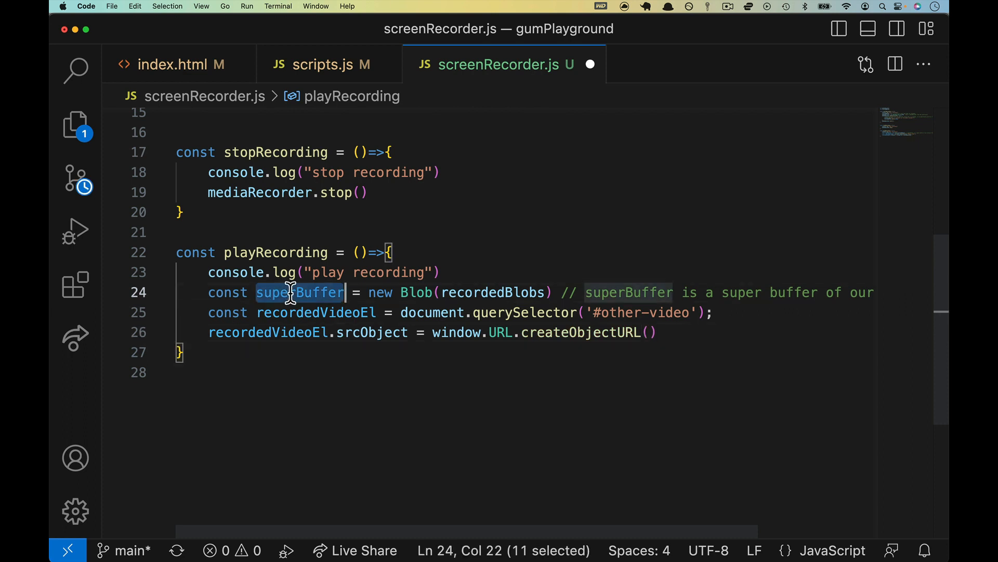
{"action": "type", "text": "superBuffer"}
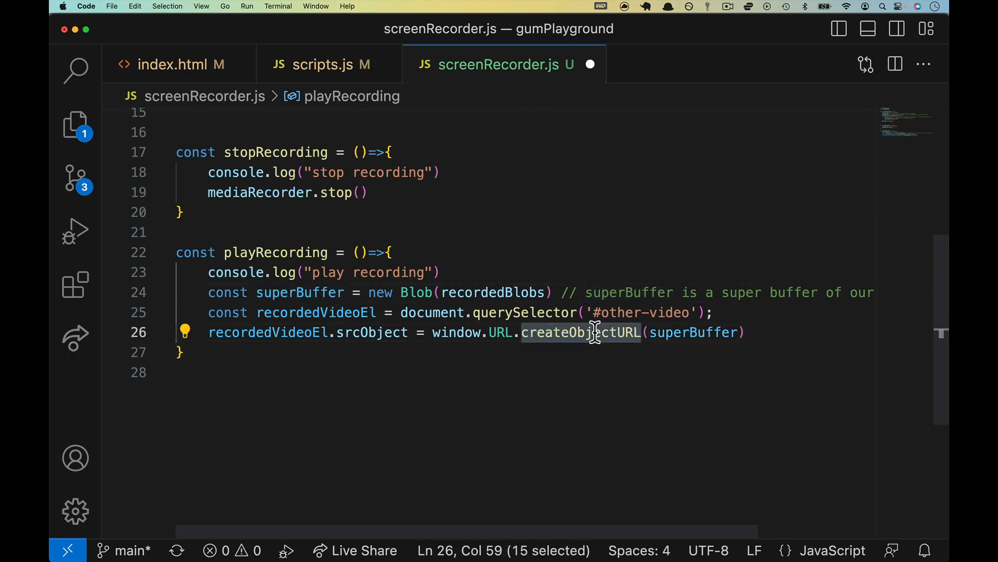
{"action": "mouse_move", "coordinate": [597, 341]}
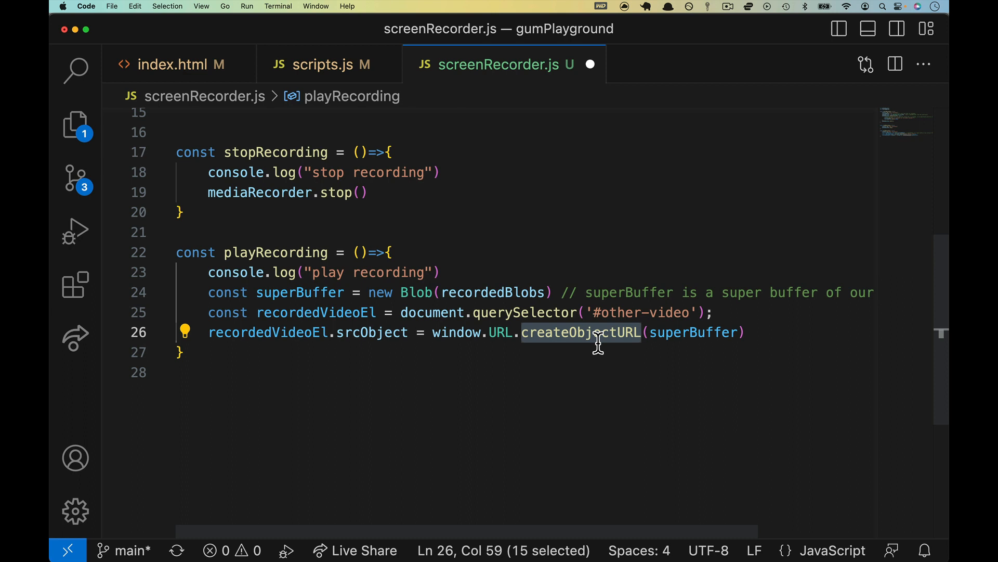
{"action": "mouse_move", "coordinate": [621, 332]}
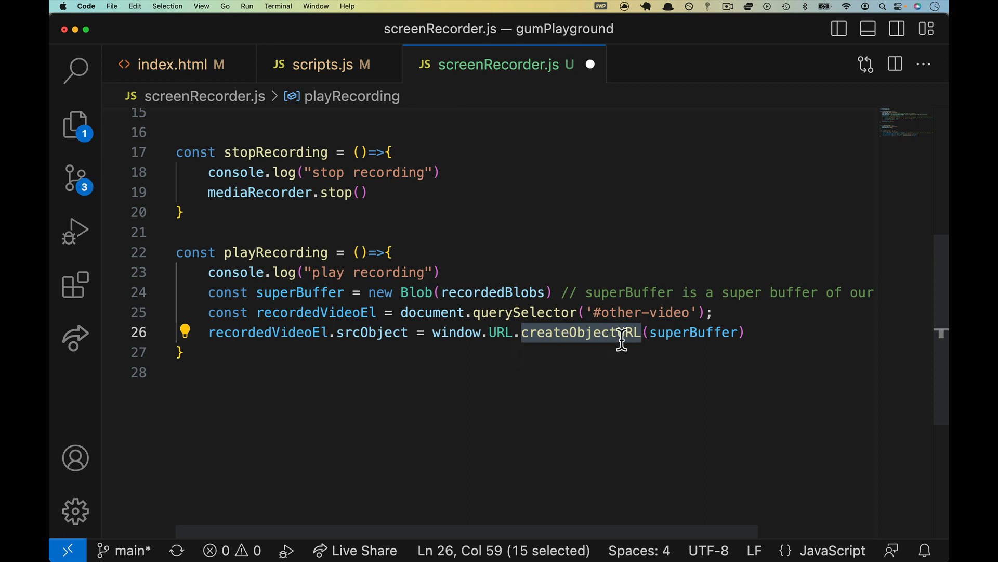
{"action": "mouse_move", "coordinate": [337, 312]}
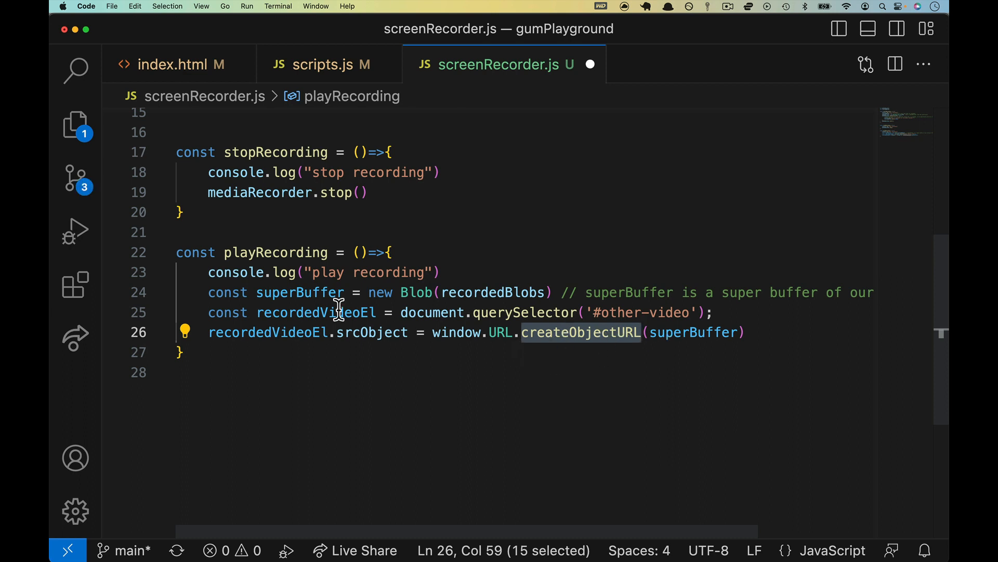
Step: Compare the srcObject assignment with how scripts.js attaches the live stream
{"action": "double_click", "coordinate": [372, 332]}
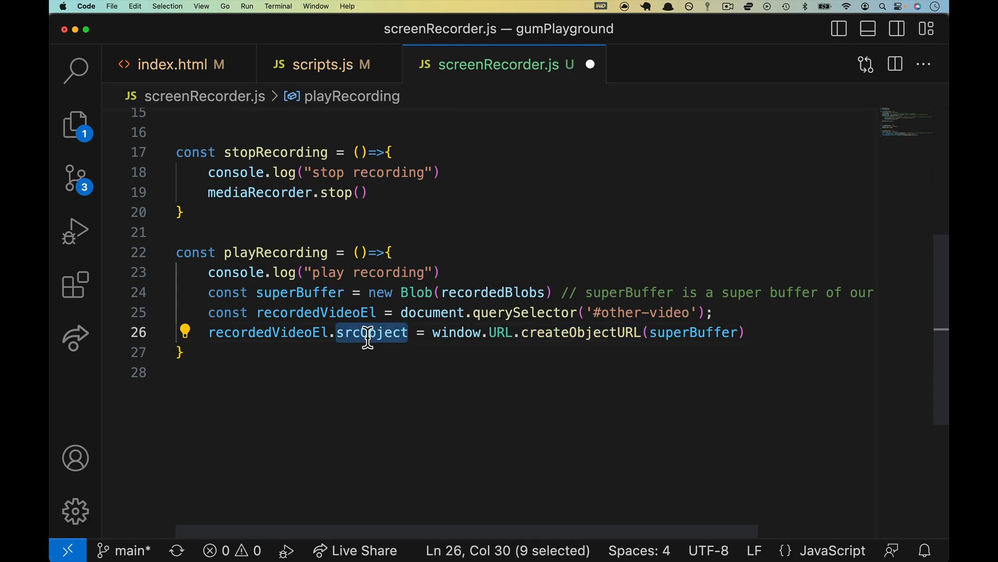
{"action": "left_click", "coordinate": [321, 65]}
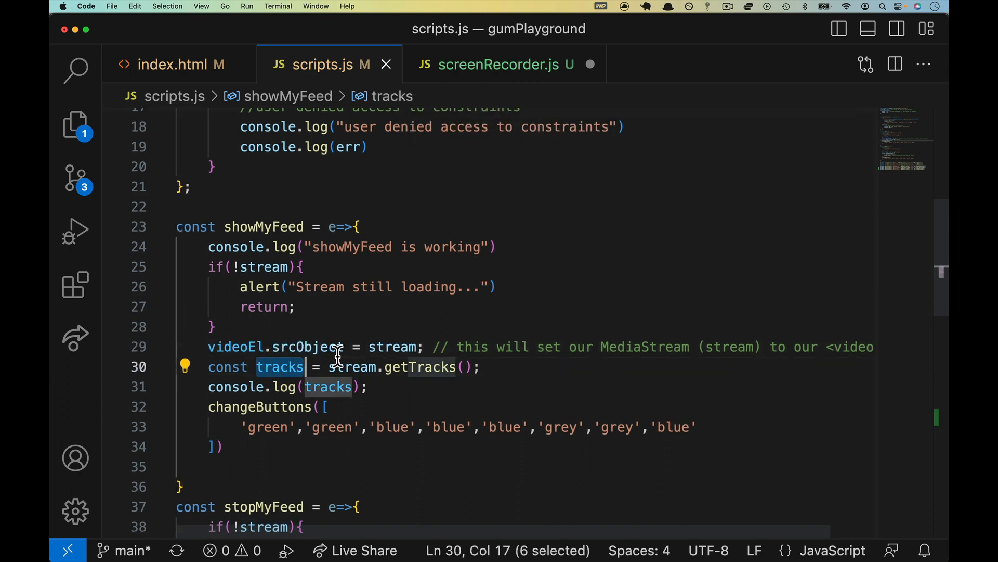
{"action": "left_click", "coordinate": [501, 64]}
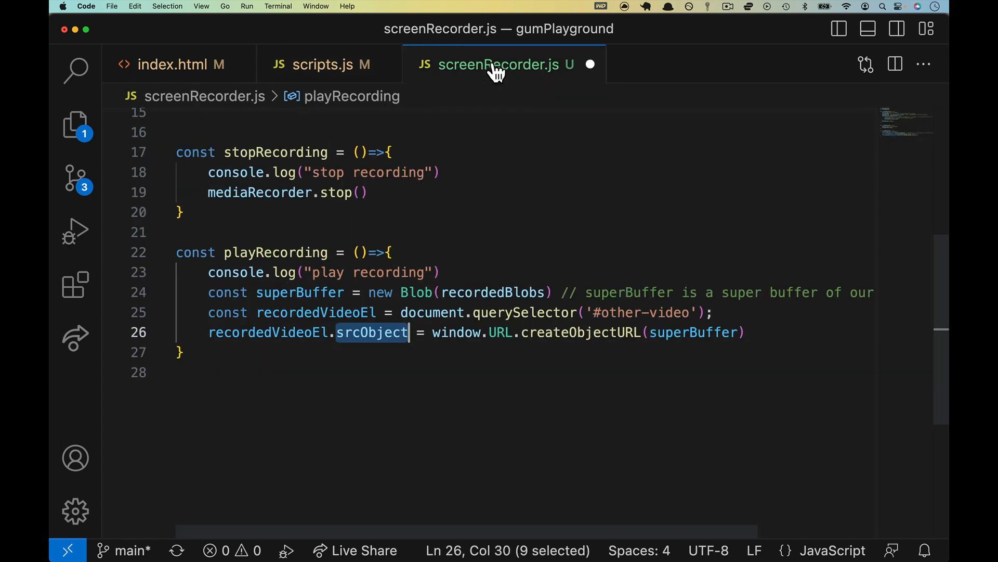
{"action": "mouse_move", "coordinate": [436, 321]}
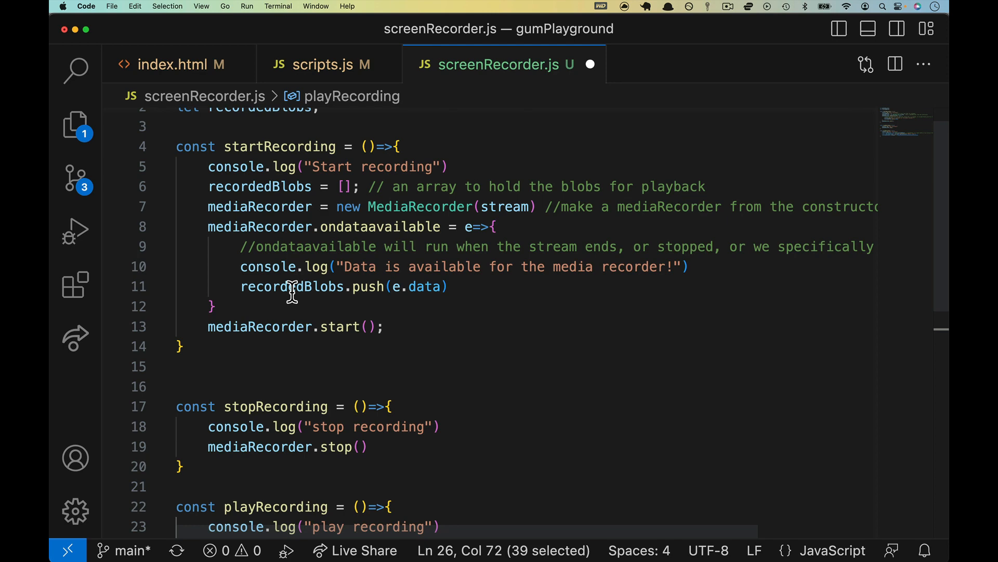
{"action": "mouse_move", "coordinate": [356, 247]}
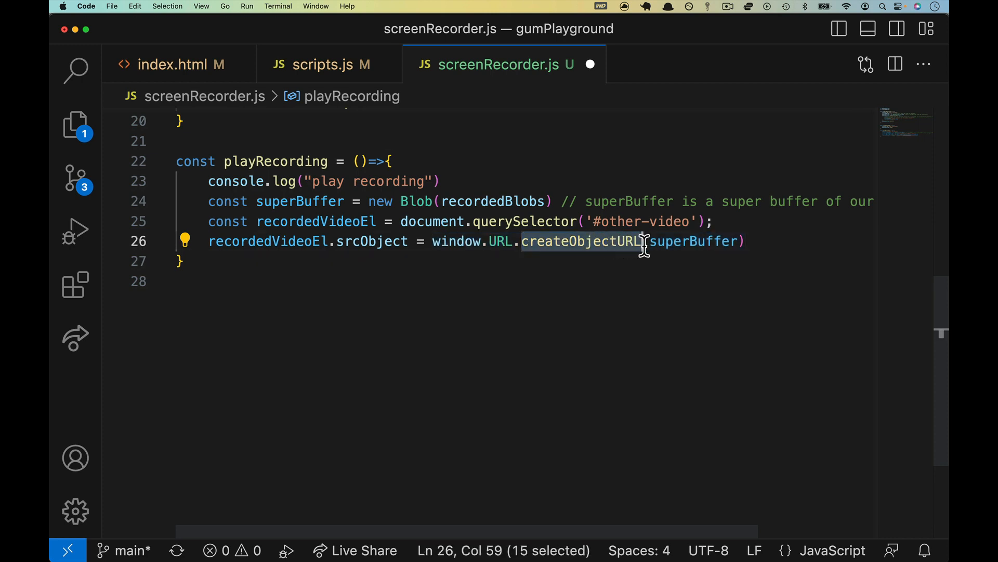
{"action": "double_click", "coordinate": [694, 241]}
{"action": "type", "text": ";"}
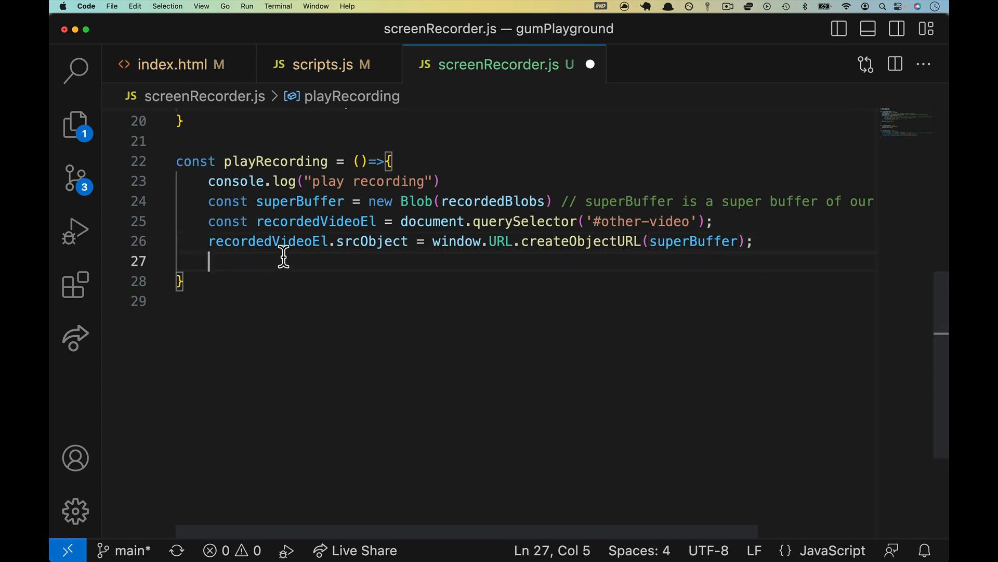
Step: Add recordedVideoEl.controls = true; and recordedVideoEl.play(); to playRecording
{"action": "type", "text": "recordedVideoEl."}
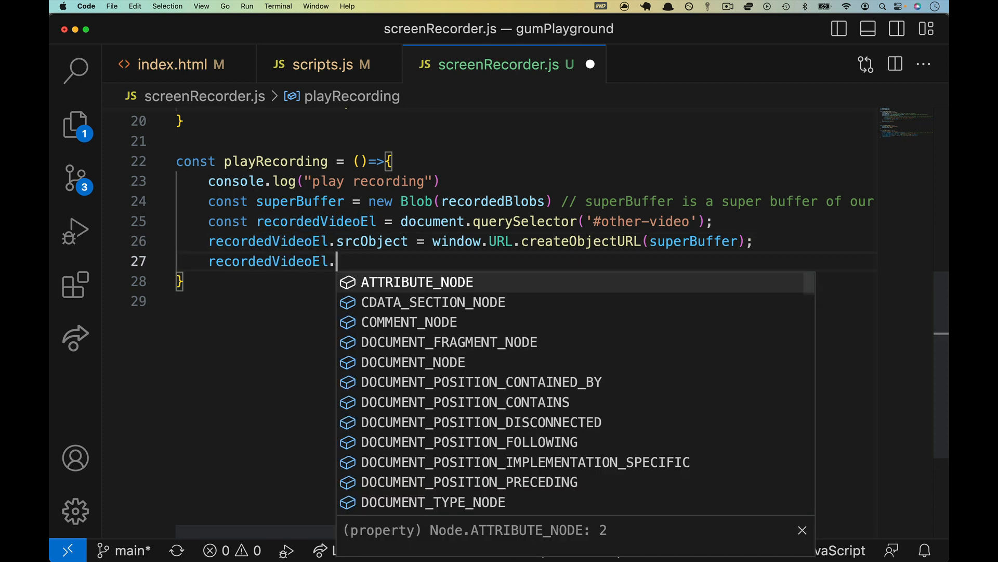
{"action": "type", "text": "controls = true;"}
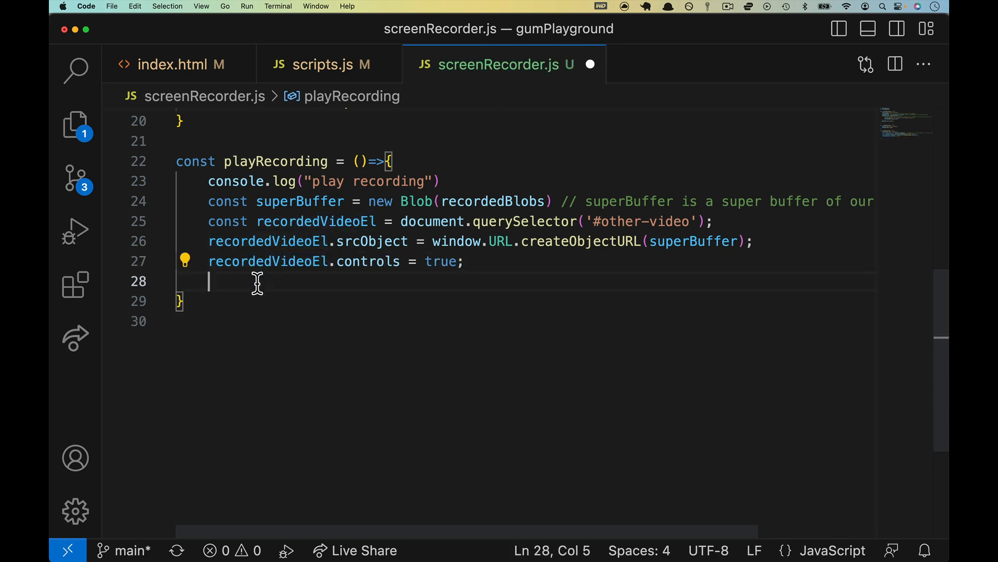
{"action": "type", "text": "recordedVideoEl.play();"}
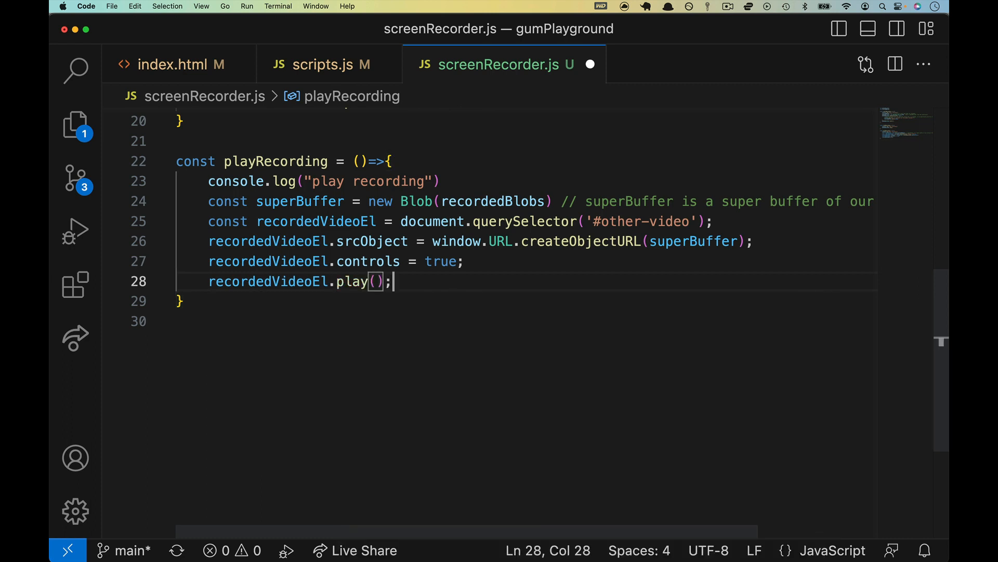
{"action": "double_click", "coordinate": [267, 282]}
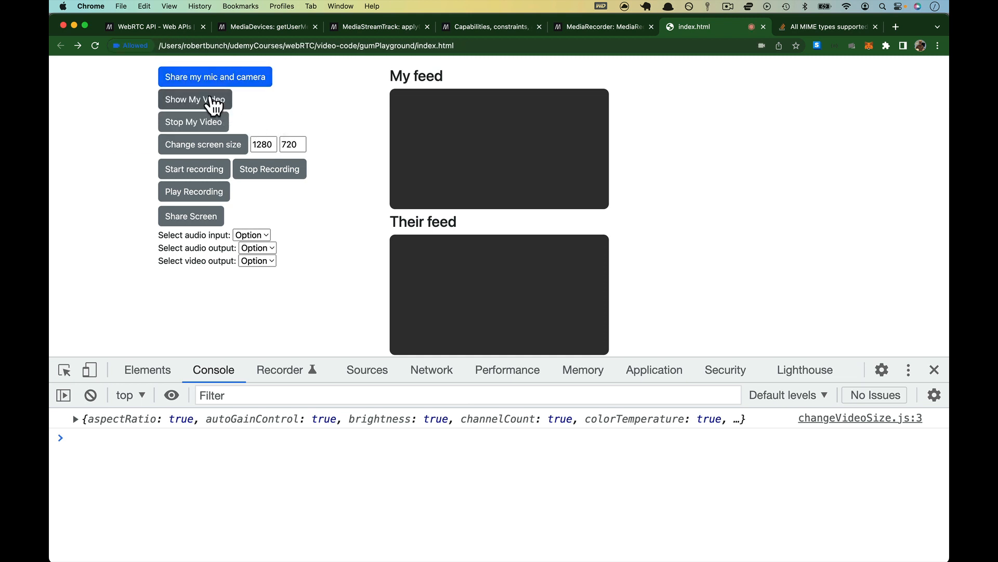
Step: Show the webcam, record a short clip, stop it, and try Play Recording, hitting the srcObject TypeError
{"action": "left_click", "coordinate": [194, 100]}
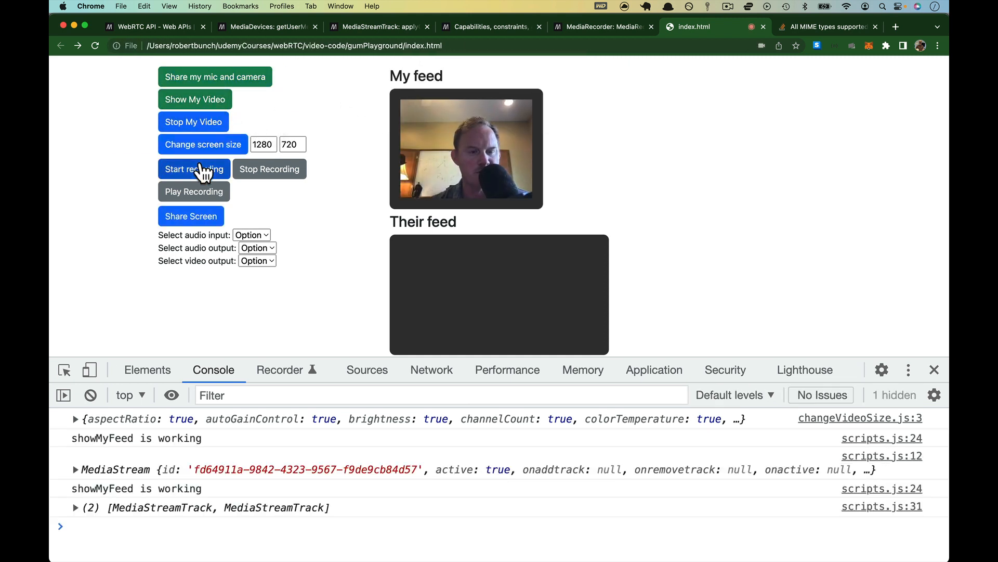
{"action": "left_click", "coordinate": [193, 169]}
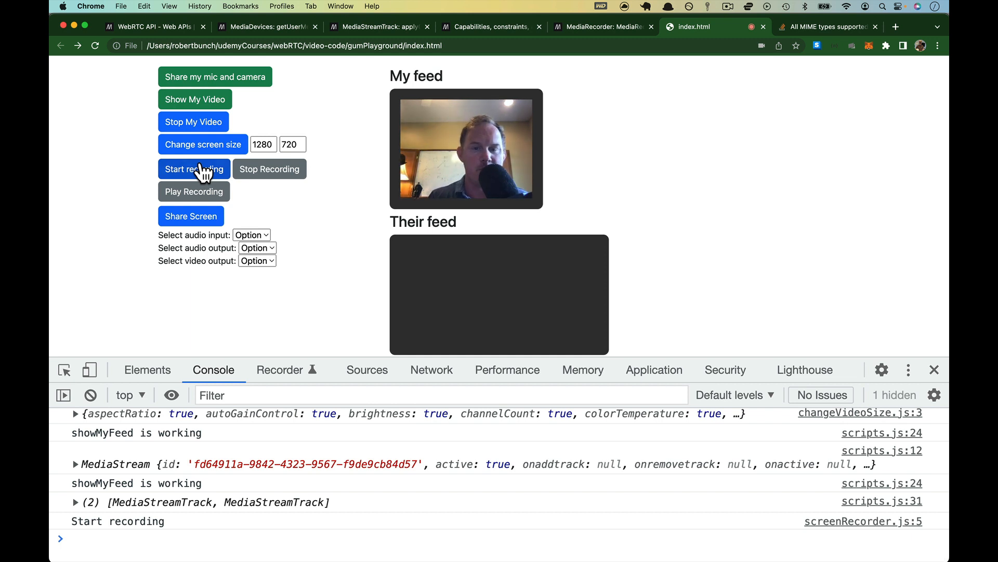
{"action": "left_click", "coordinate": [269, 168]}
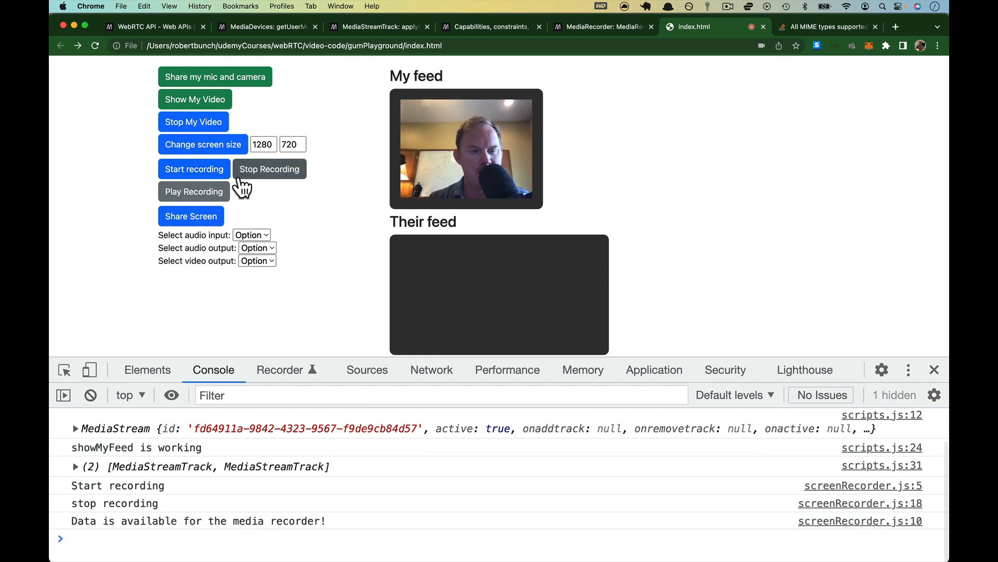
{"action": "left_click", "coordinate": [193, 191]}
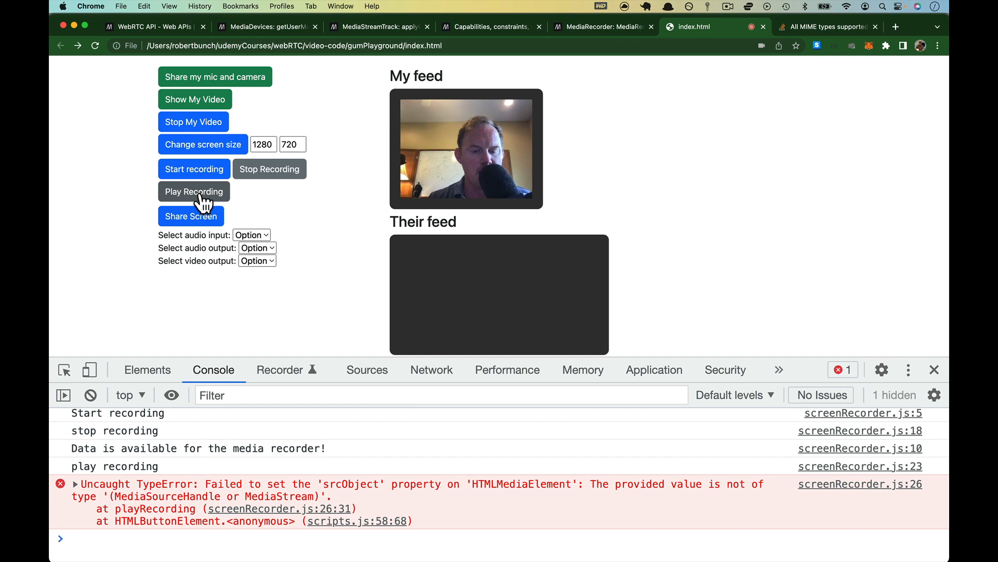
{"action": "mouse_move", "coordinate": [275, 264]}
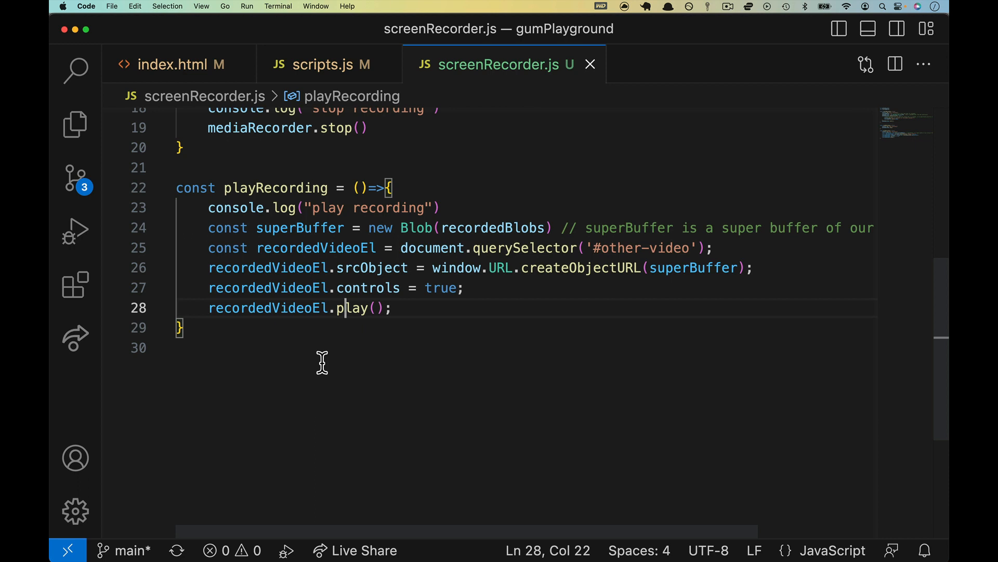
Step: Replace recordedVideoEl.srcObject with recordedVideoEl.src on line 26 and save
{"action": "double_click", "coordinate": [374, 267]}
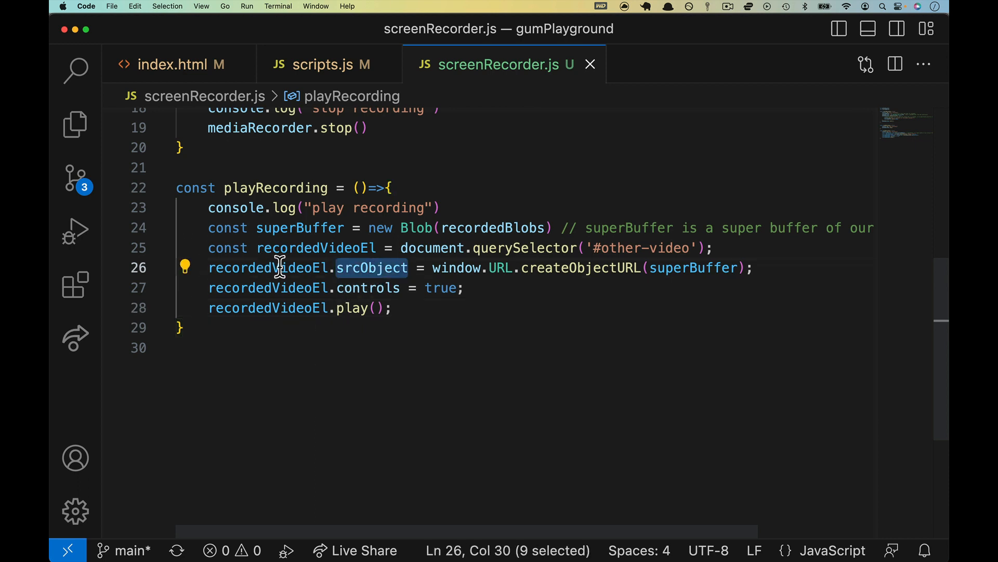
{"action": "left_click", "coordinate": [321, 65]}
{"action": "type", "text": "srcob"}
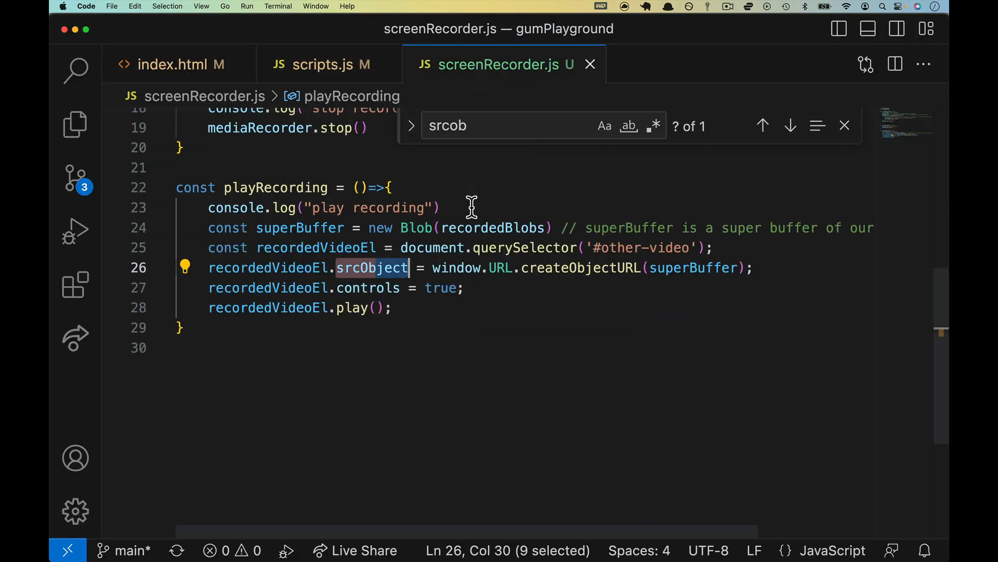
{"action": "left_click", "coordinate": [433, 267]}
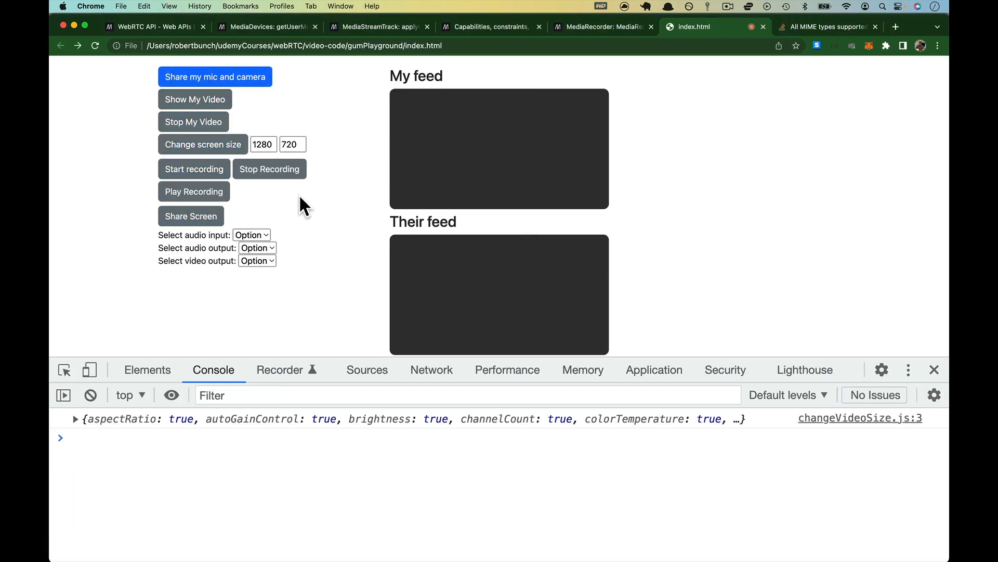
Step: Show the webcam, record and stop a fresh clip, then play it in the Their feed player
{"action": "left_click", "coordinate": [214, 76]}
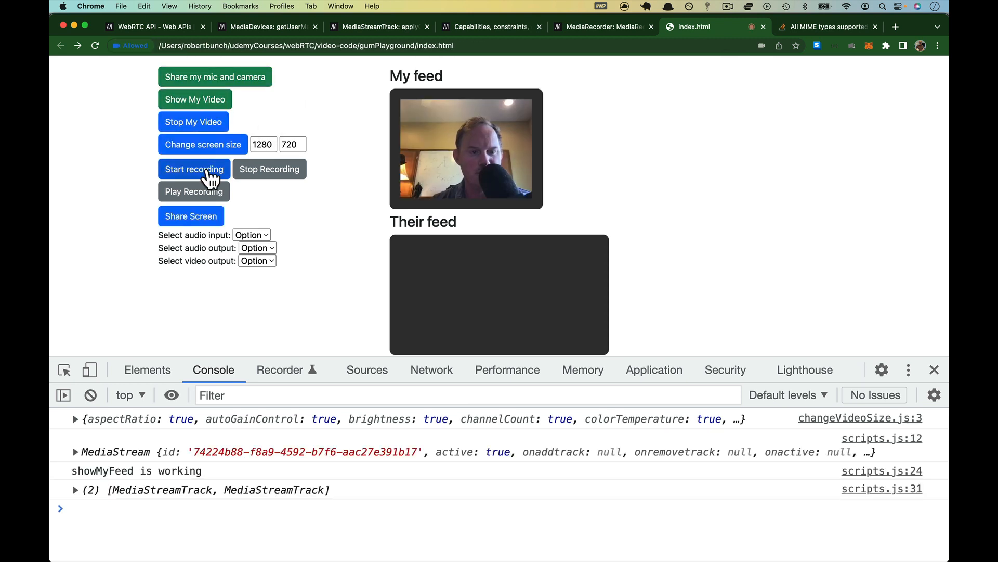
{"action": "left_click", "coordinate": [89, 395]}
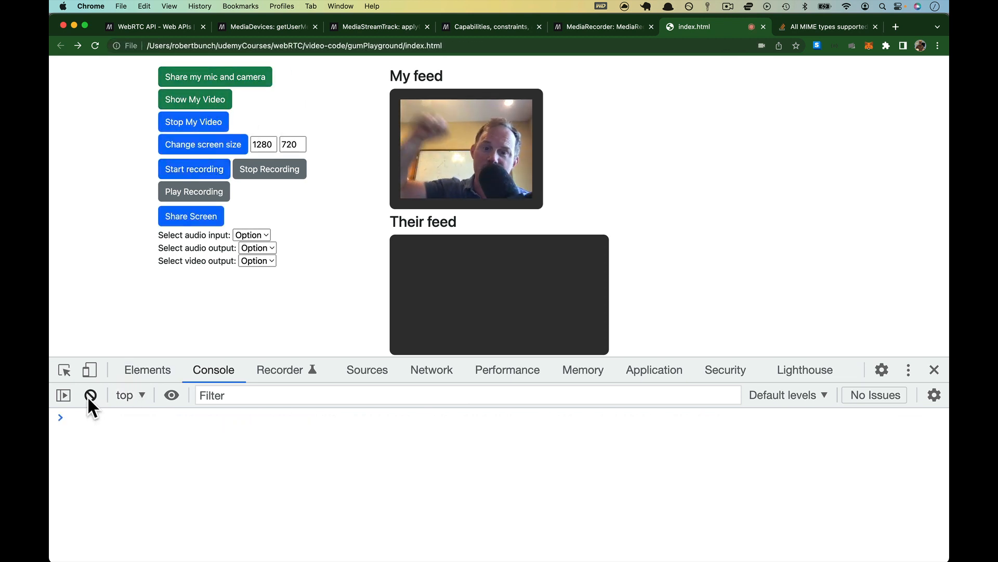
{"action": "left_click", "coordinate": [269, 169]}
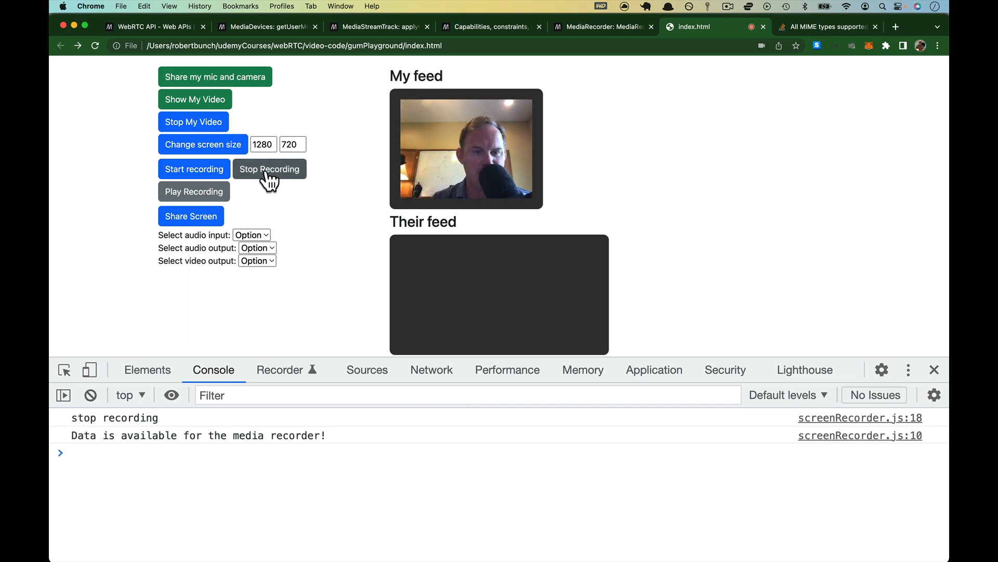
{"action": "left_click", "coordinate": [193, 191]}
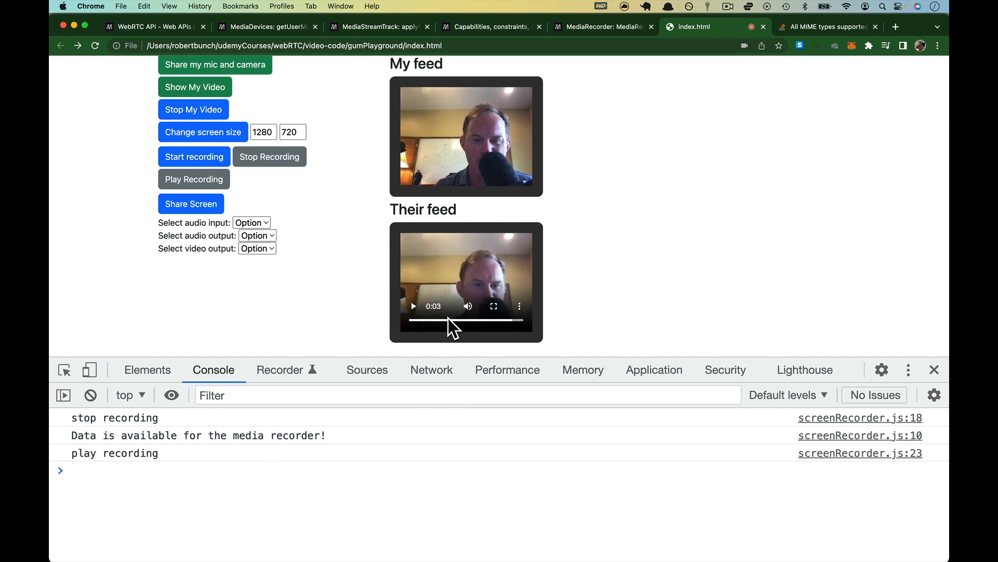
{"action": "left_click", "coordinate": [413, 306]}
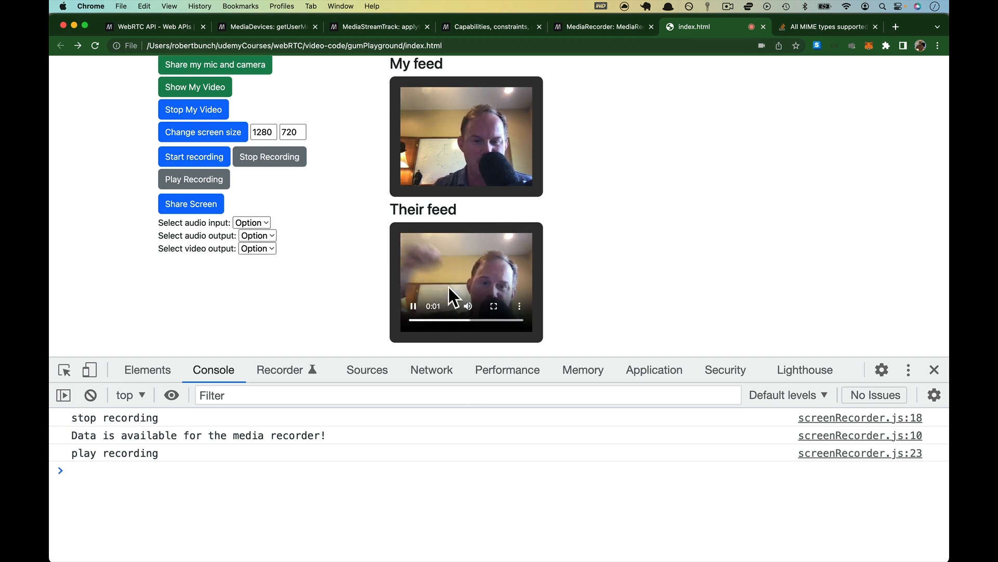